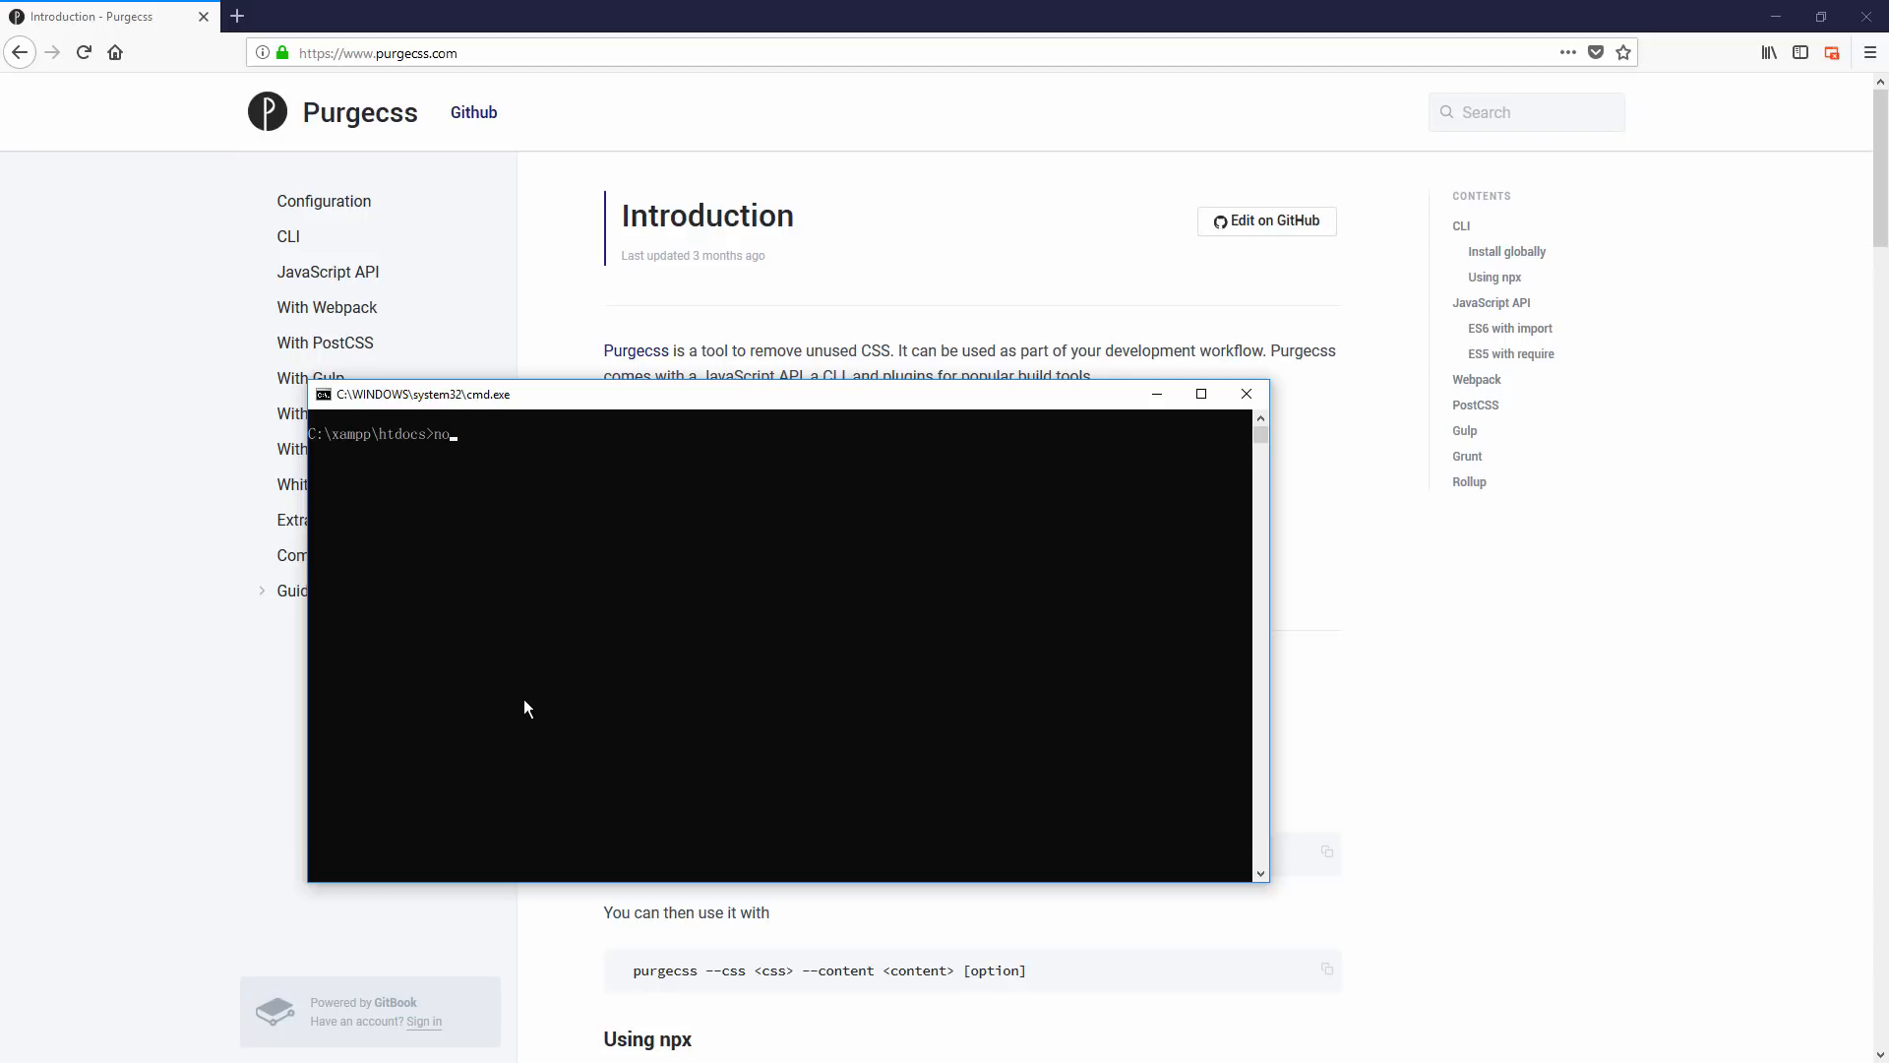
Run npm install purgecss in the C:\xampp\htdocs Command Prompt.
{"action": "type", "text": "pm install pur"}
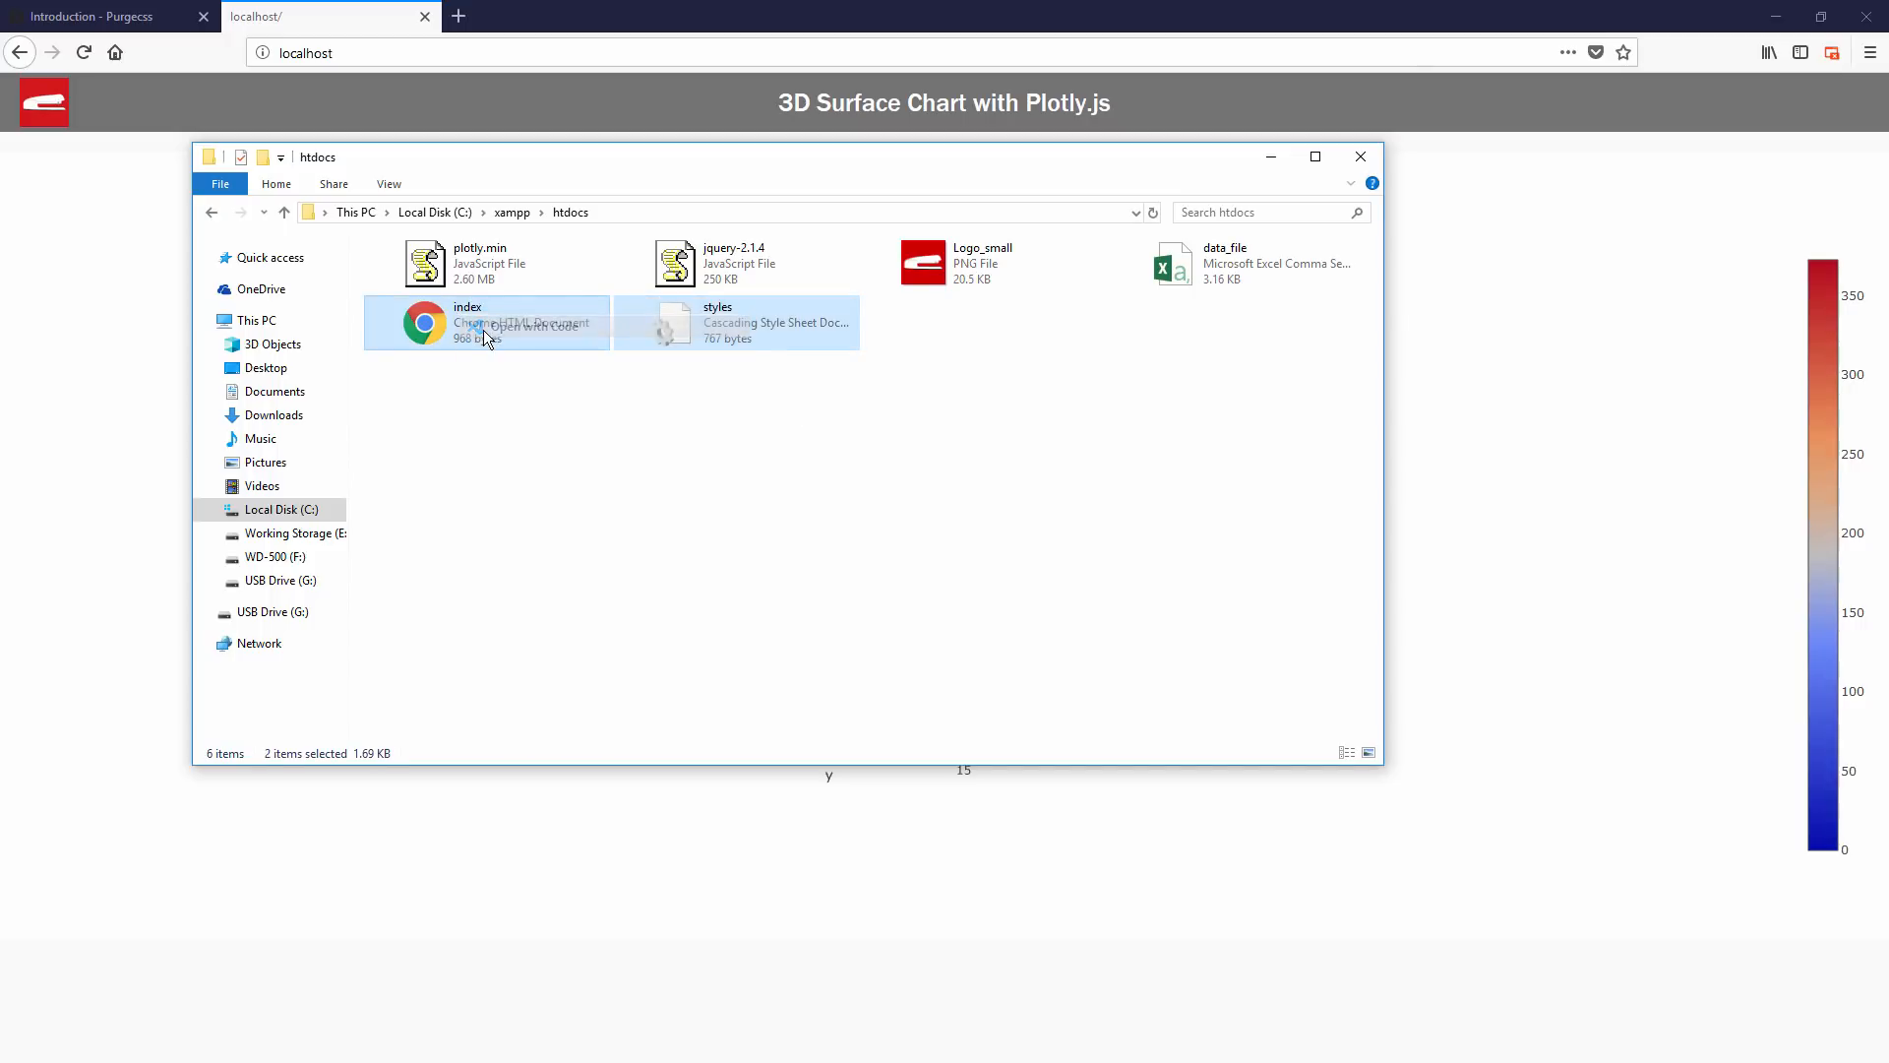
Open styles.css and add #test1 and .test-class rules with margin: 300px.
{"action": "double_click", "coordinate": [466, 322]}
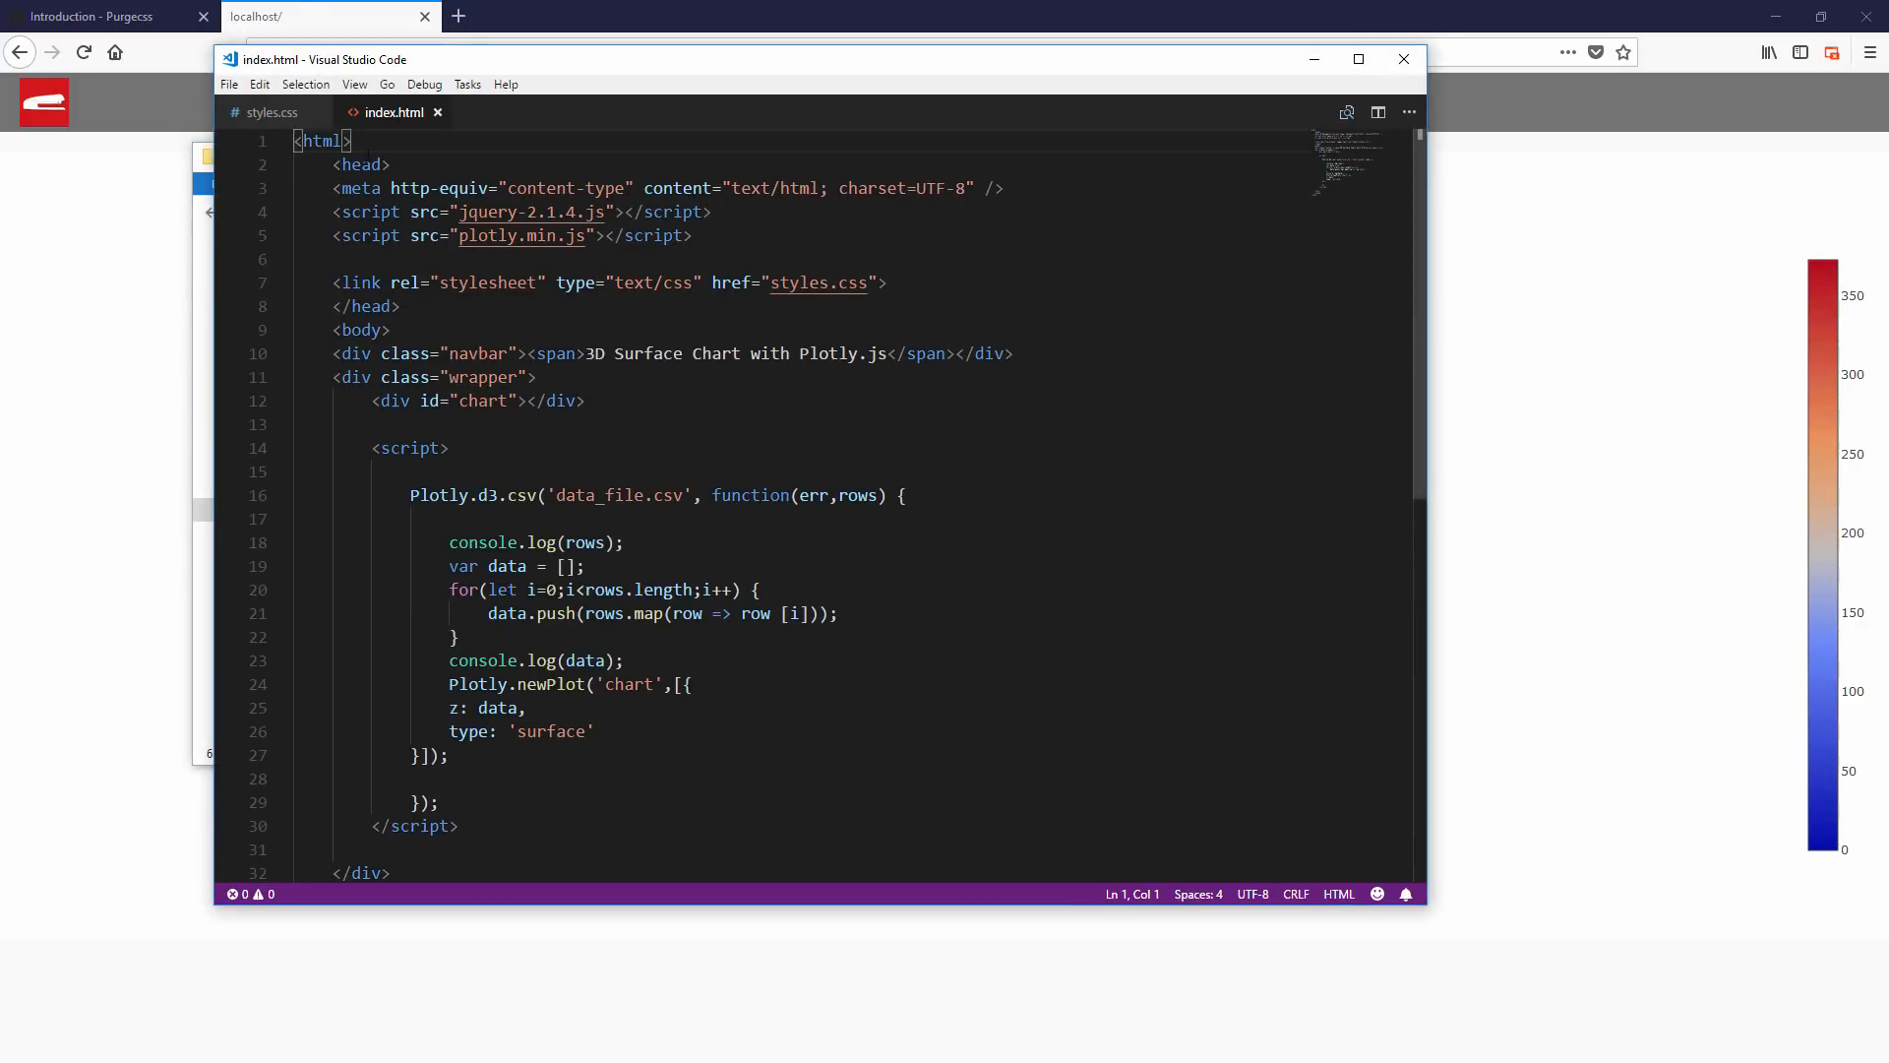
{"action": "left_click", "coordinate": [270, 112]}
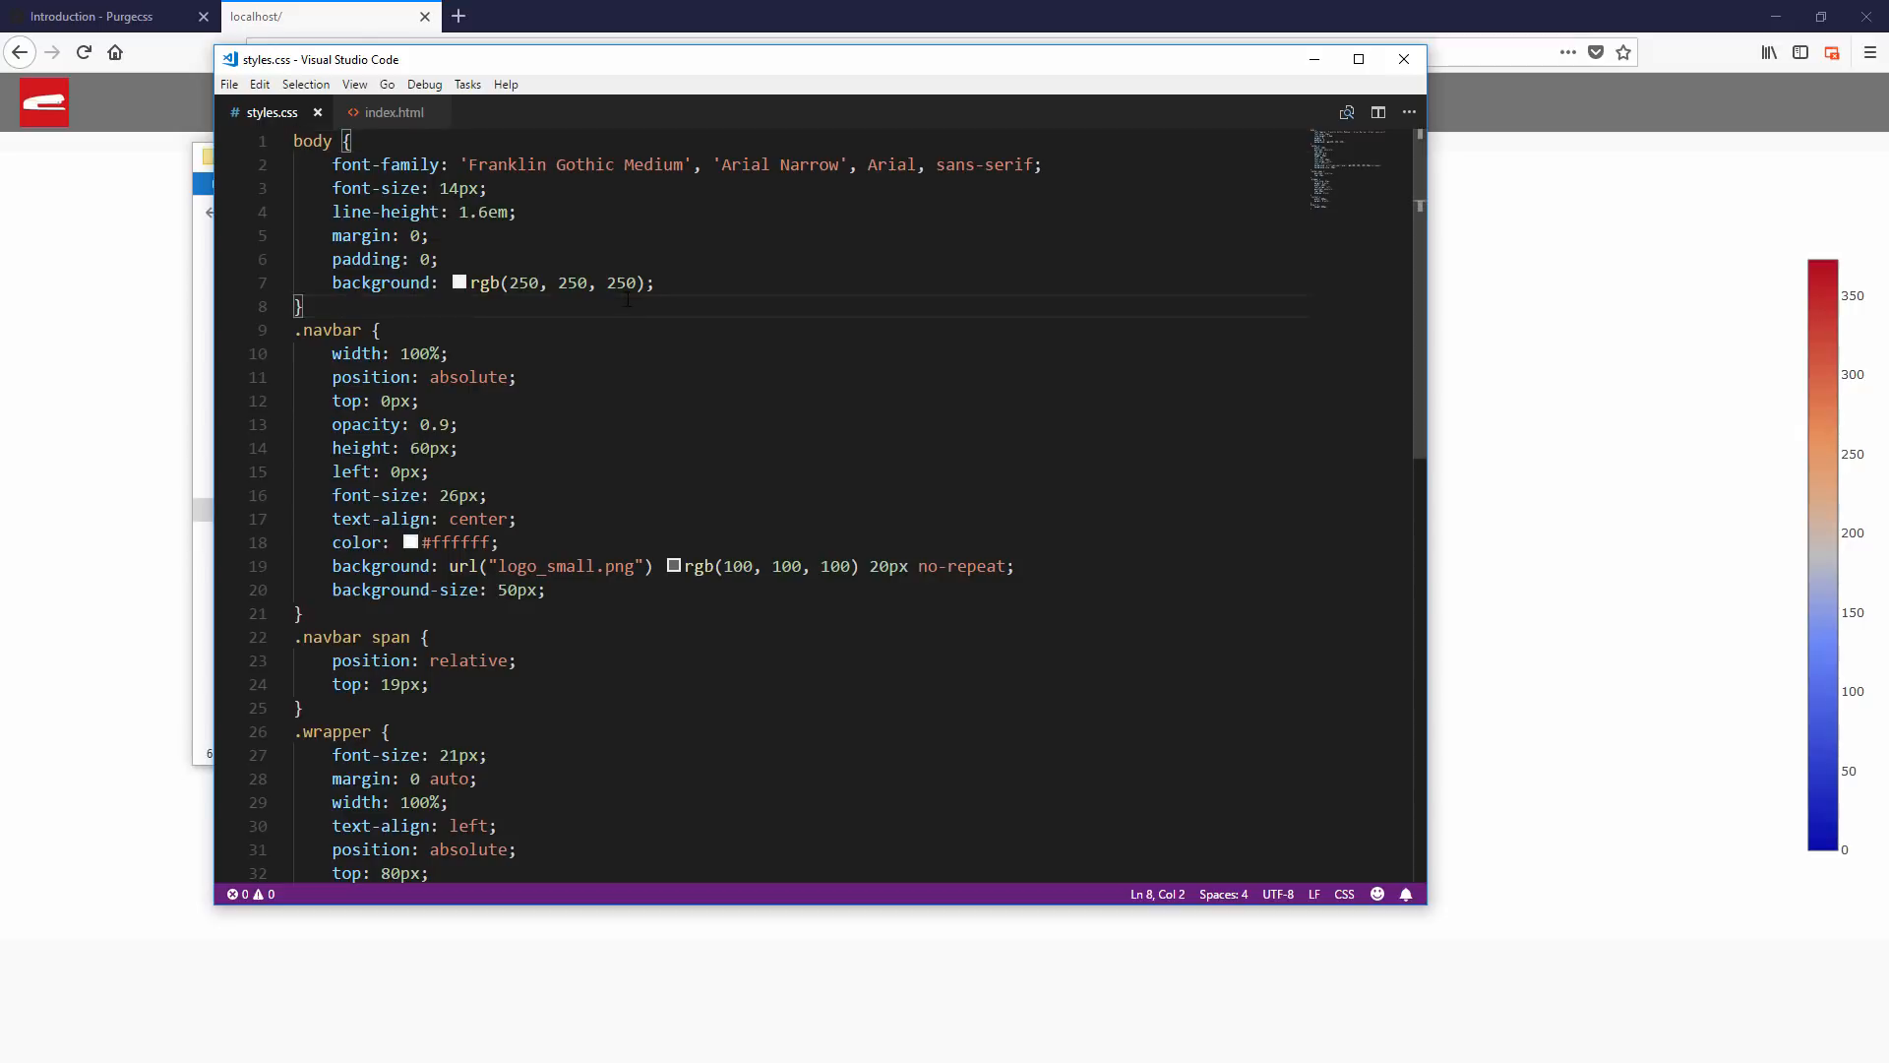
{"action": "type", "text": "#test1 {"}
{"action": "type", "text": "margin: 300px;"}
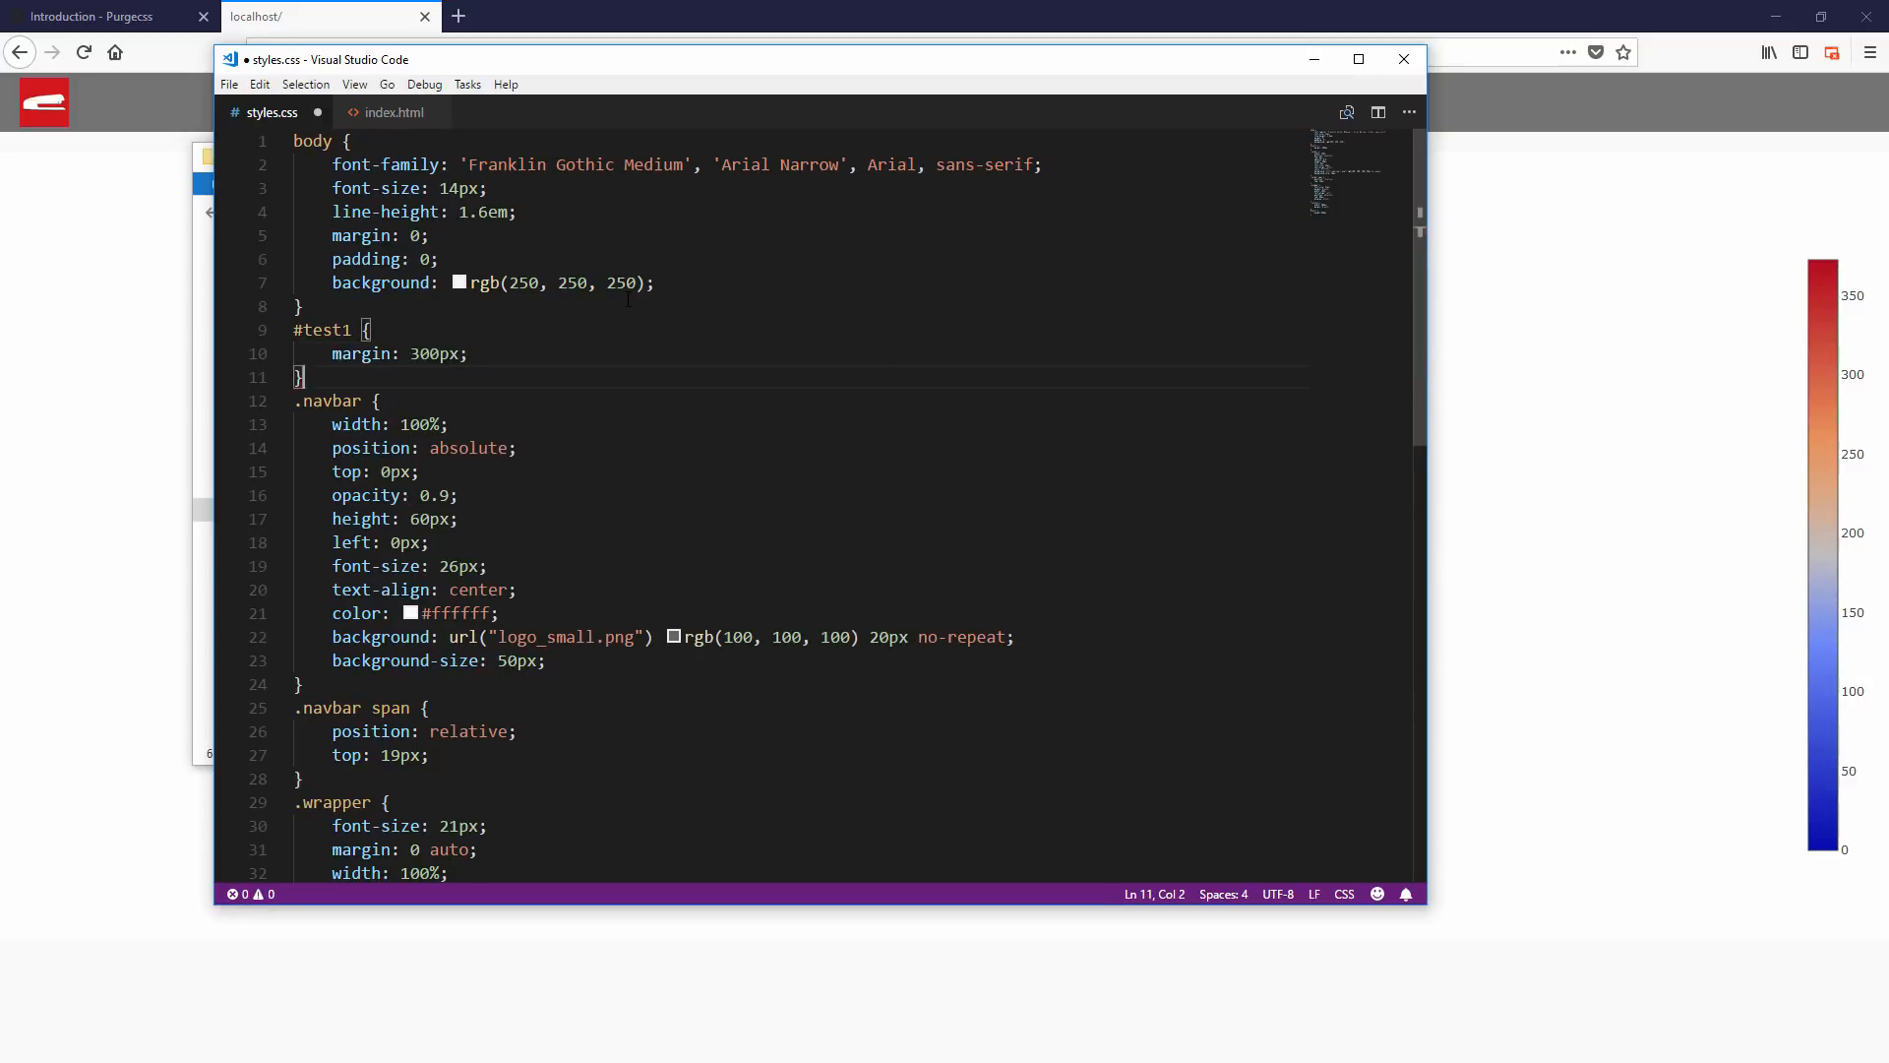
{"action": "type", "text": ".test-class {"}
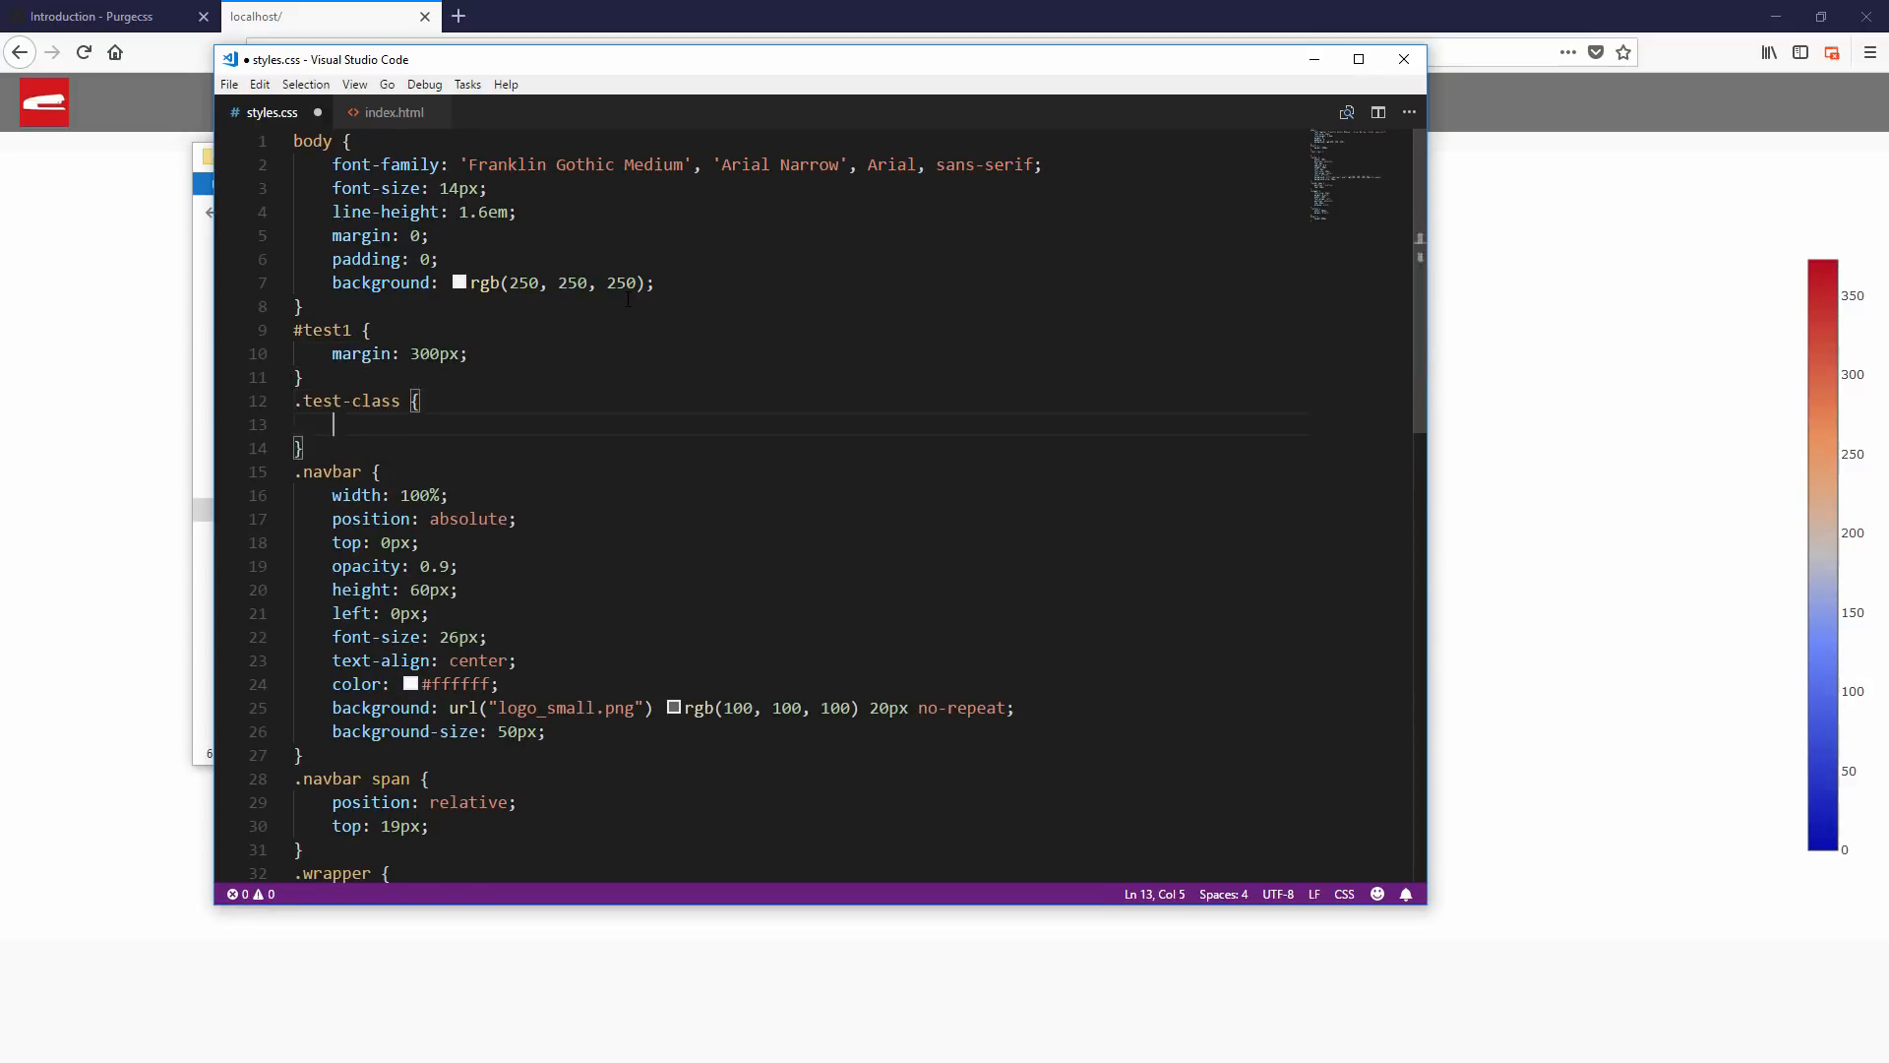
{"action": "type", "text": "margin:"}
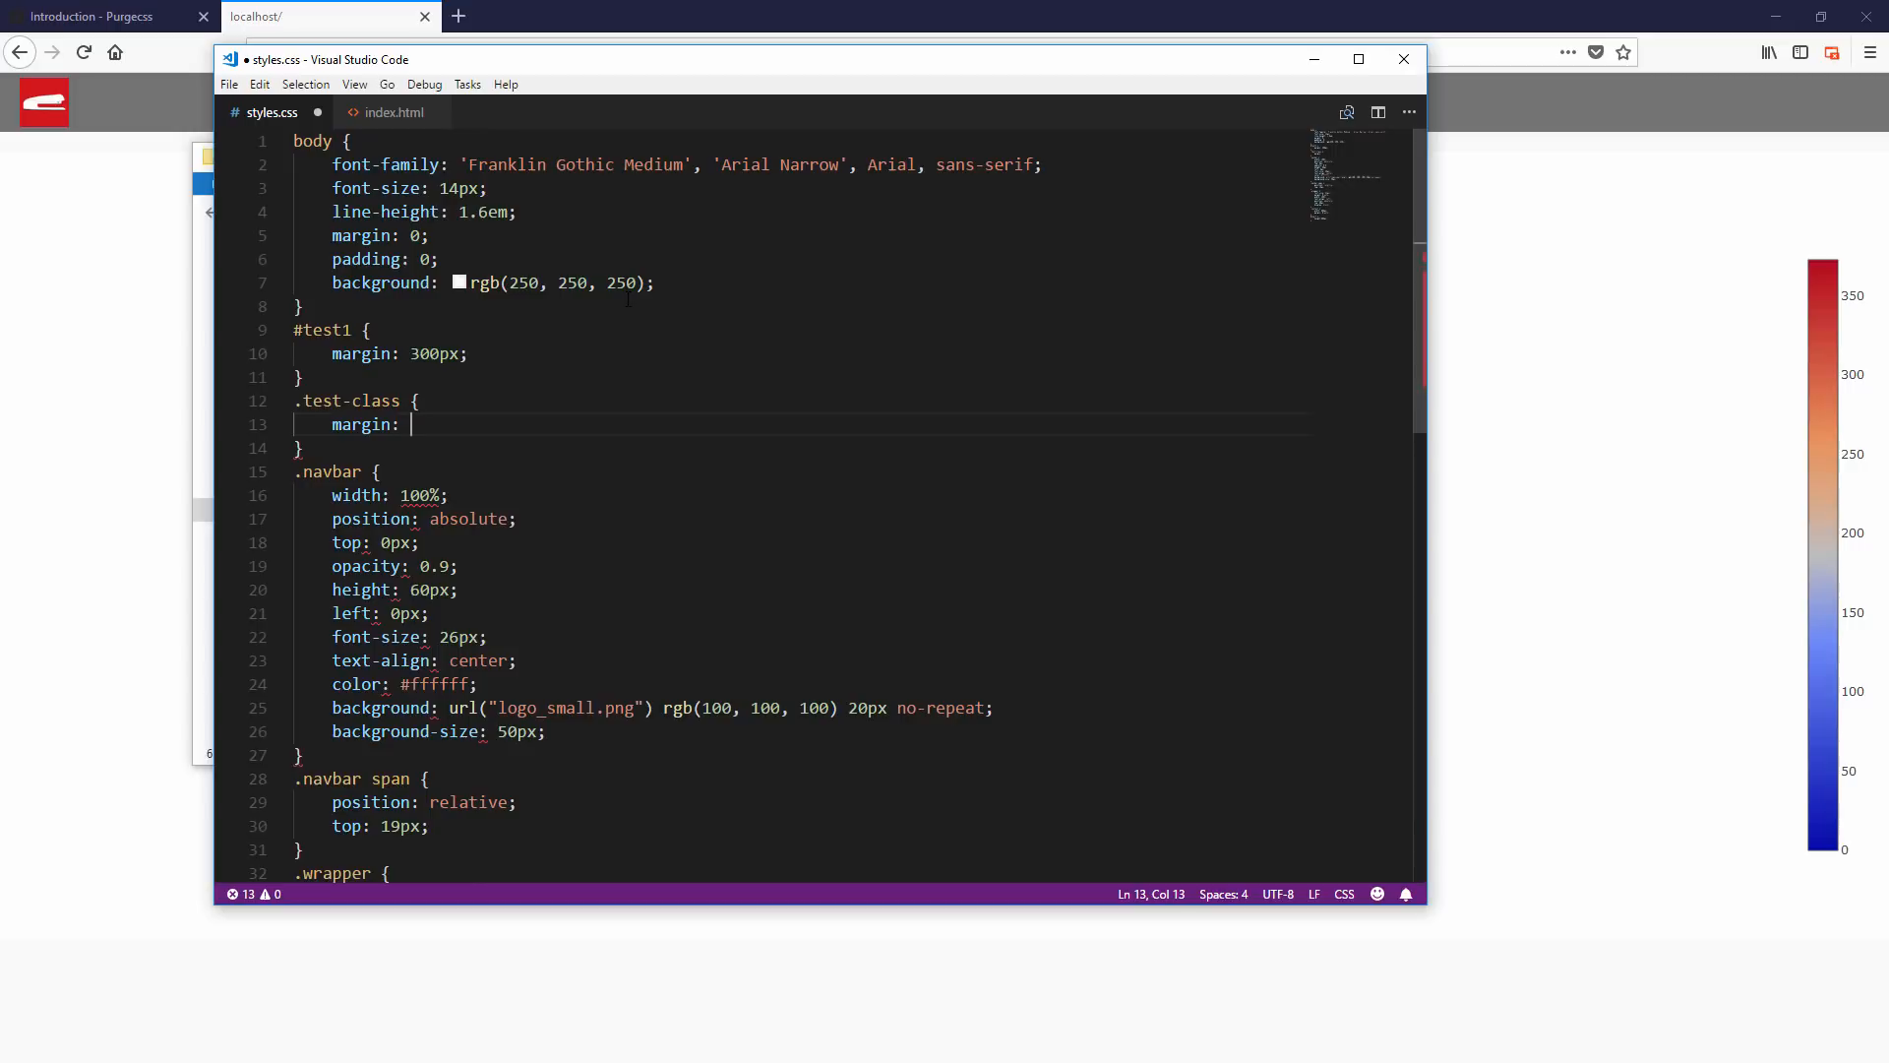
{"action": "type", "text": "300px;"}
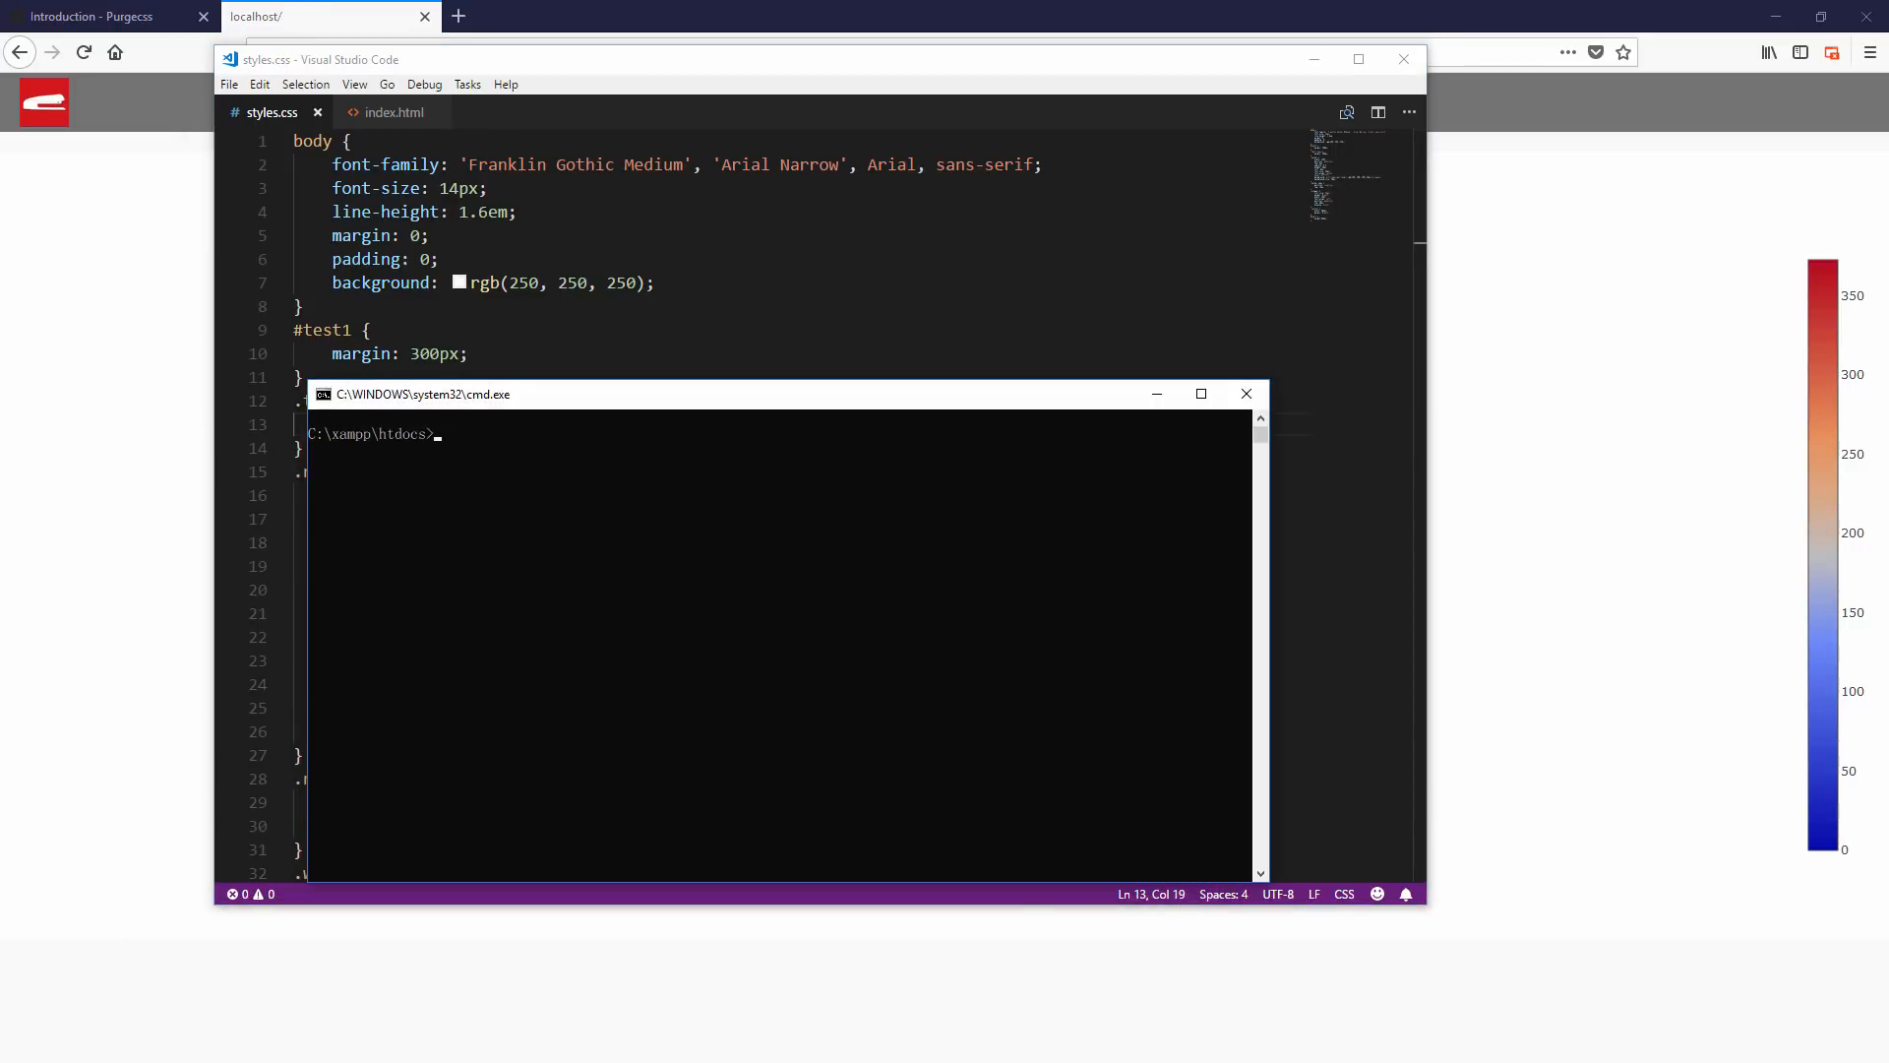
Run purgecss --css styles.css --content *.html to print the purged CSS.
{"action": "type", "text": "purgecss --cs"}
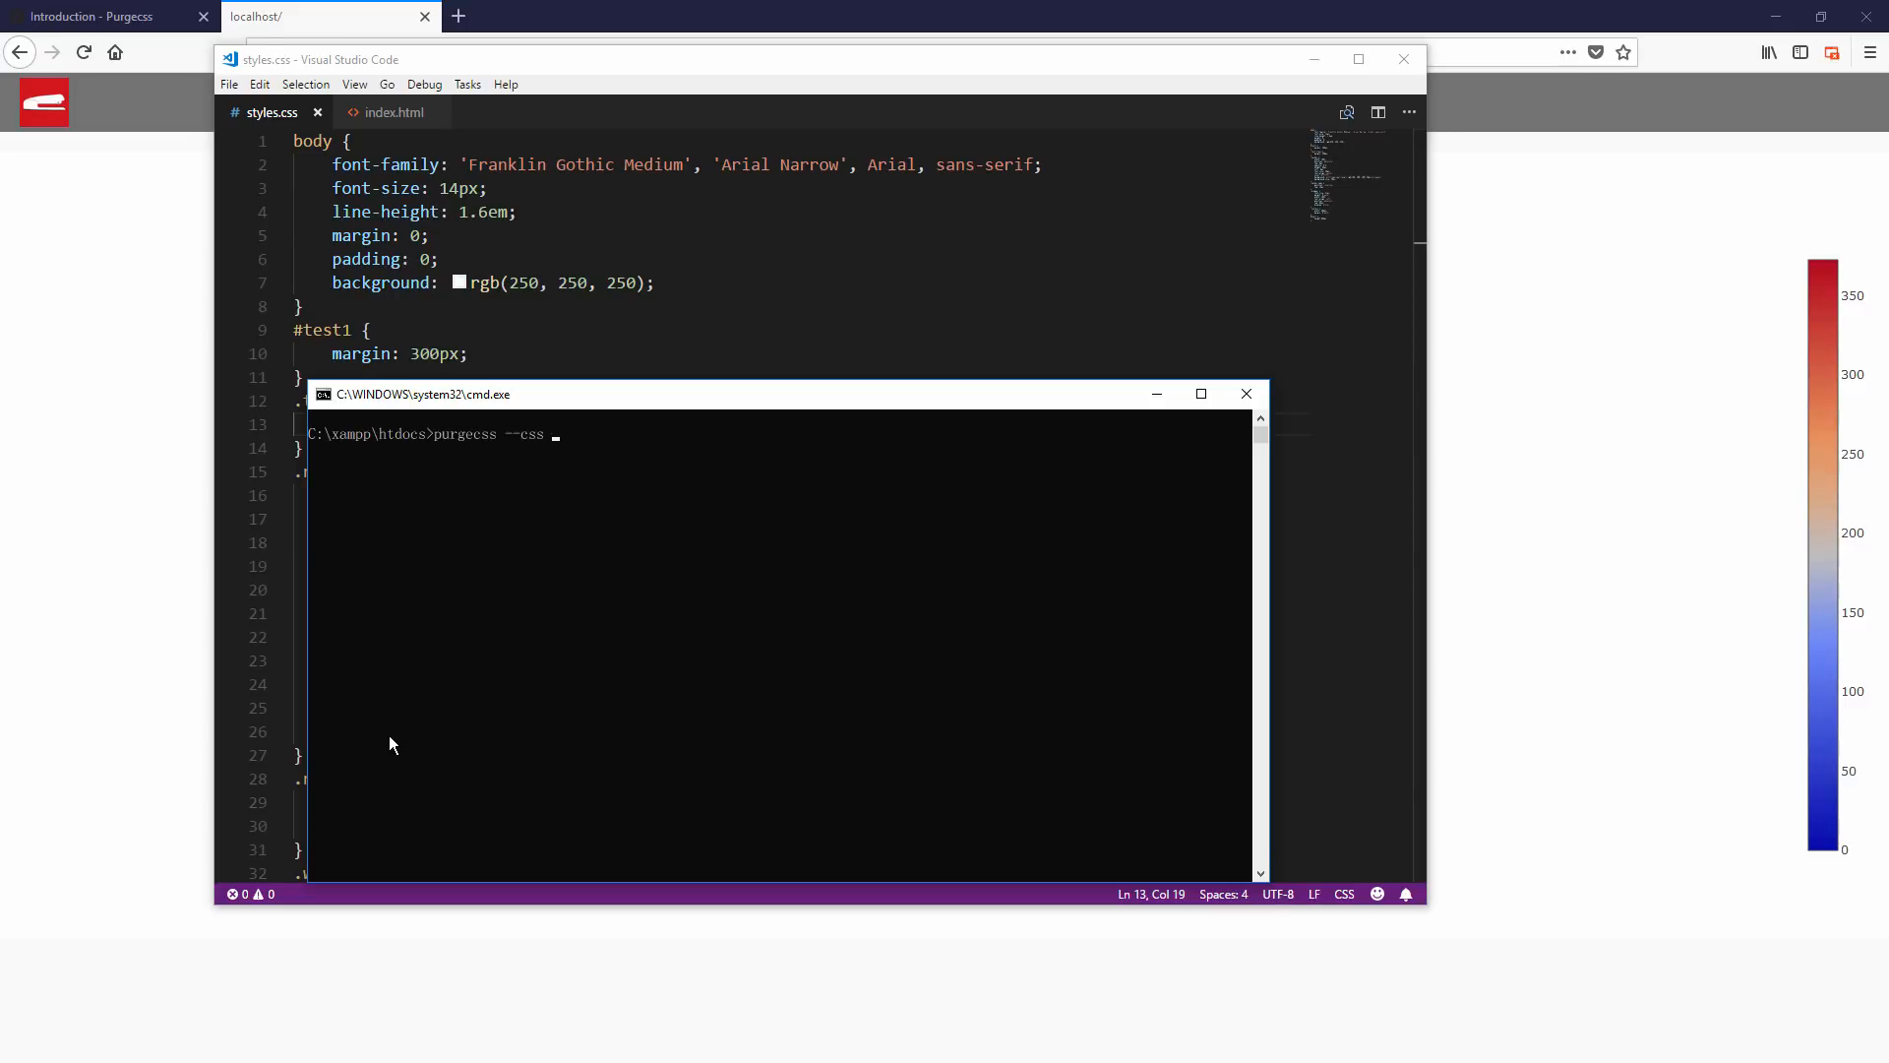
{"action": "type", "text": "styles.css"}
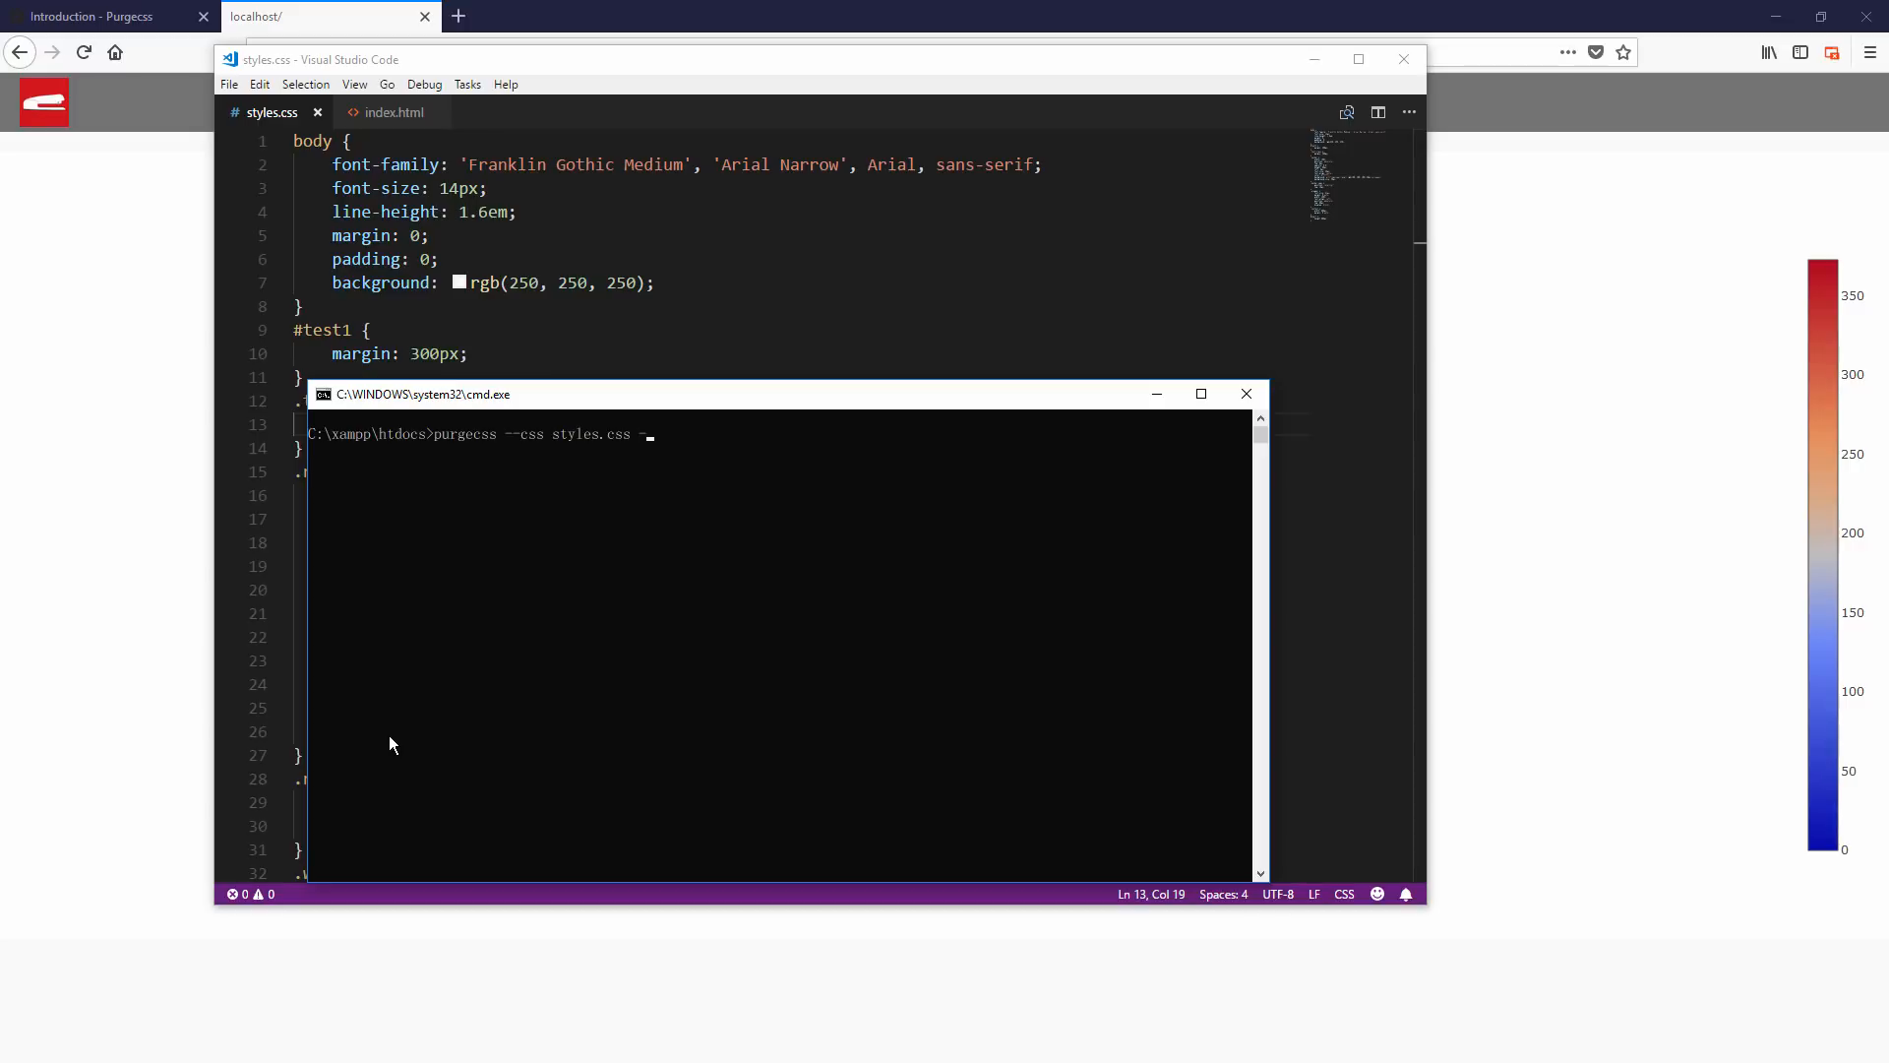
{"action": "type", "text": "--content"}
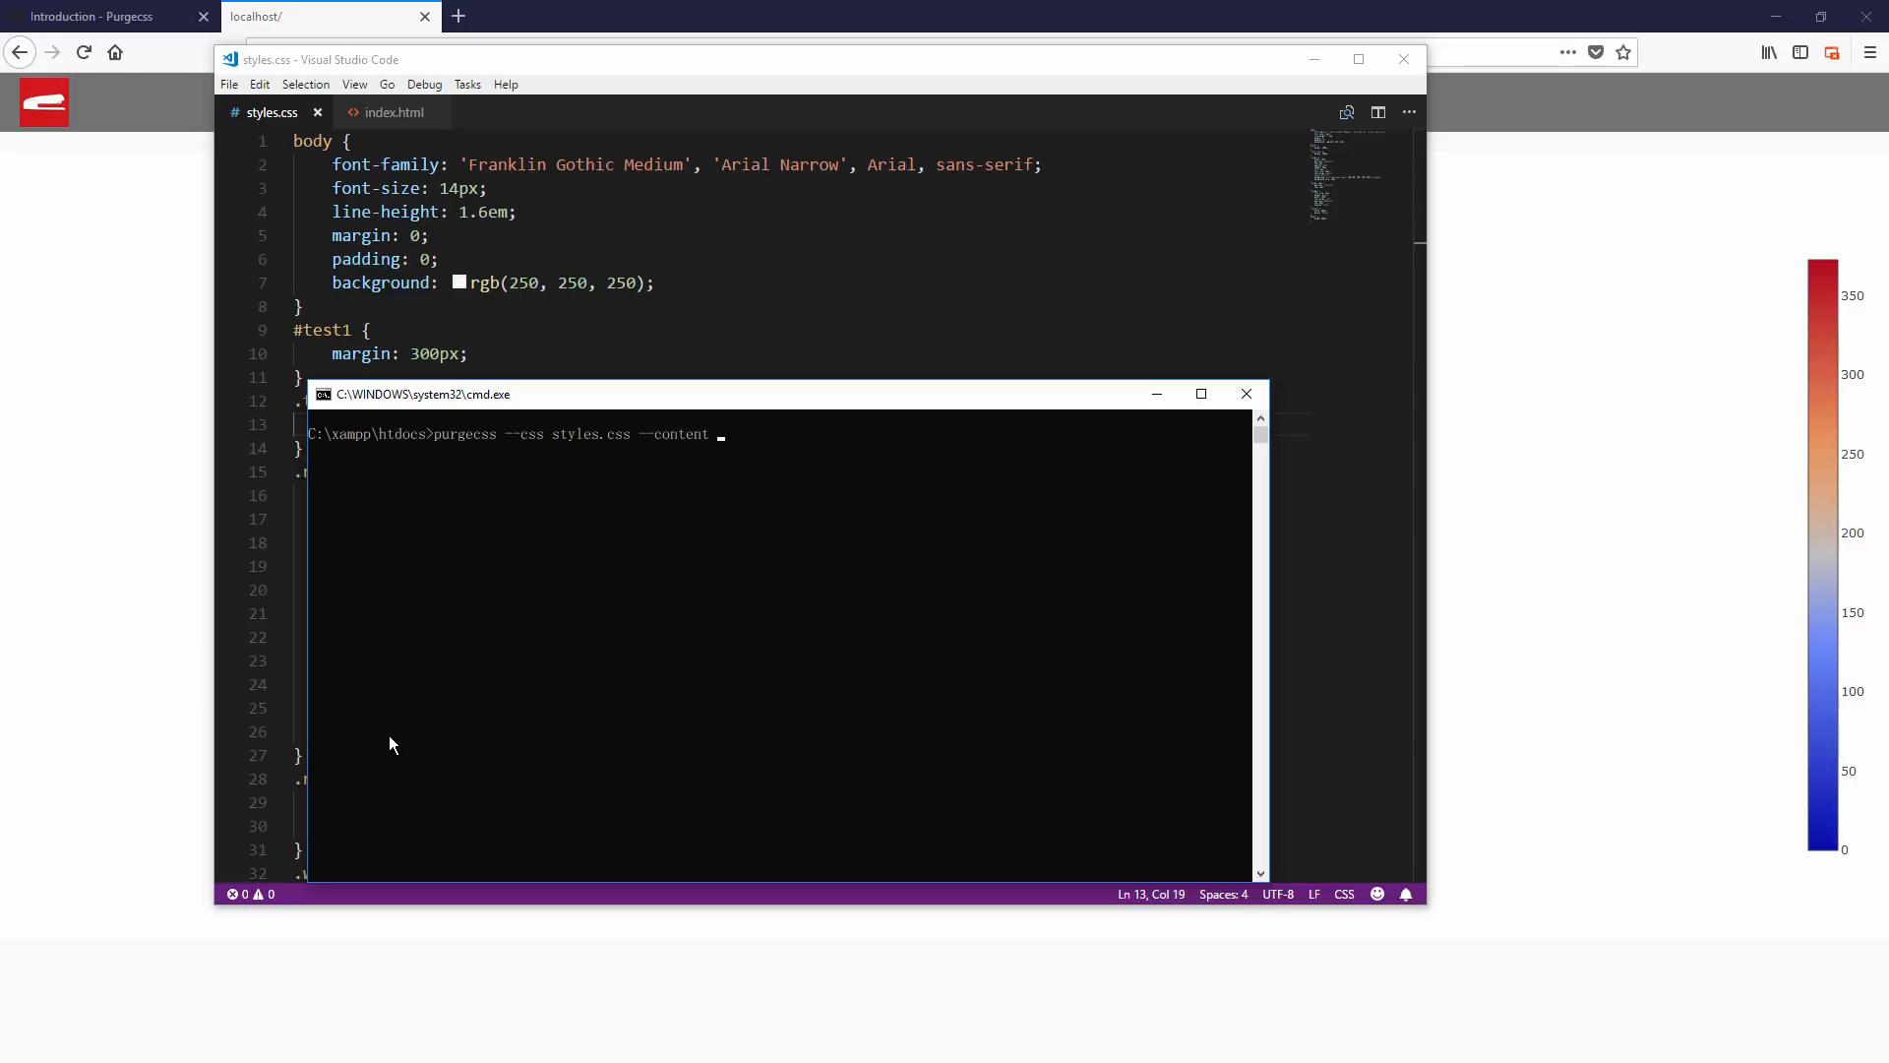
{"action": "type", "text": "*."}
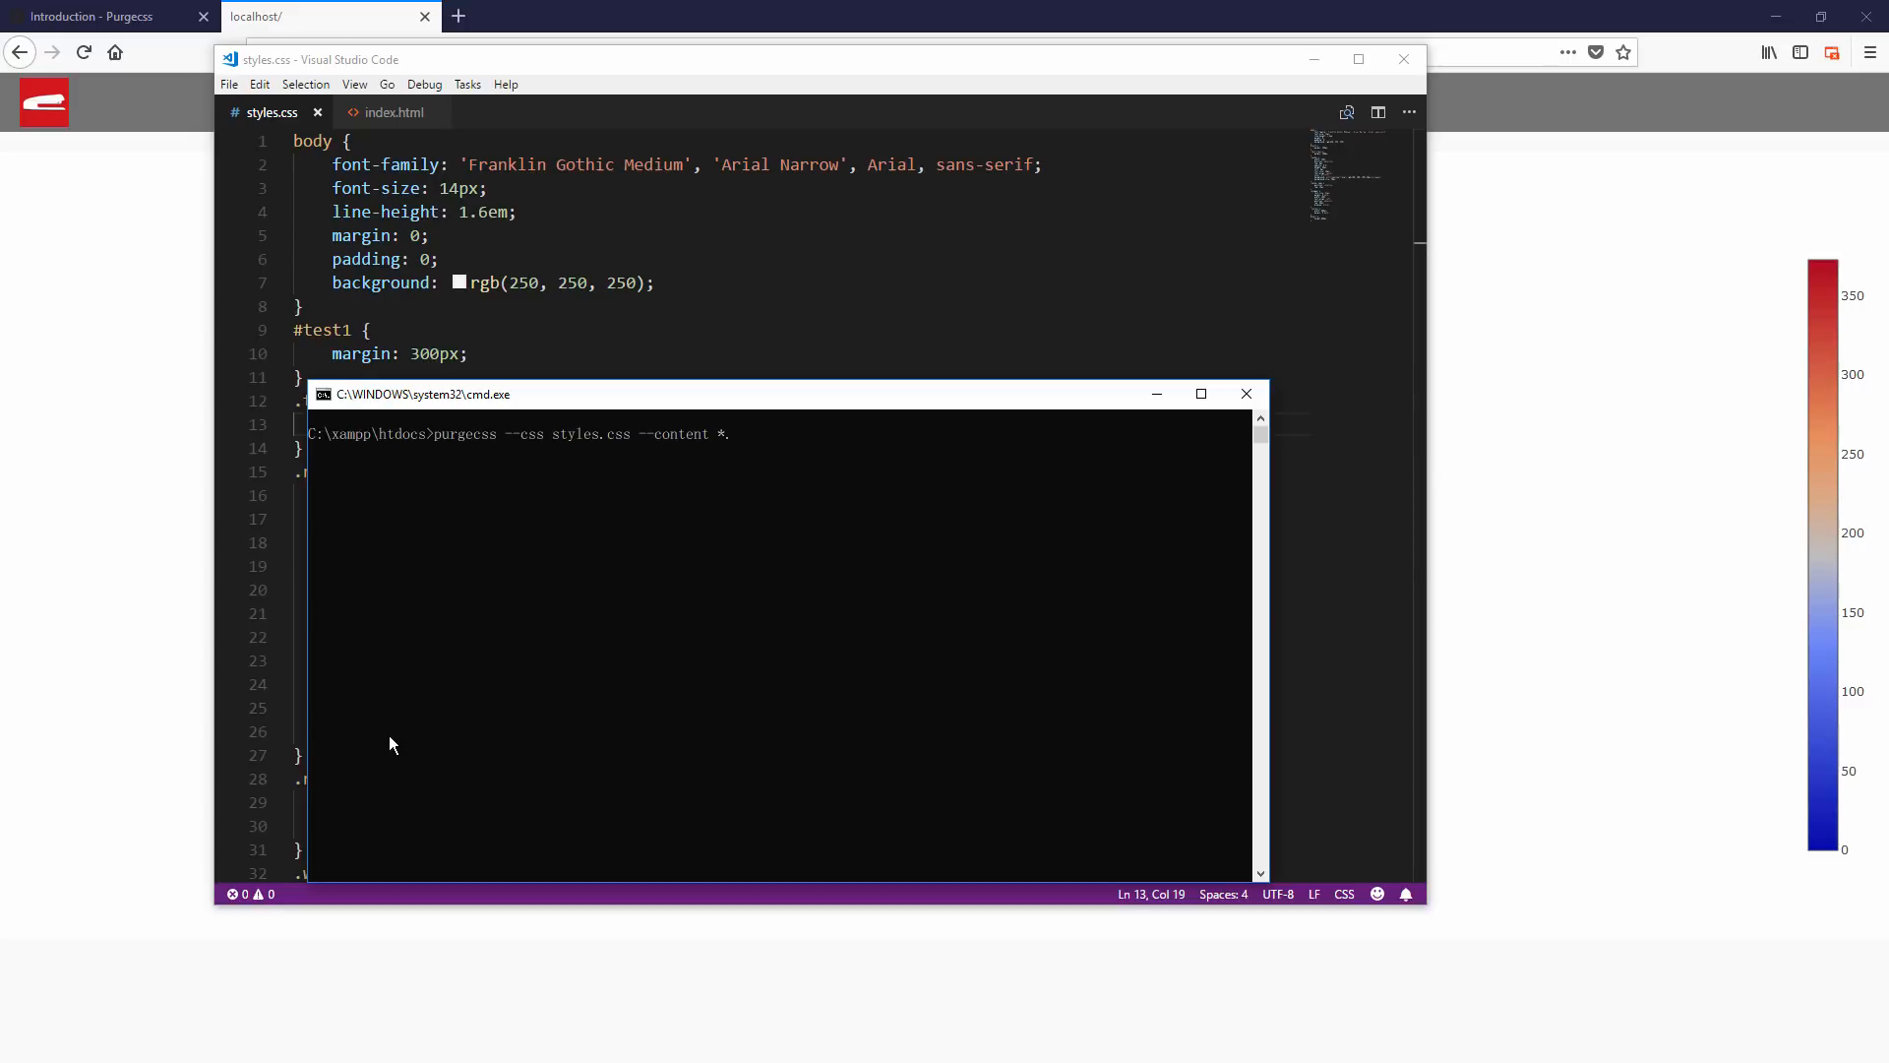
{"action": "type", "text": "html"}
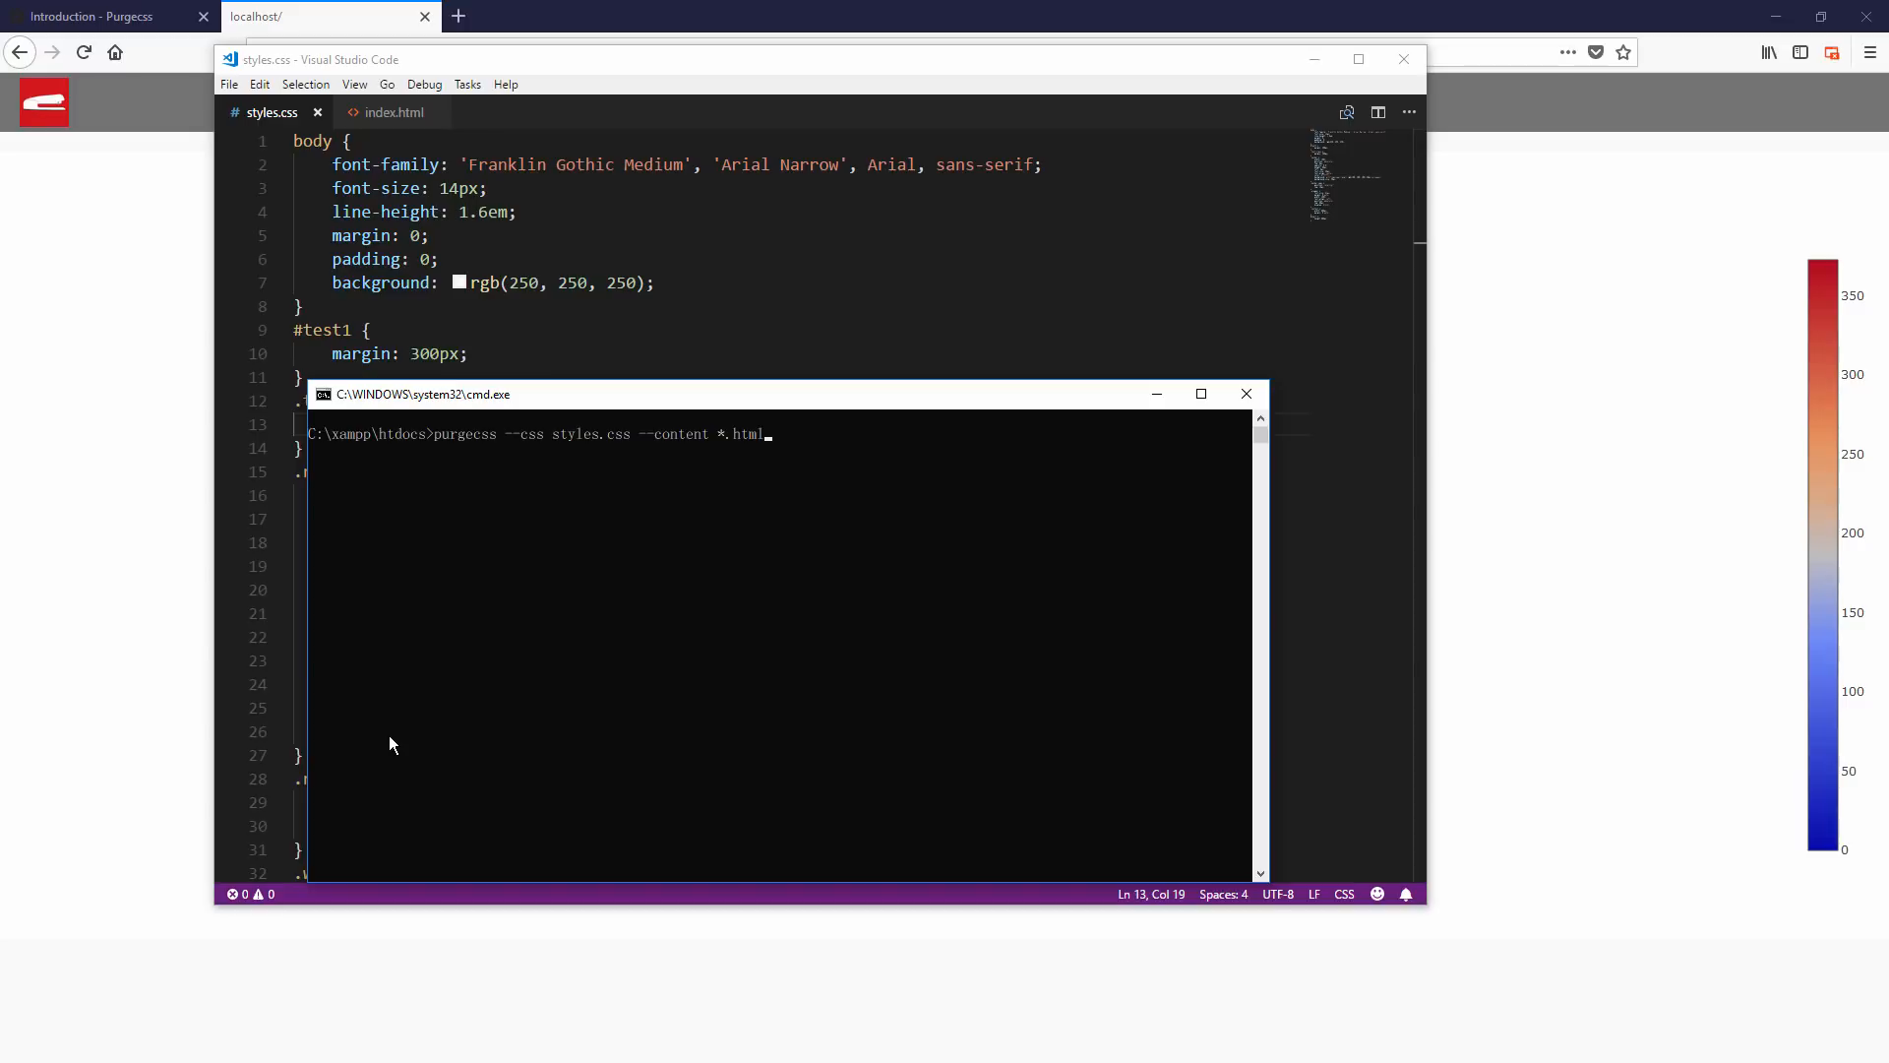
{"action": "key", "text": "Enter"}
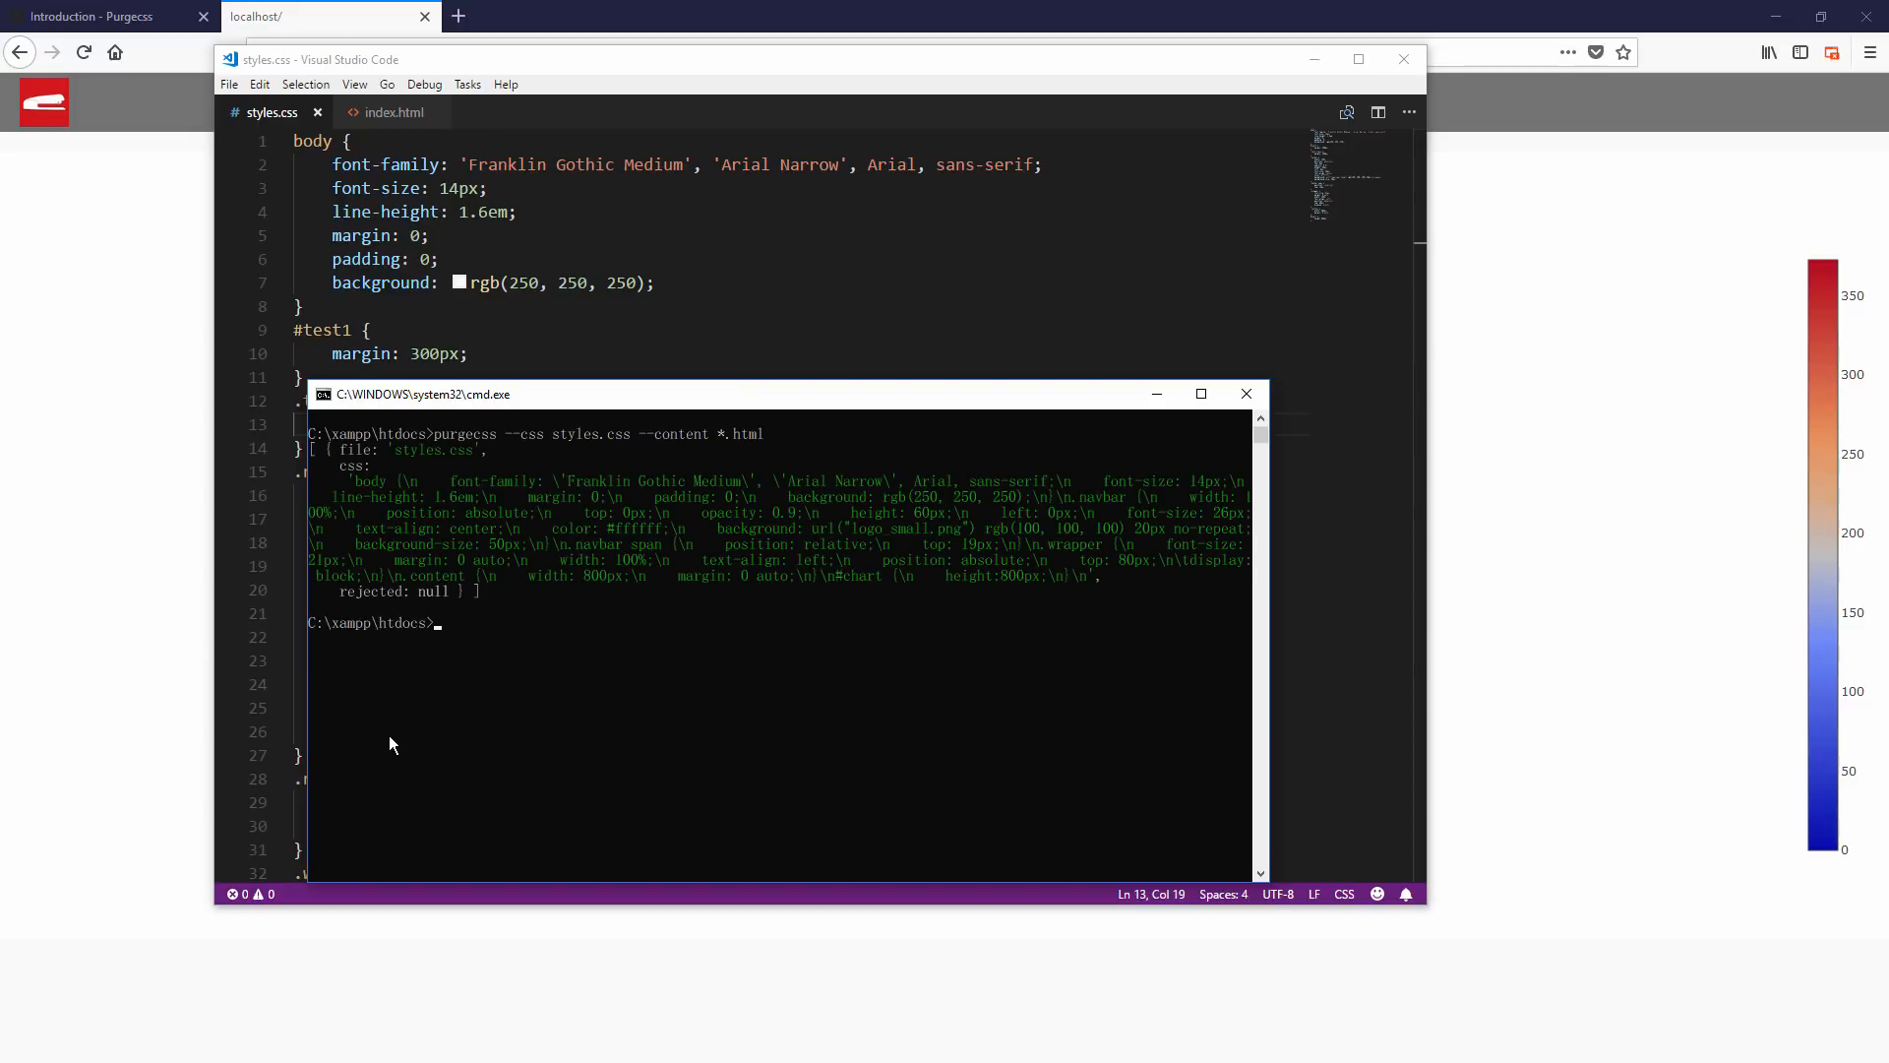
{"action": "mouse_move", "coordinate": [448, 736]}
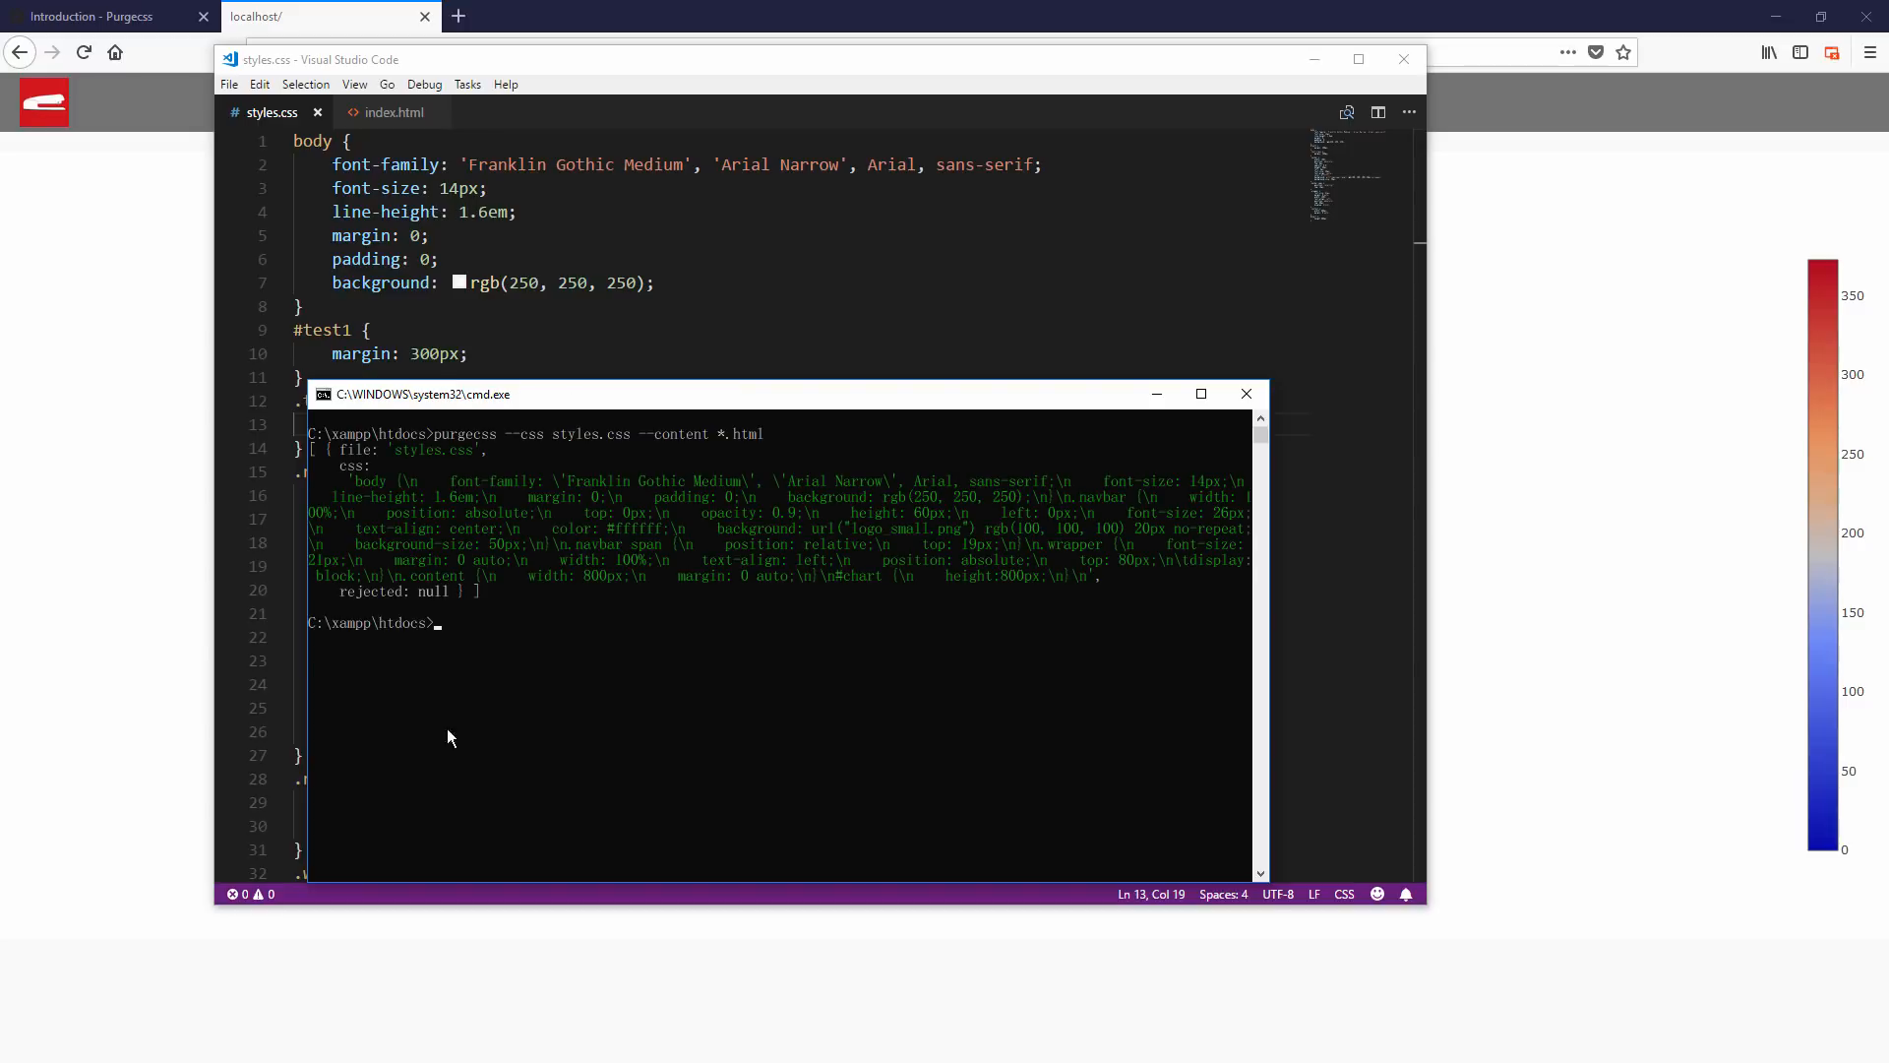
{"action": "mouse_move", "coordinate": [522, 735]}
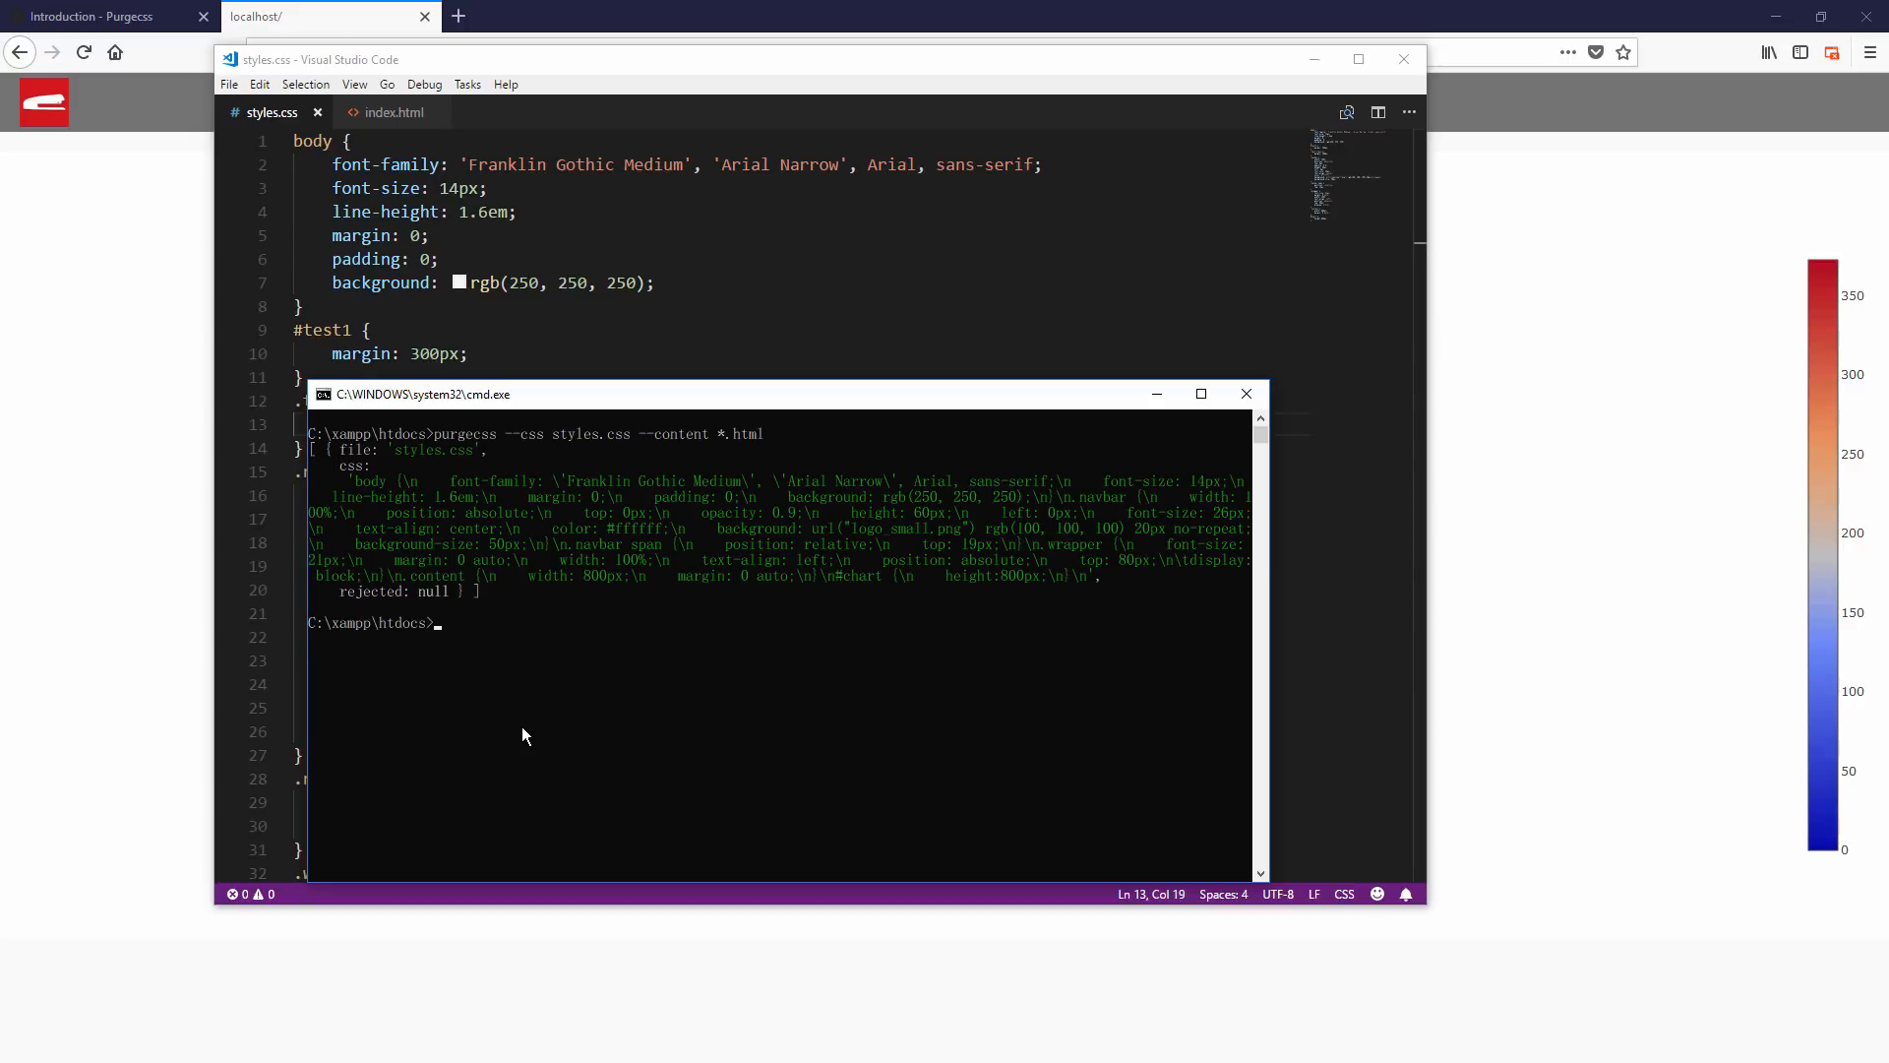
{"action": "mouse_move", "coordinate": [391, 745]}
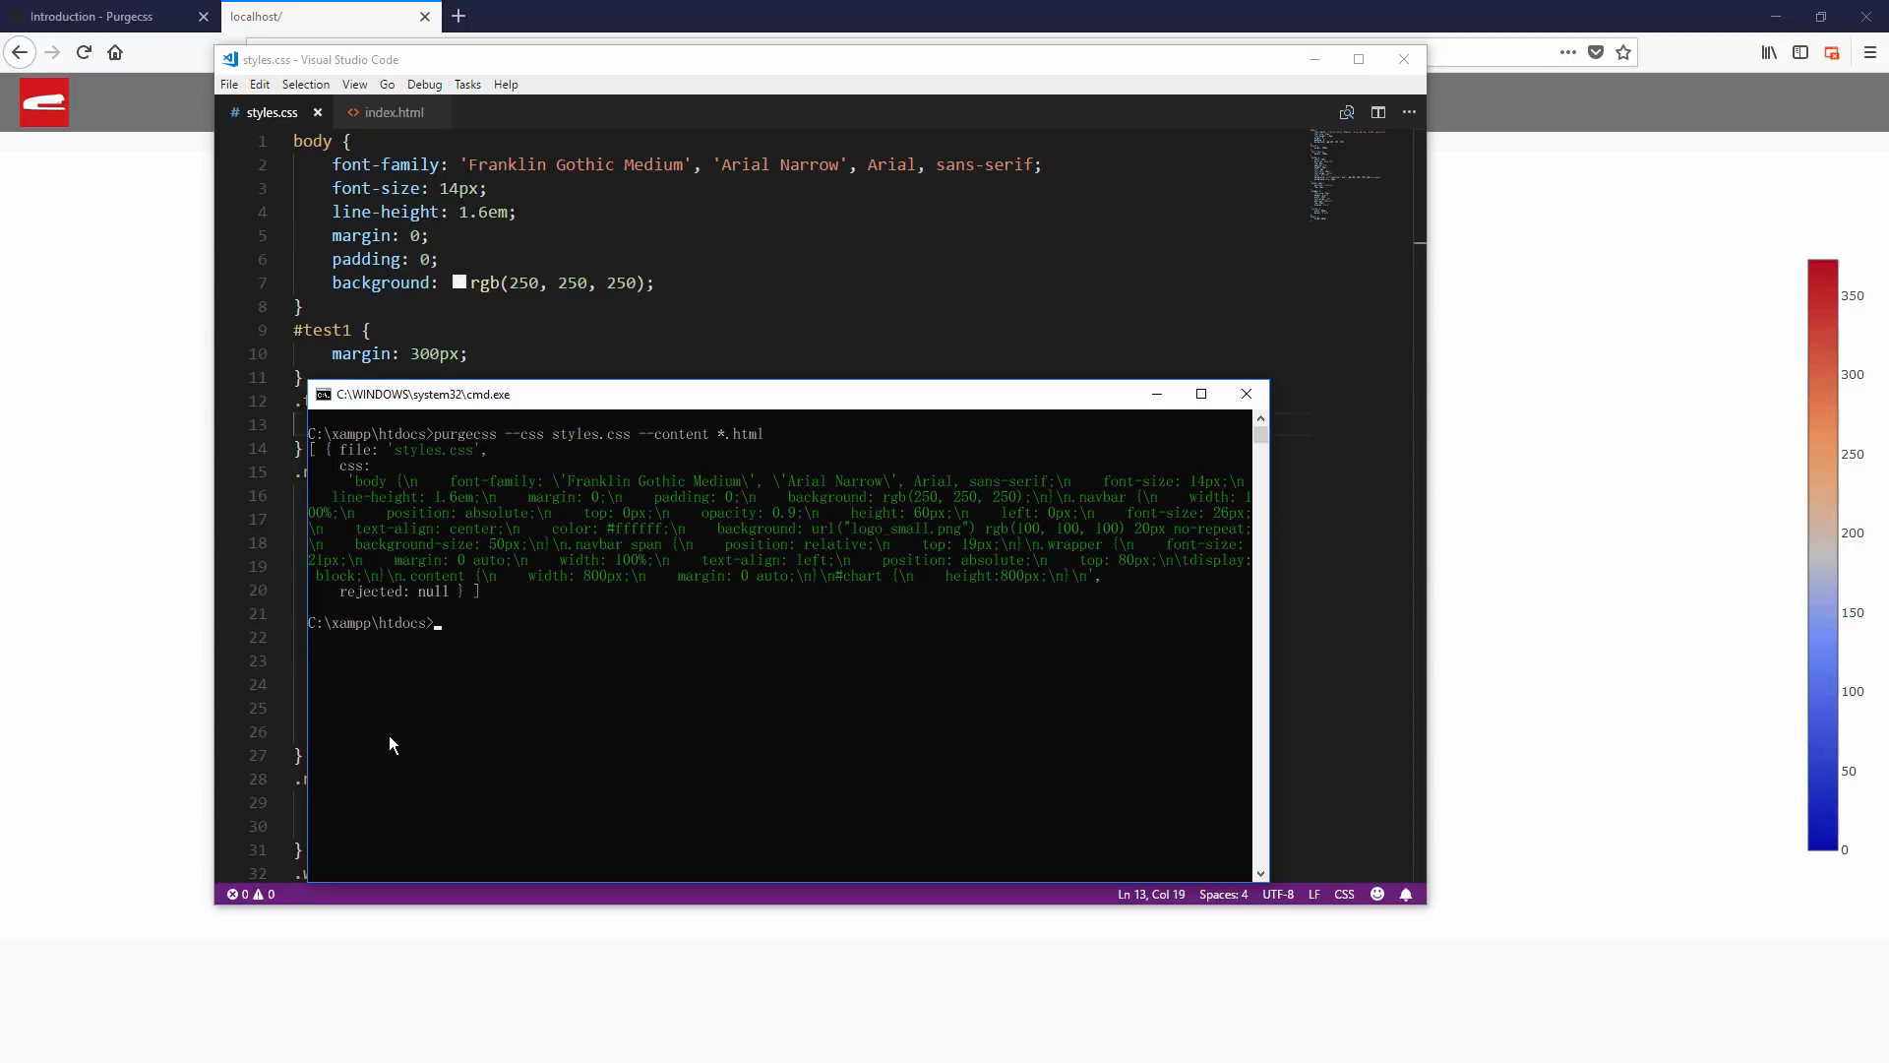
{"action": "mouse_move", "coordinate": [522, 736]}
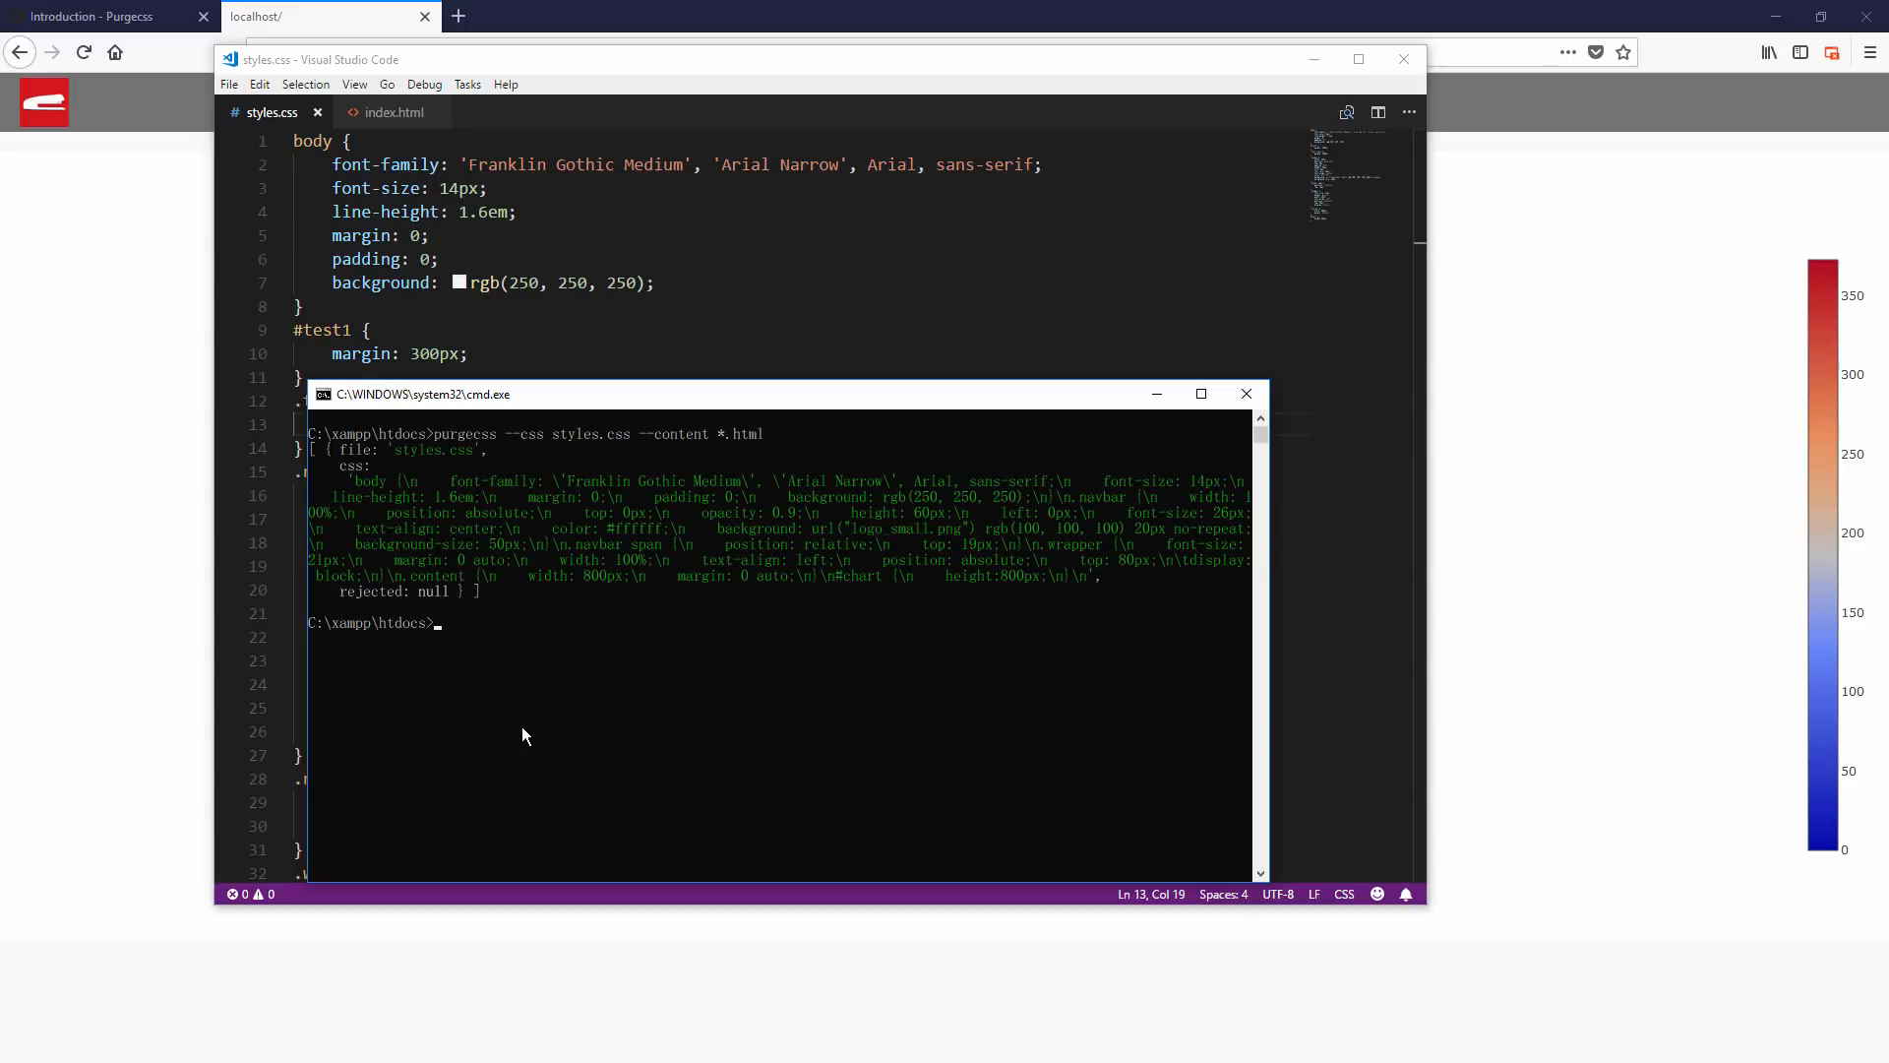
{"action": "mouse_move", "coordinate": [828, 580]}
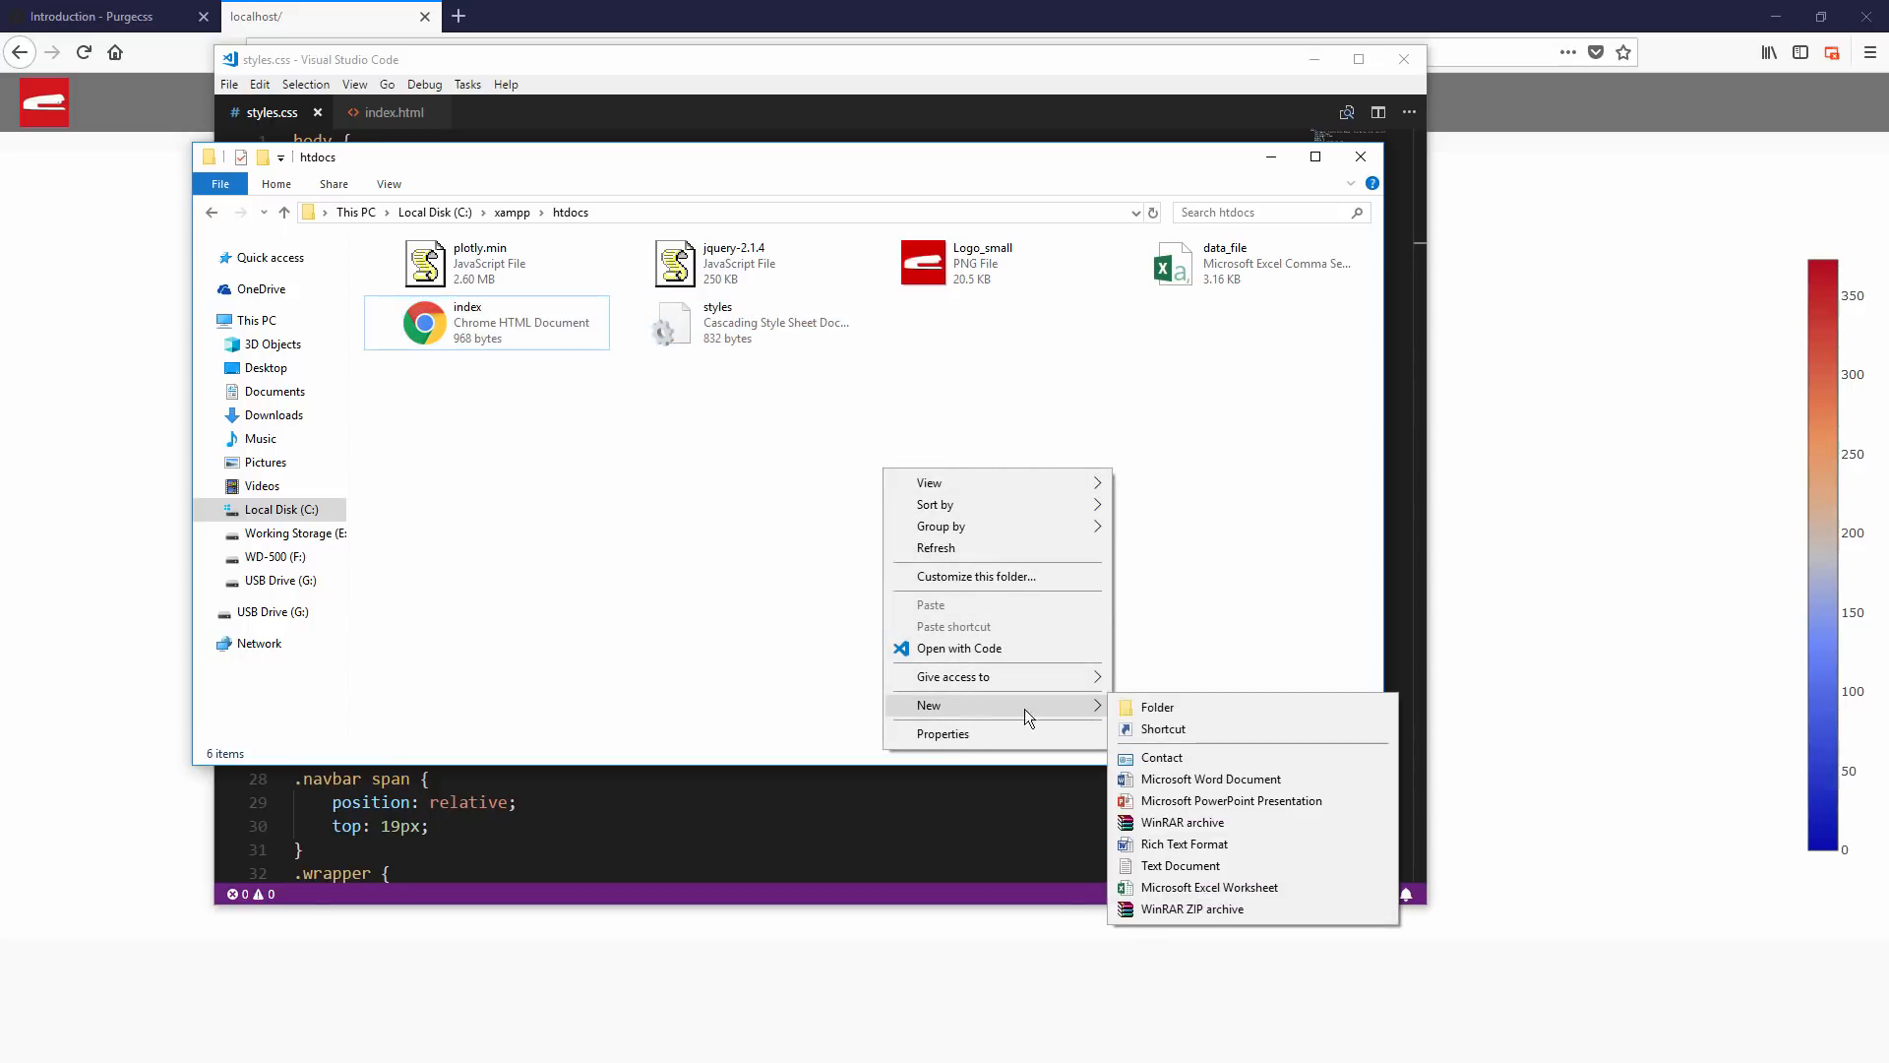
Create a 'result' folder, rerun purgecss with --out result, and open that folder.
{"action": "left_click", "coordinate": [1153, 707]}
{"action": "type", "text": "purgecss --css styles.css --content *.html --out resu"}
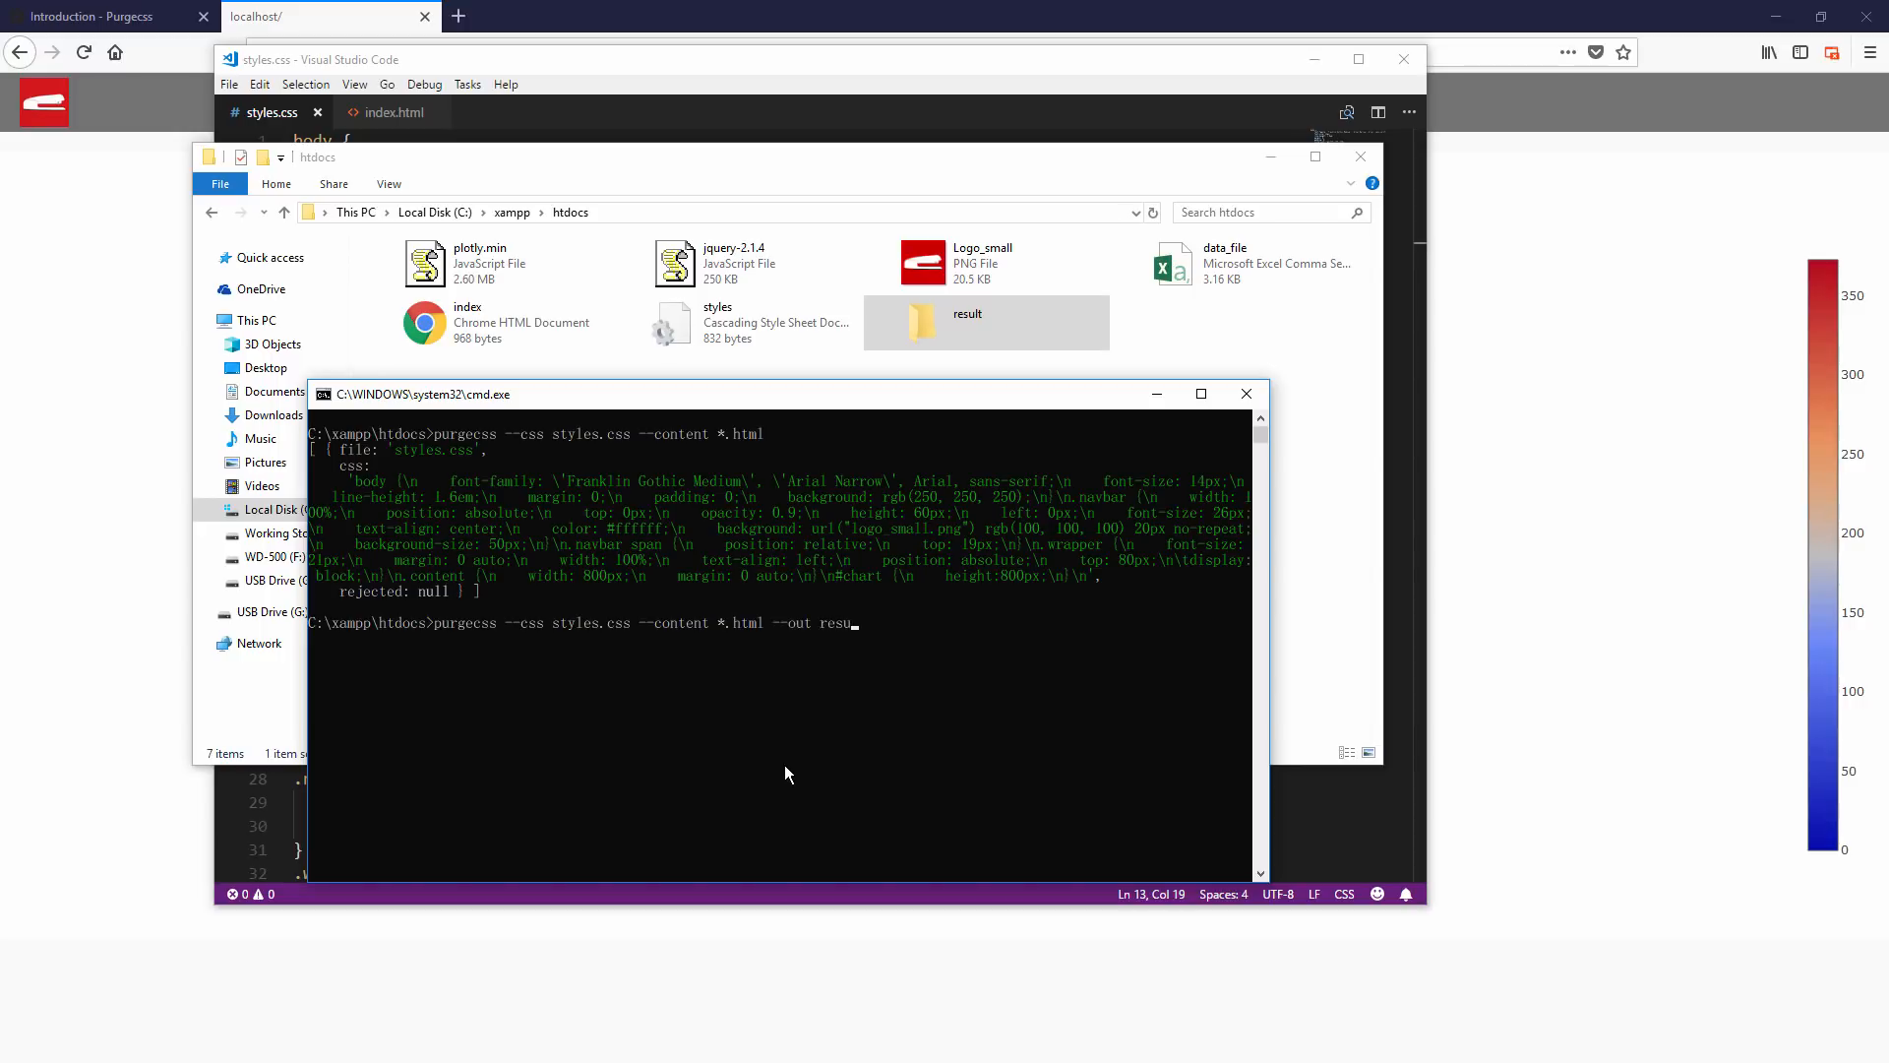
{"action": "type", "text": "lt"}
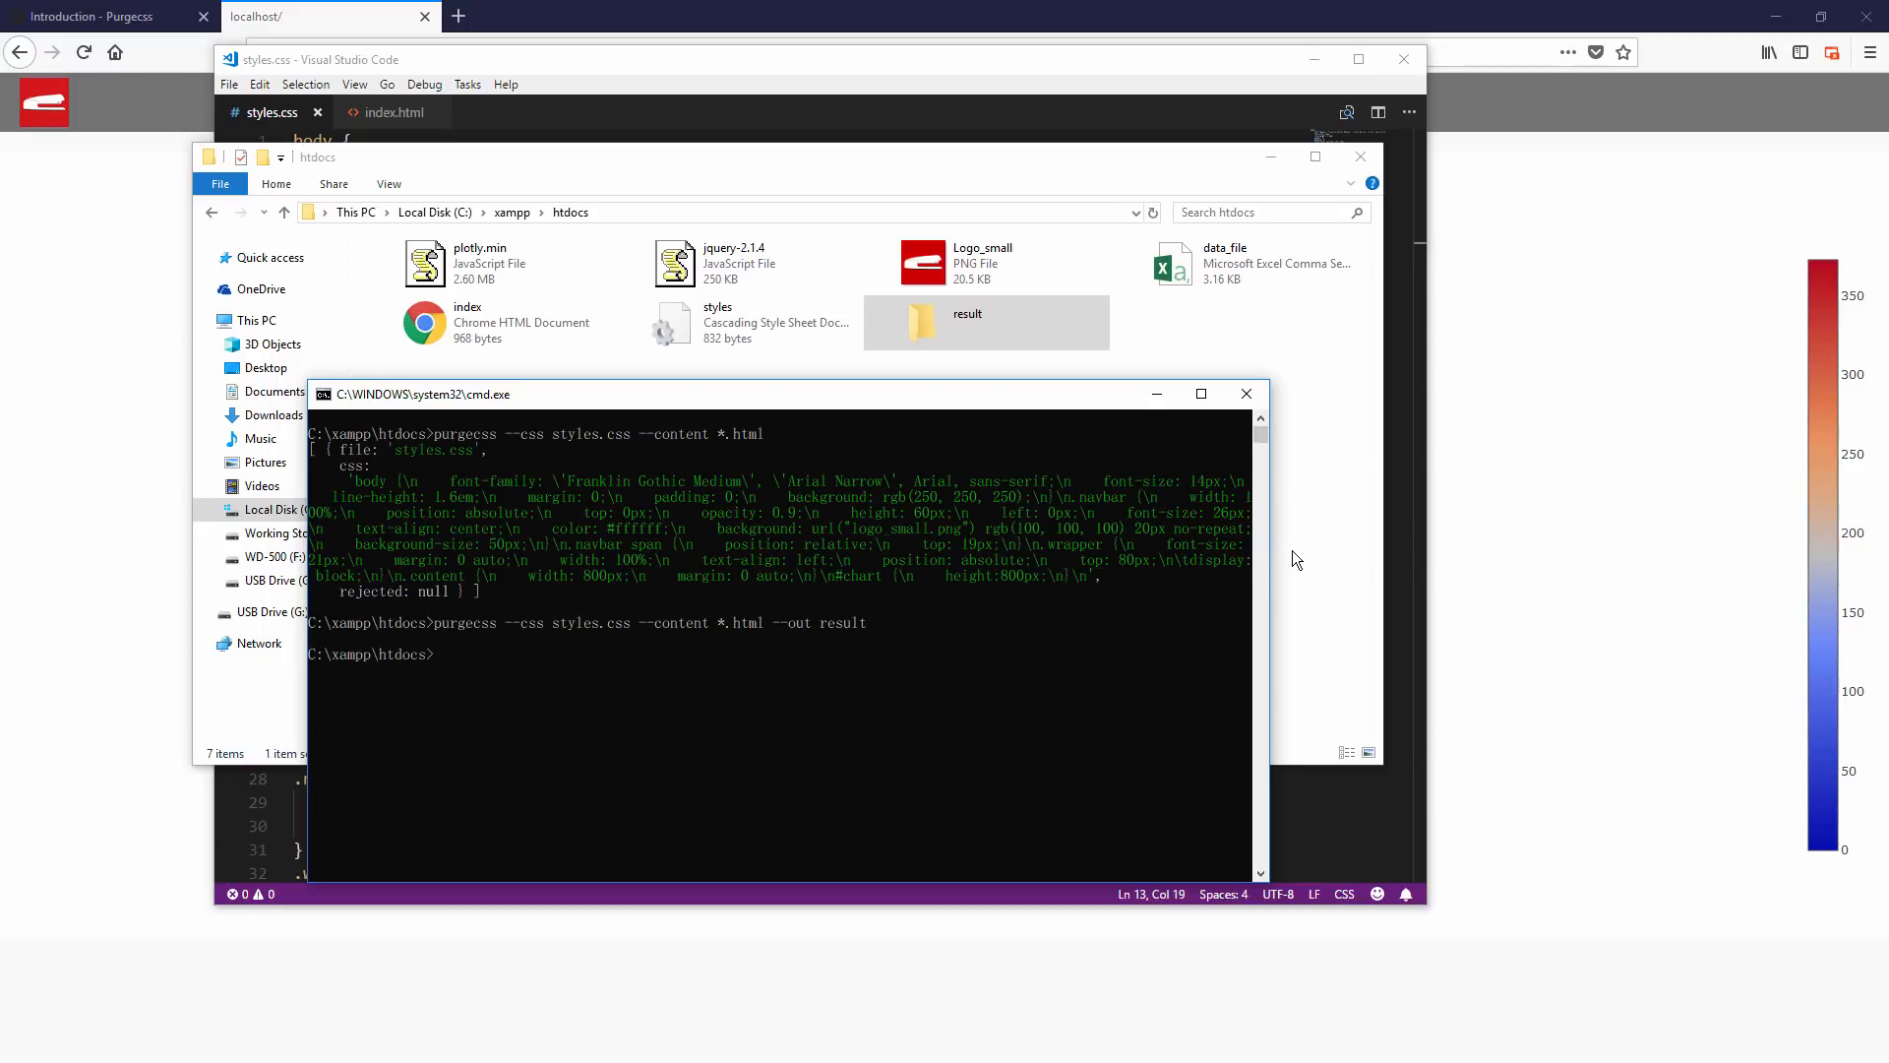
{"action": "left_click", "coordinate": [967, 322]}
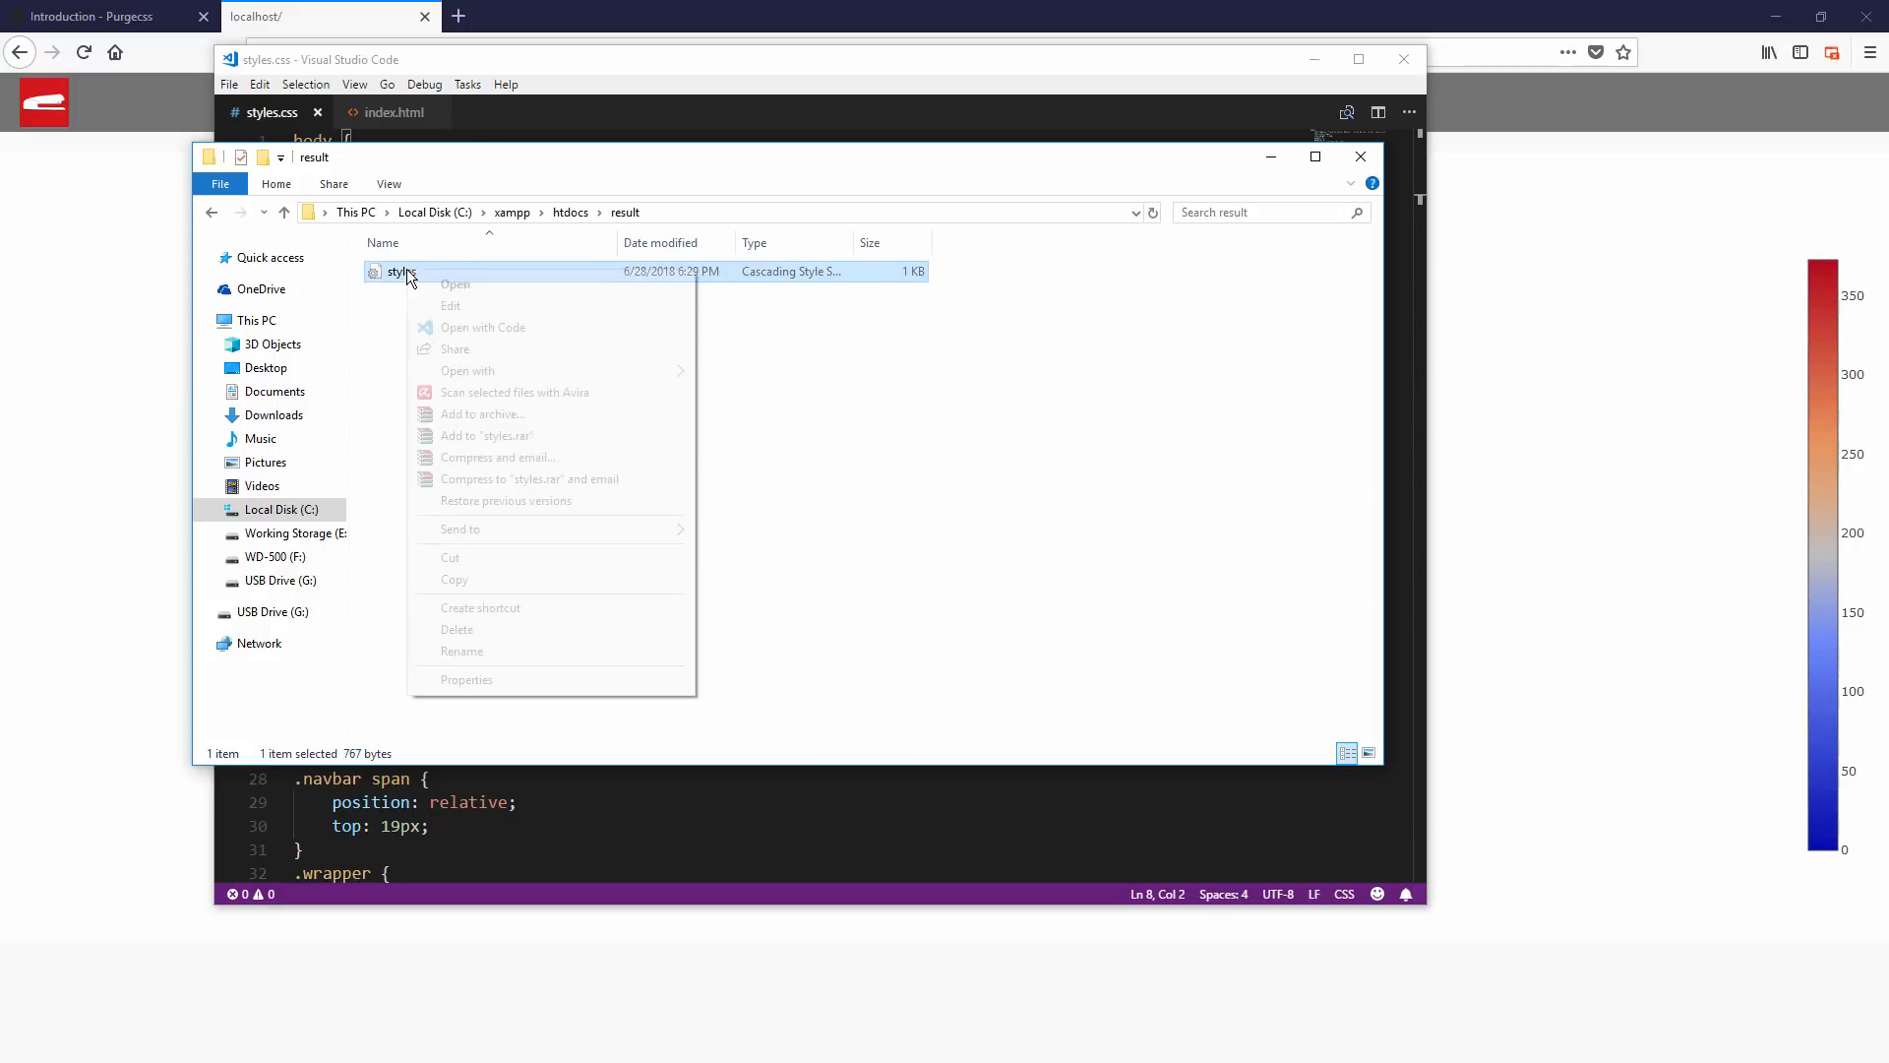
Compare the purged and original styles.css, selecting the #test1 and .test-class rules.
{"action": "left_click", "coordinate": [483, 326]}
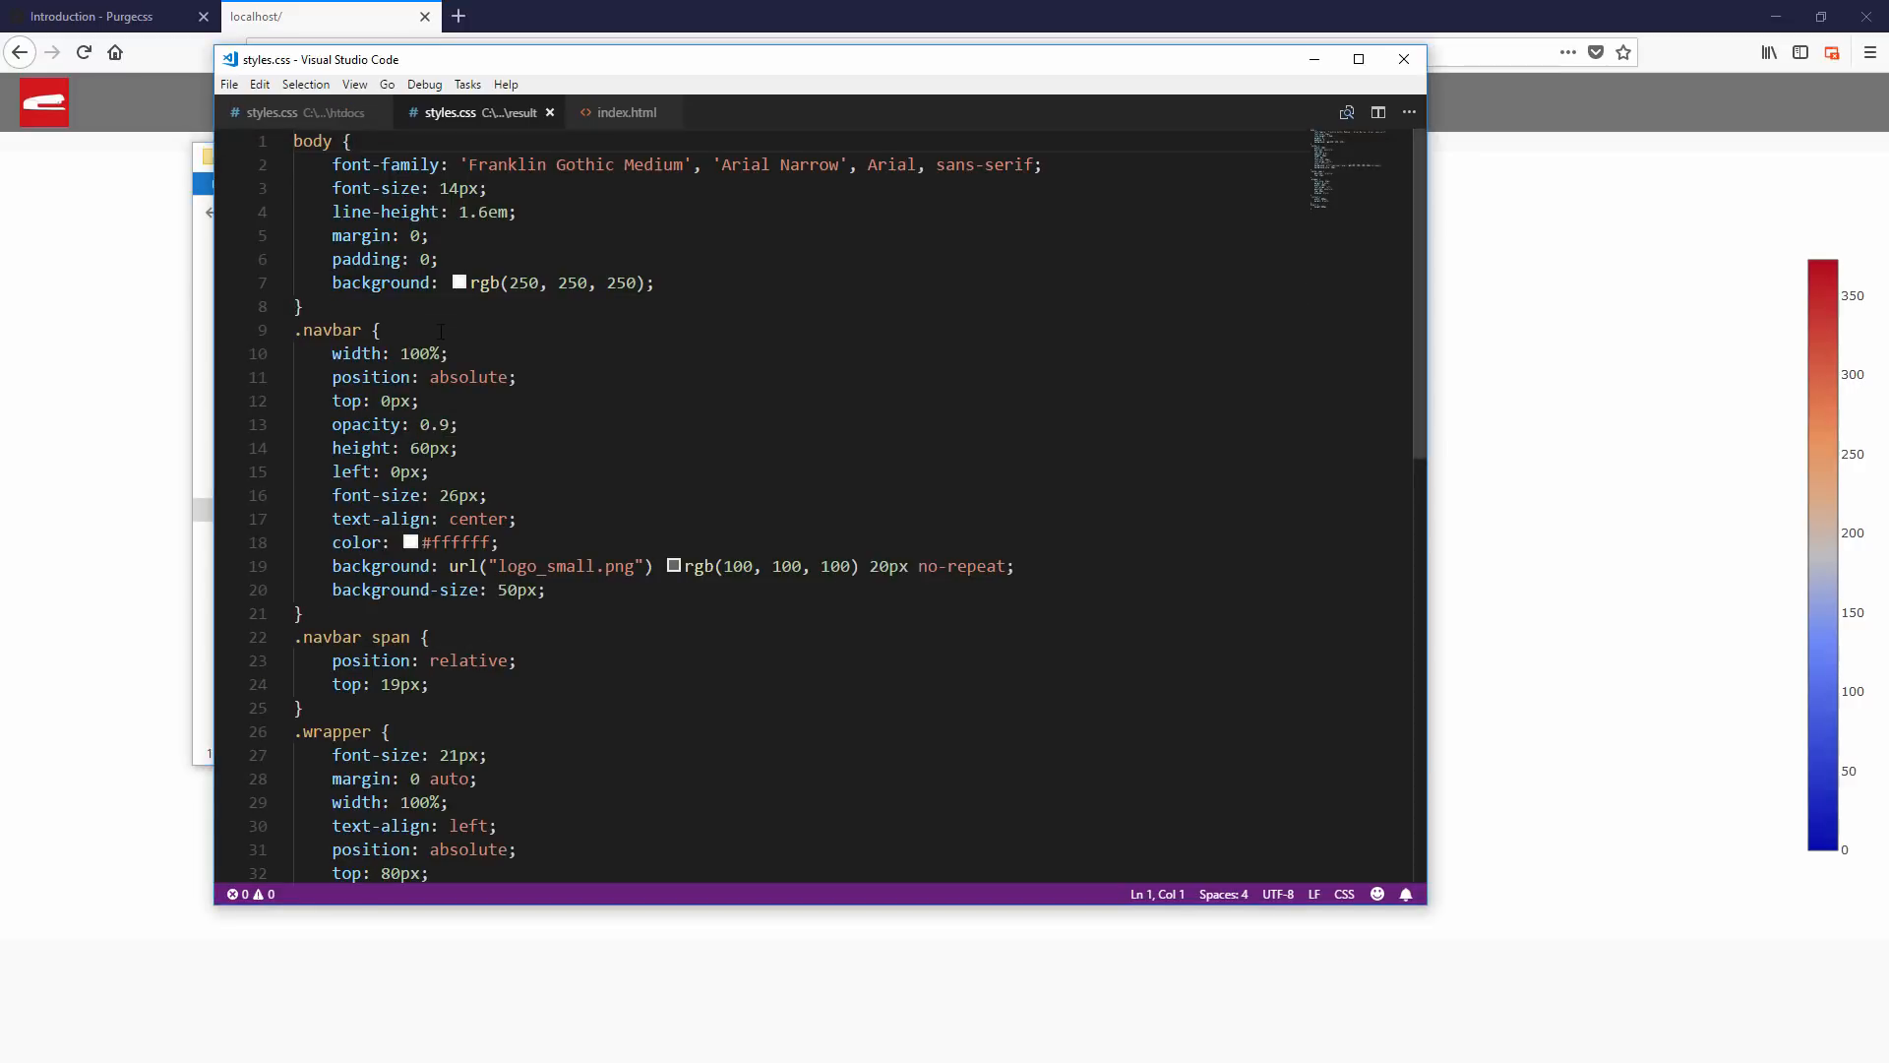
{"action": "left_click", "coordinate": [1377, 112]}
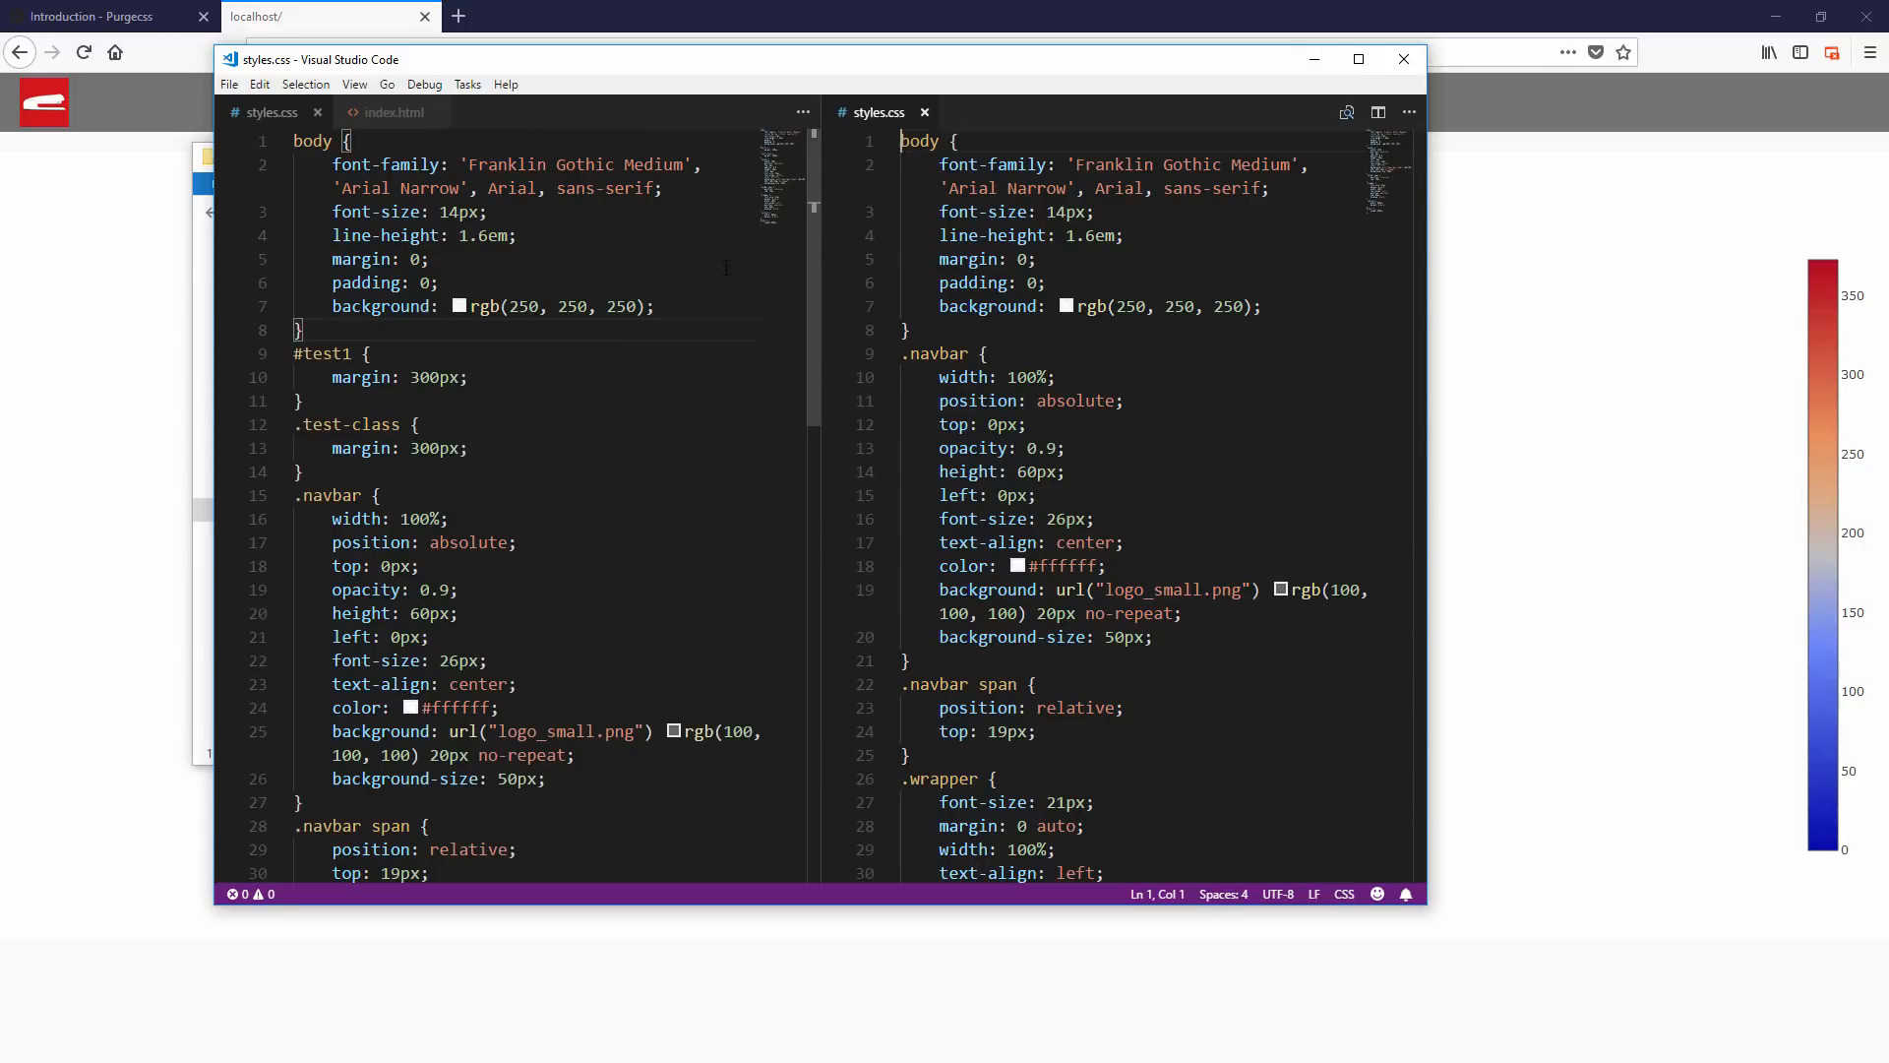
{"action": "left_click_drag", "start_coordinate": [291, 353], "coordinate": [299, 471]}
{"action": "type", "text": "$("}
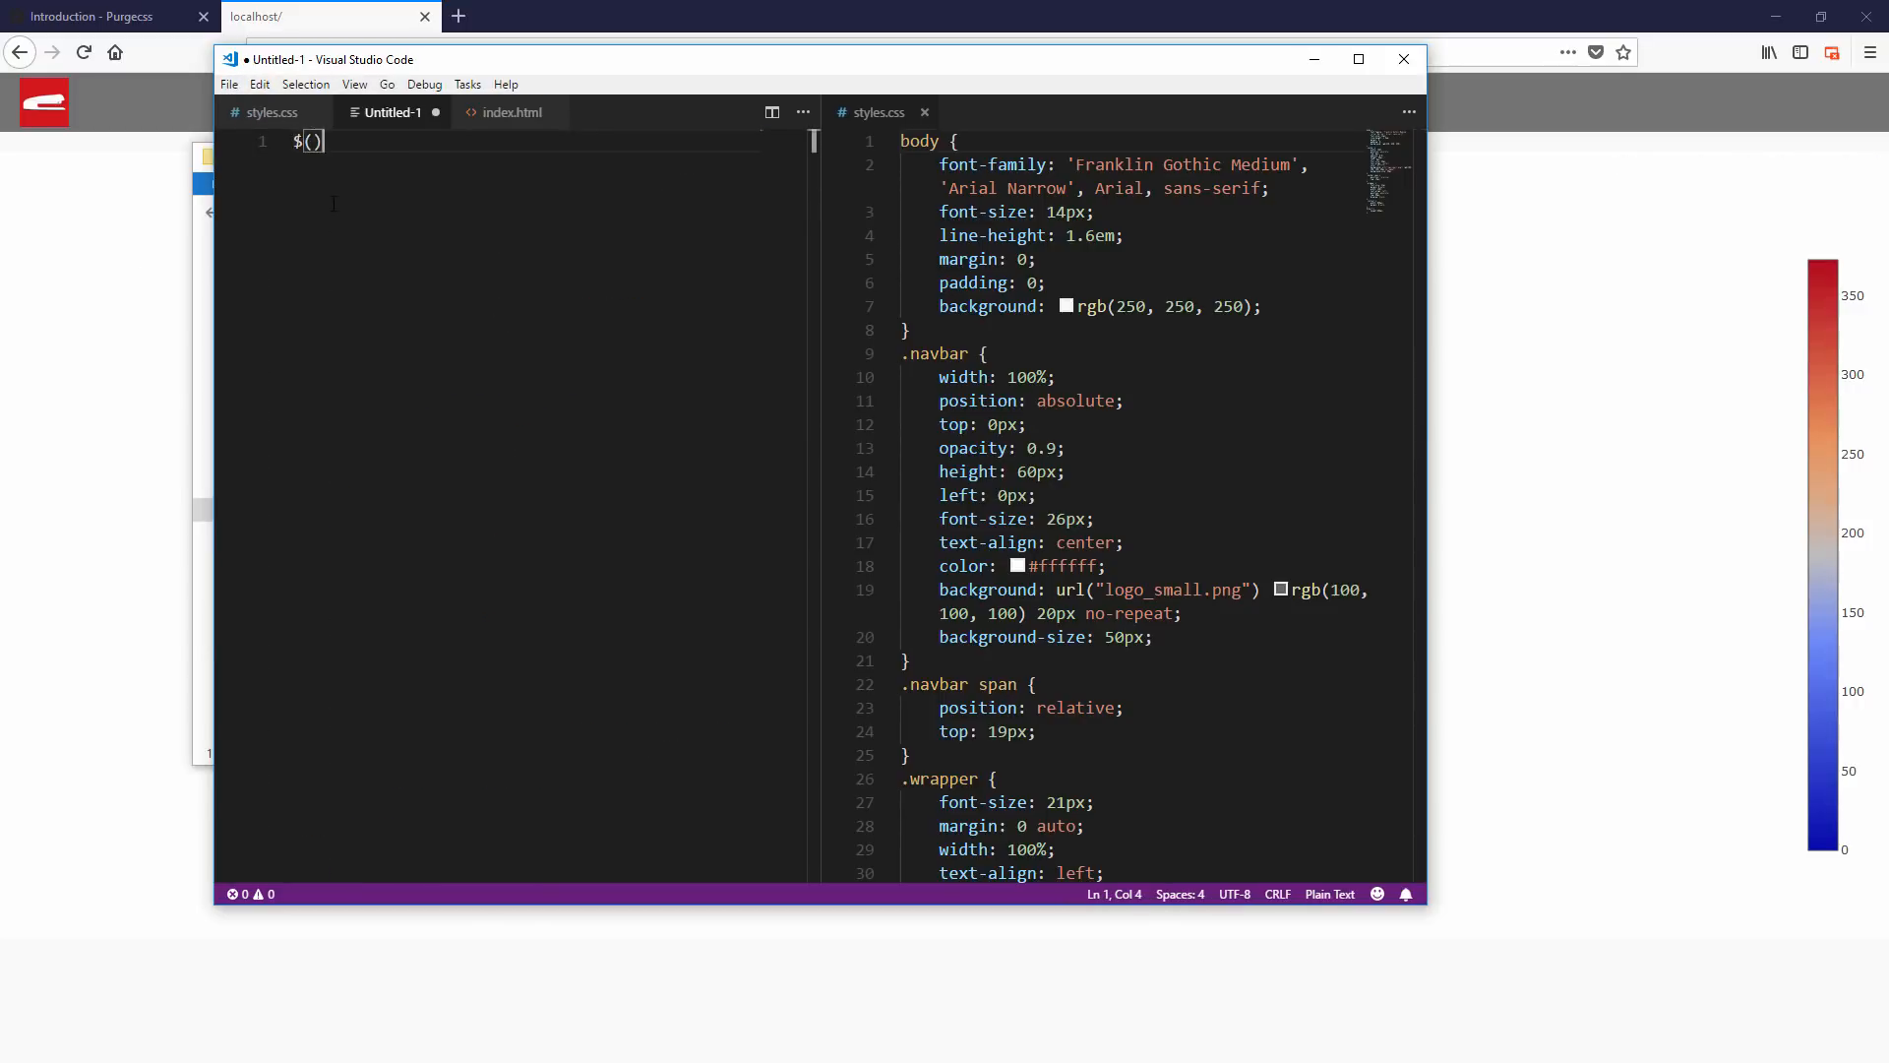
Write $(document).ready(function(){ $('#chart').addClass('test-class'); }); in the new file.
{"action": "type", "text": "document).read"}
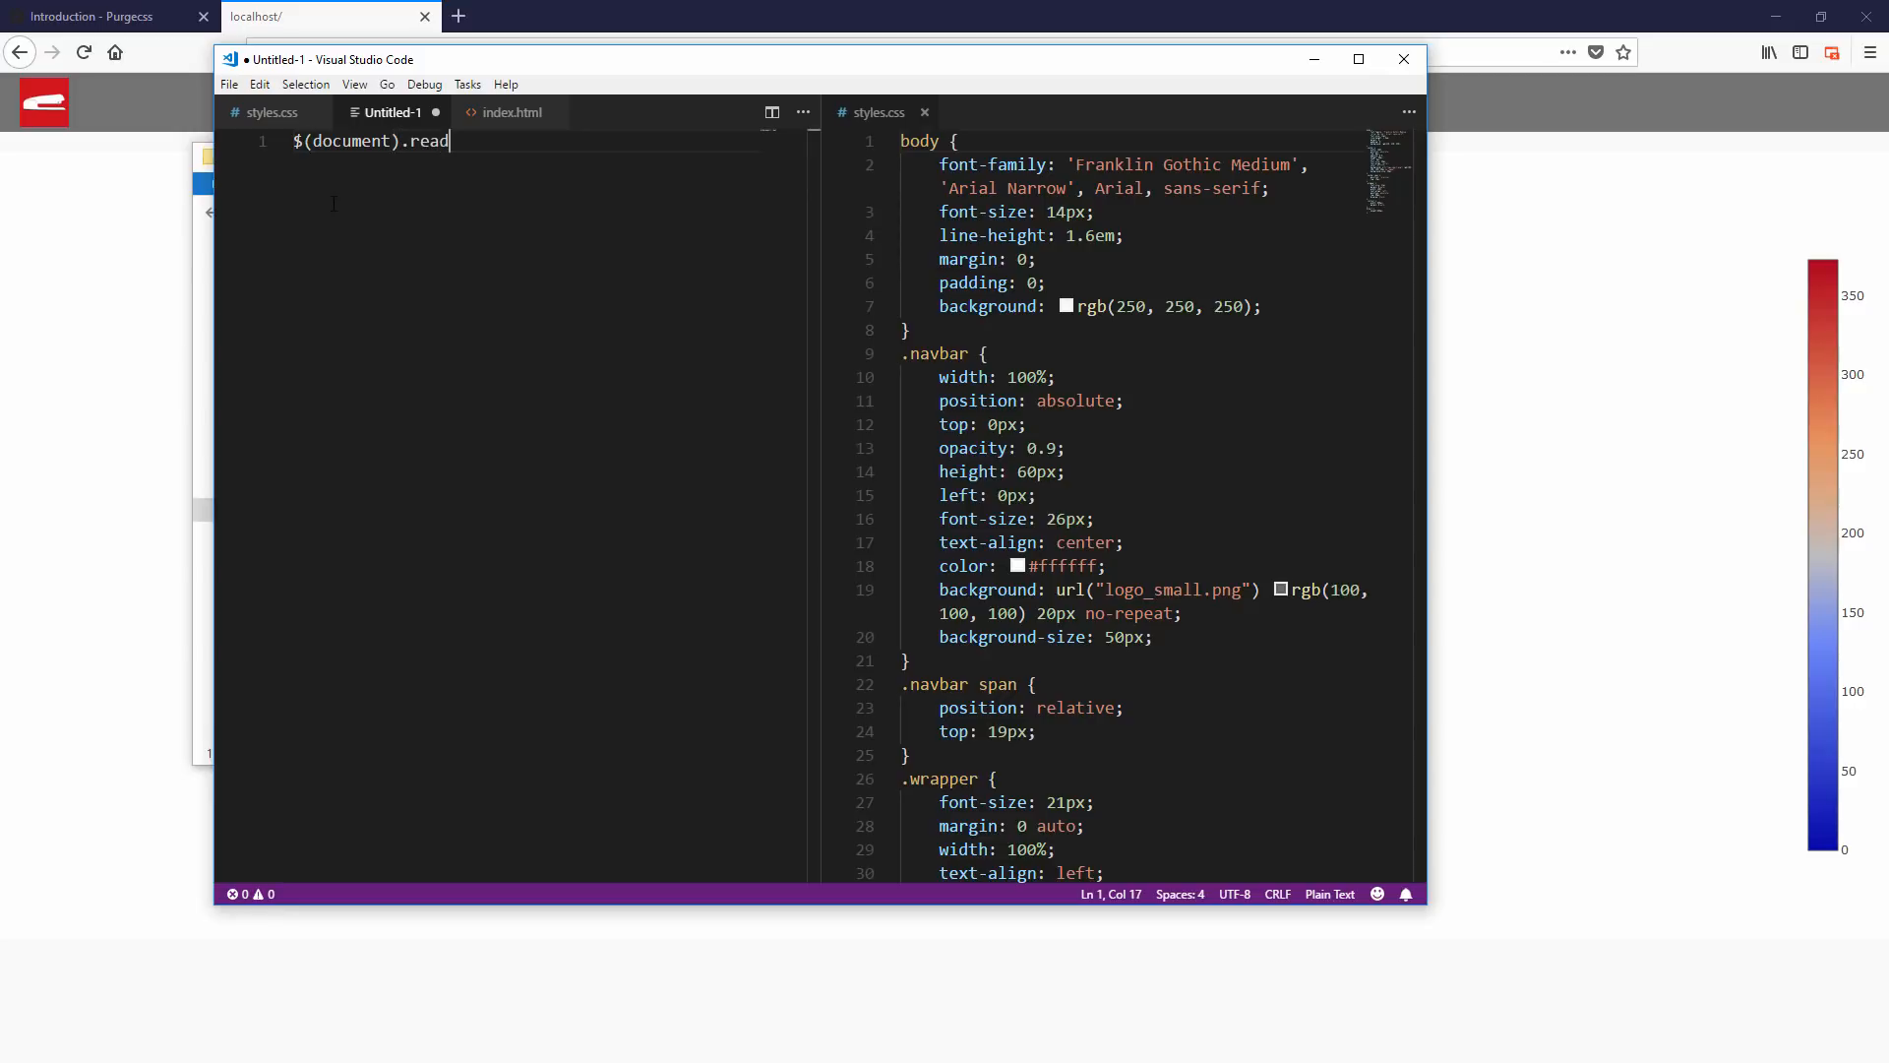
{"action": "type", "text": "y(function(){})"}
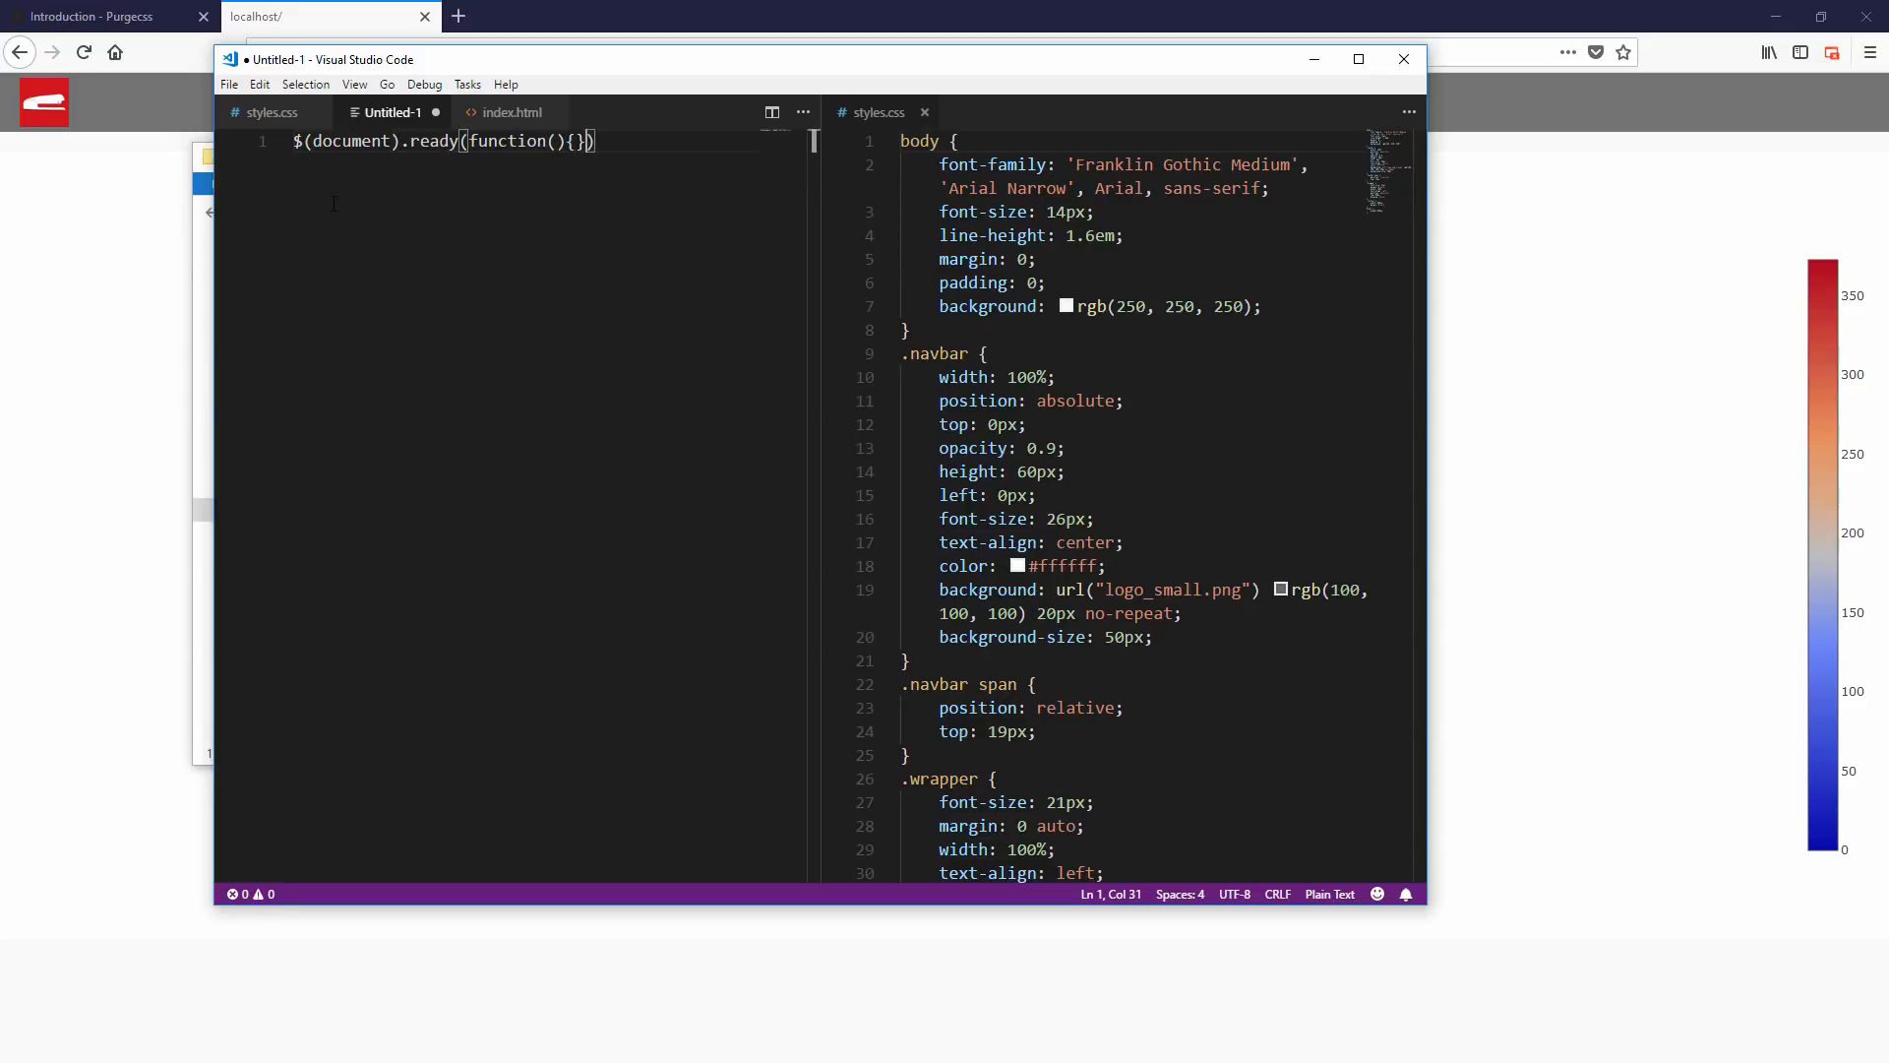
{"action": "type", "text": "$()"}
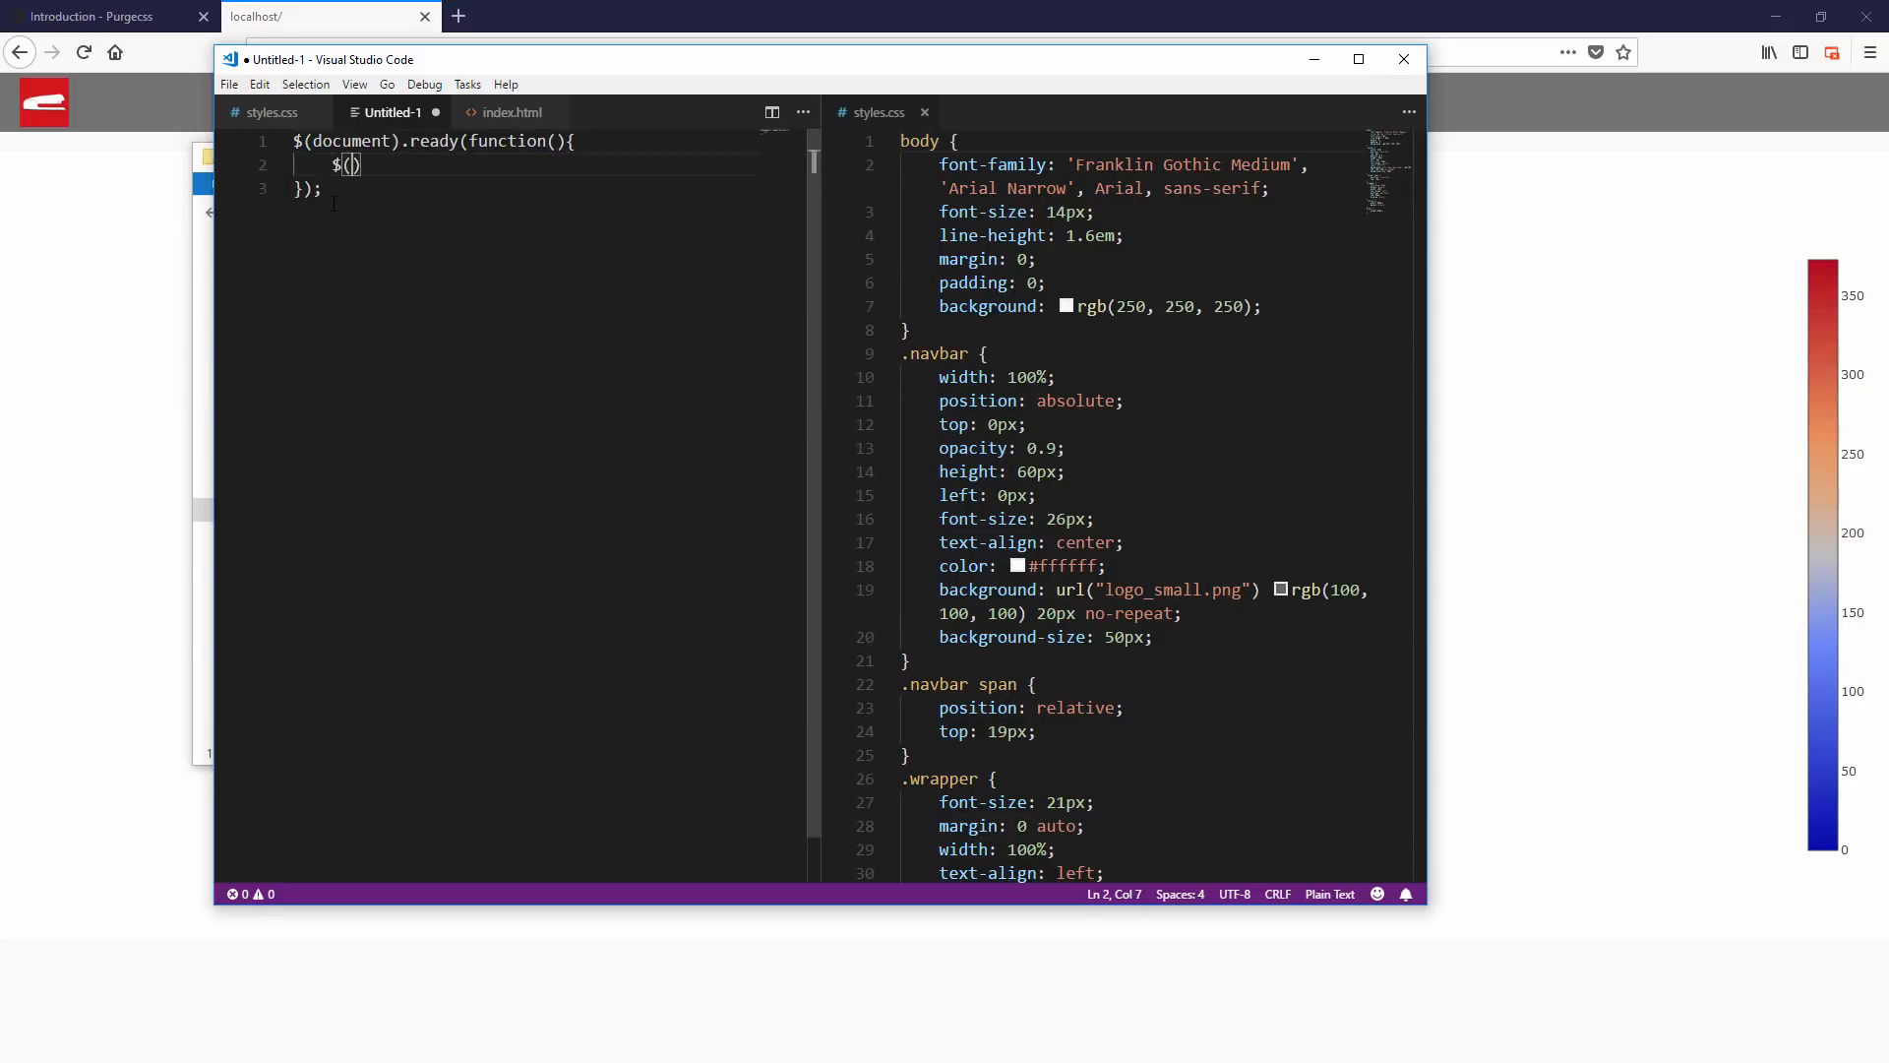
{"action": "type", "text": "'#chart'"}
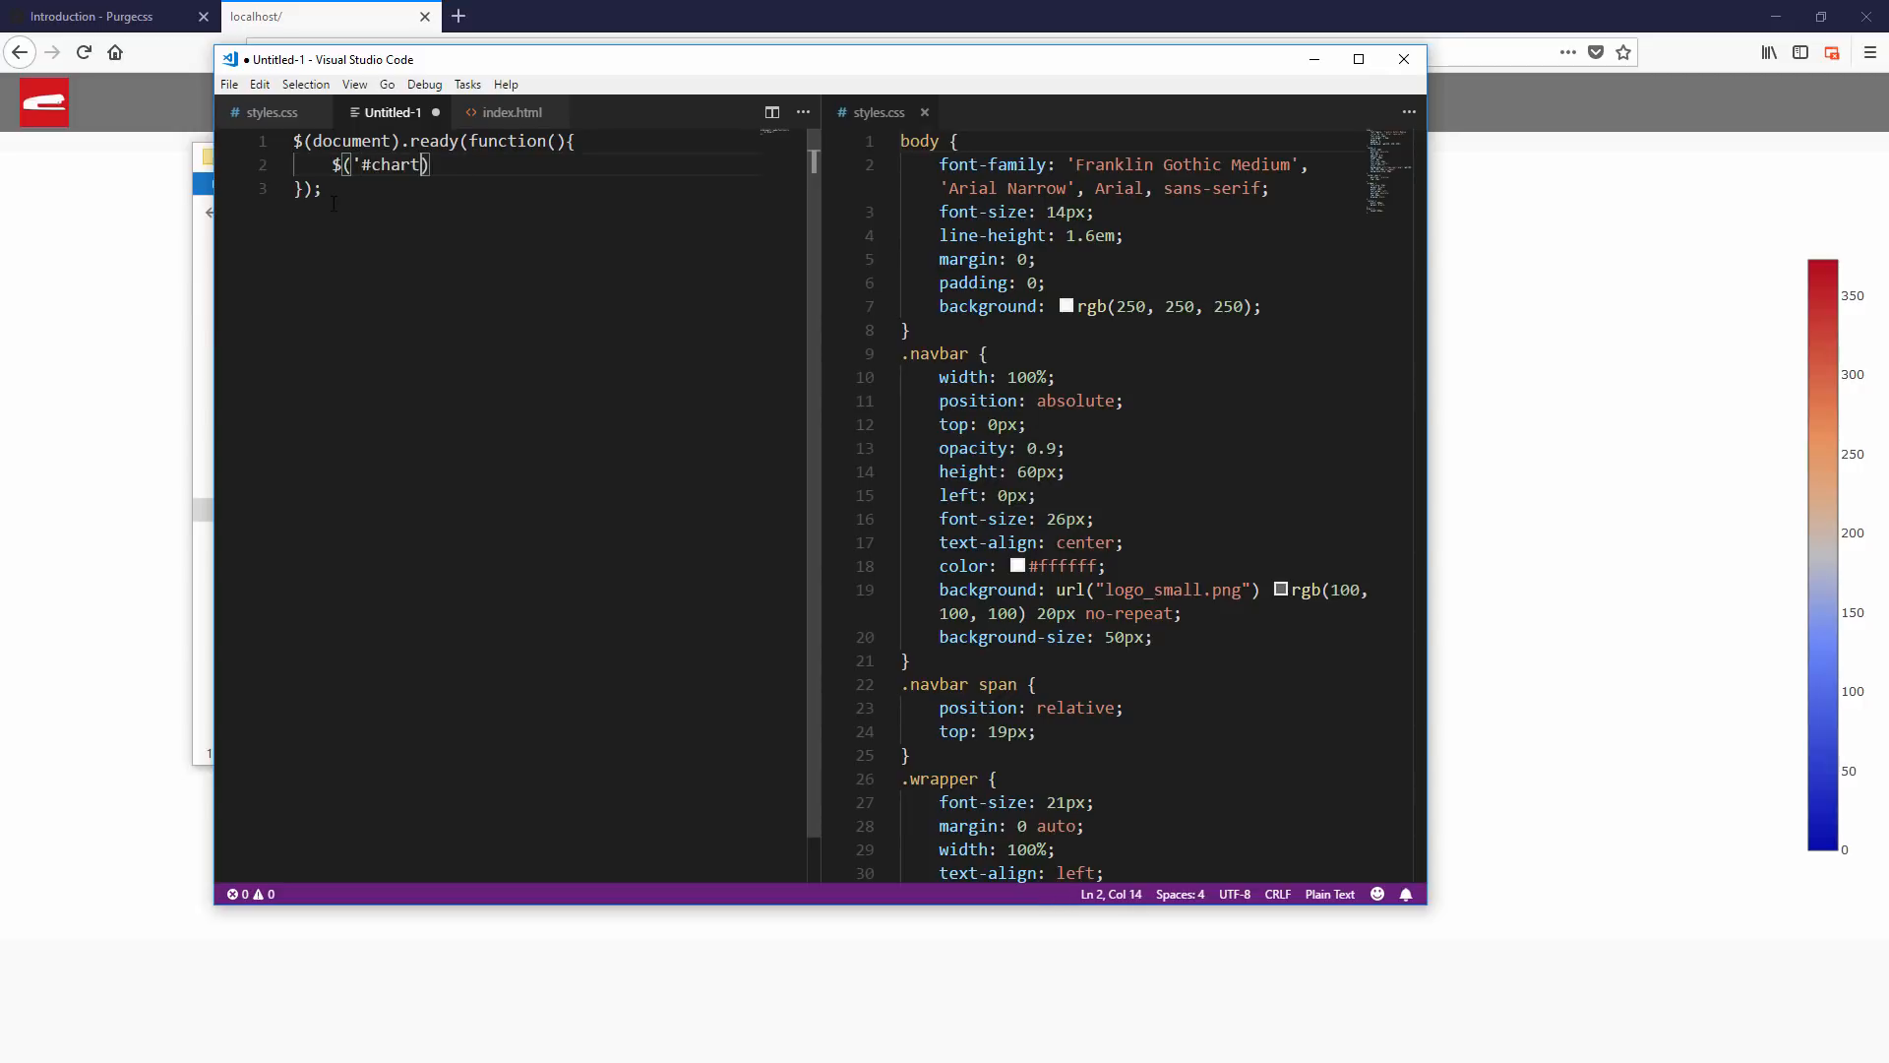
{"action": "type", "text": ").addClass"}
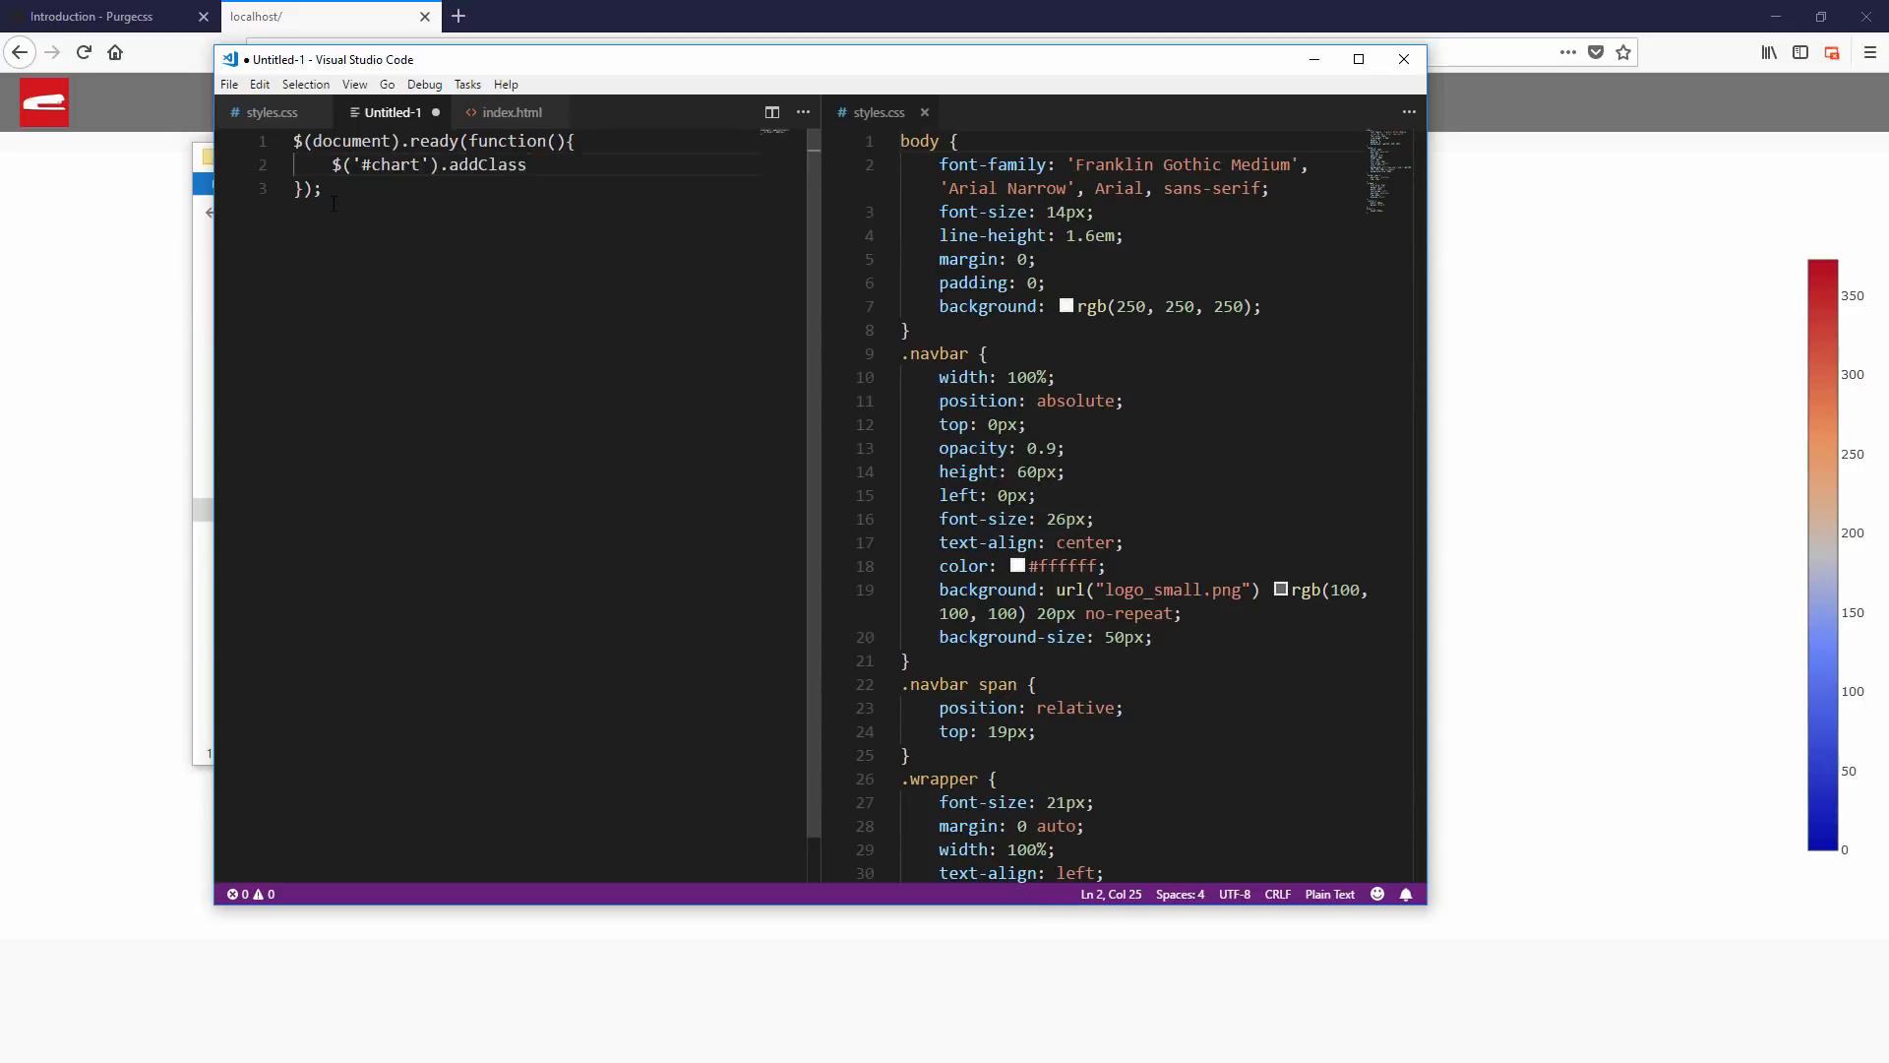
{"action": "type", "text": "('test')"}
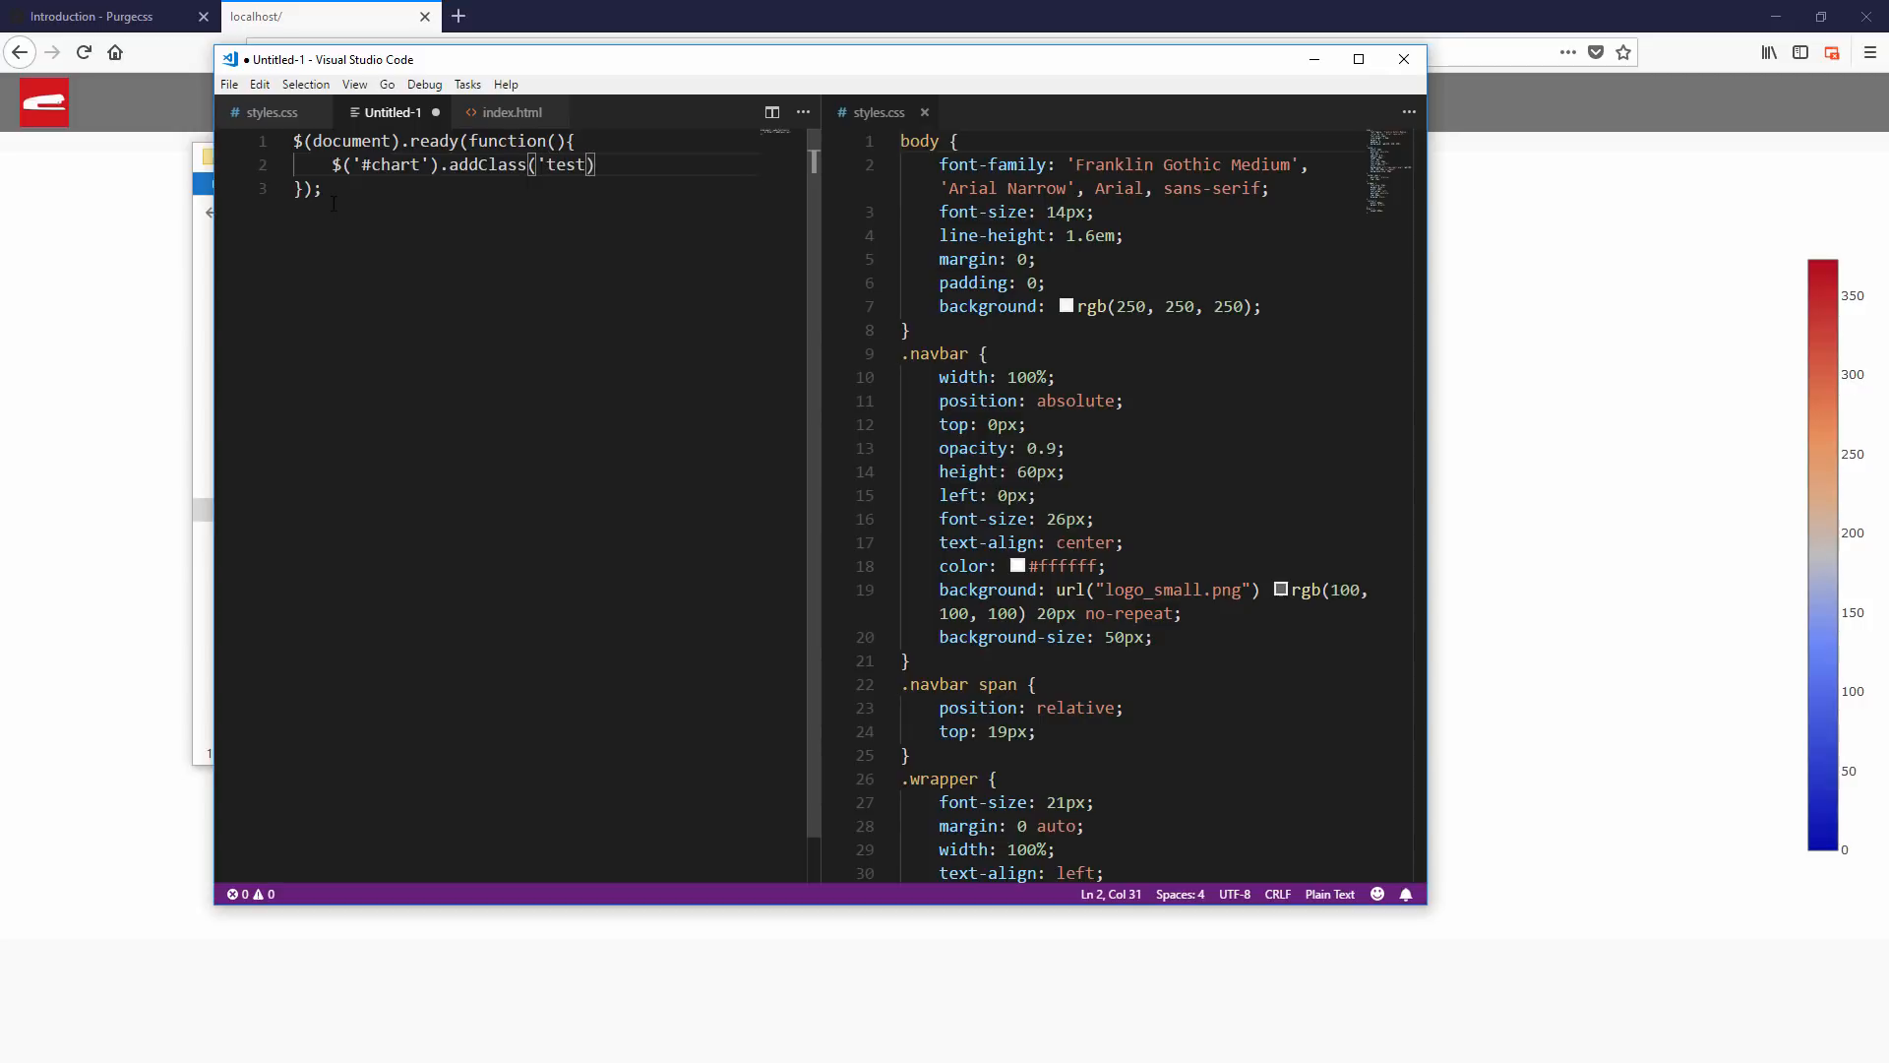
{"action": "type", "text": "=class"}
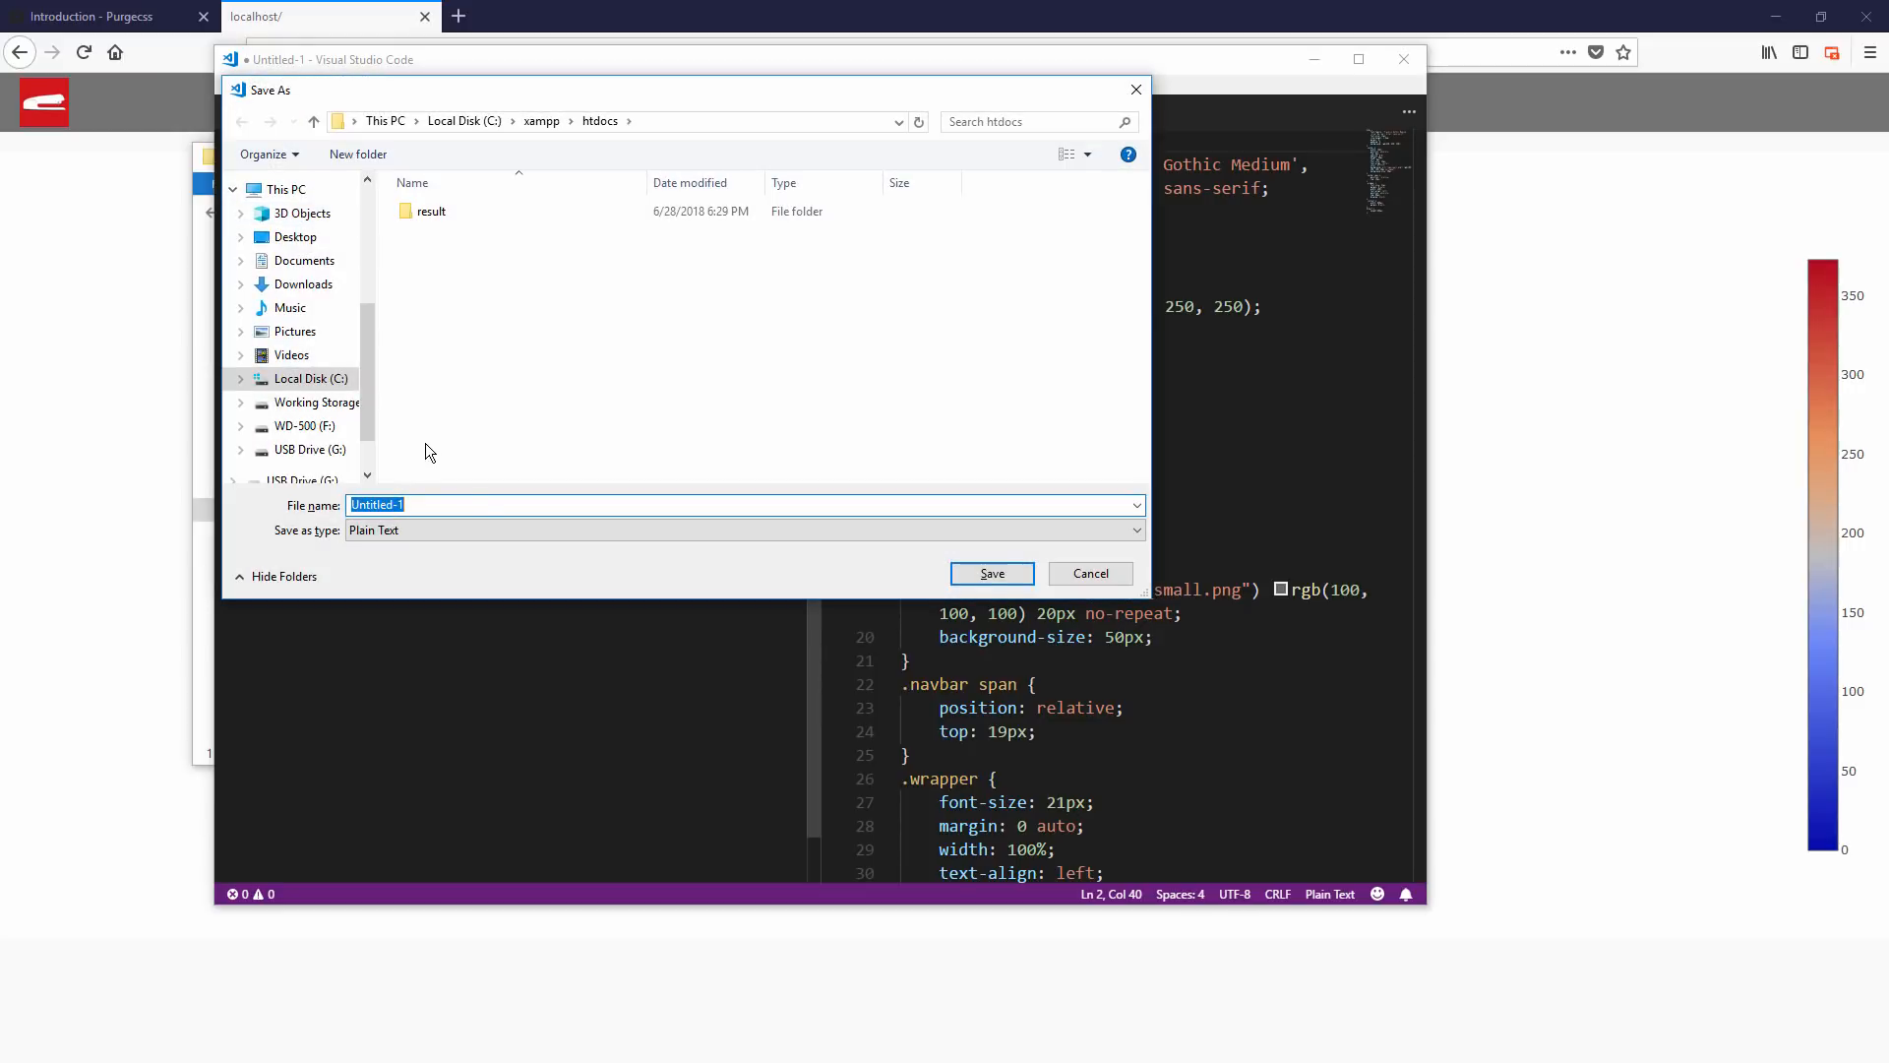
Save the script as test.js in htdocs.
{"action": "type", "text": "test.js"}
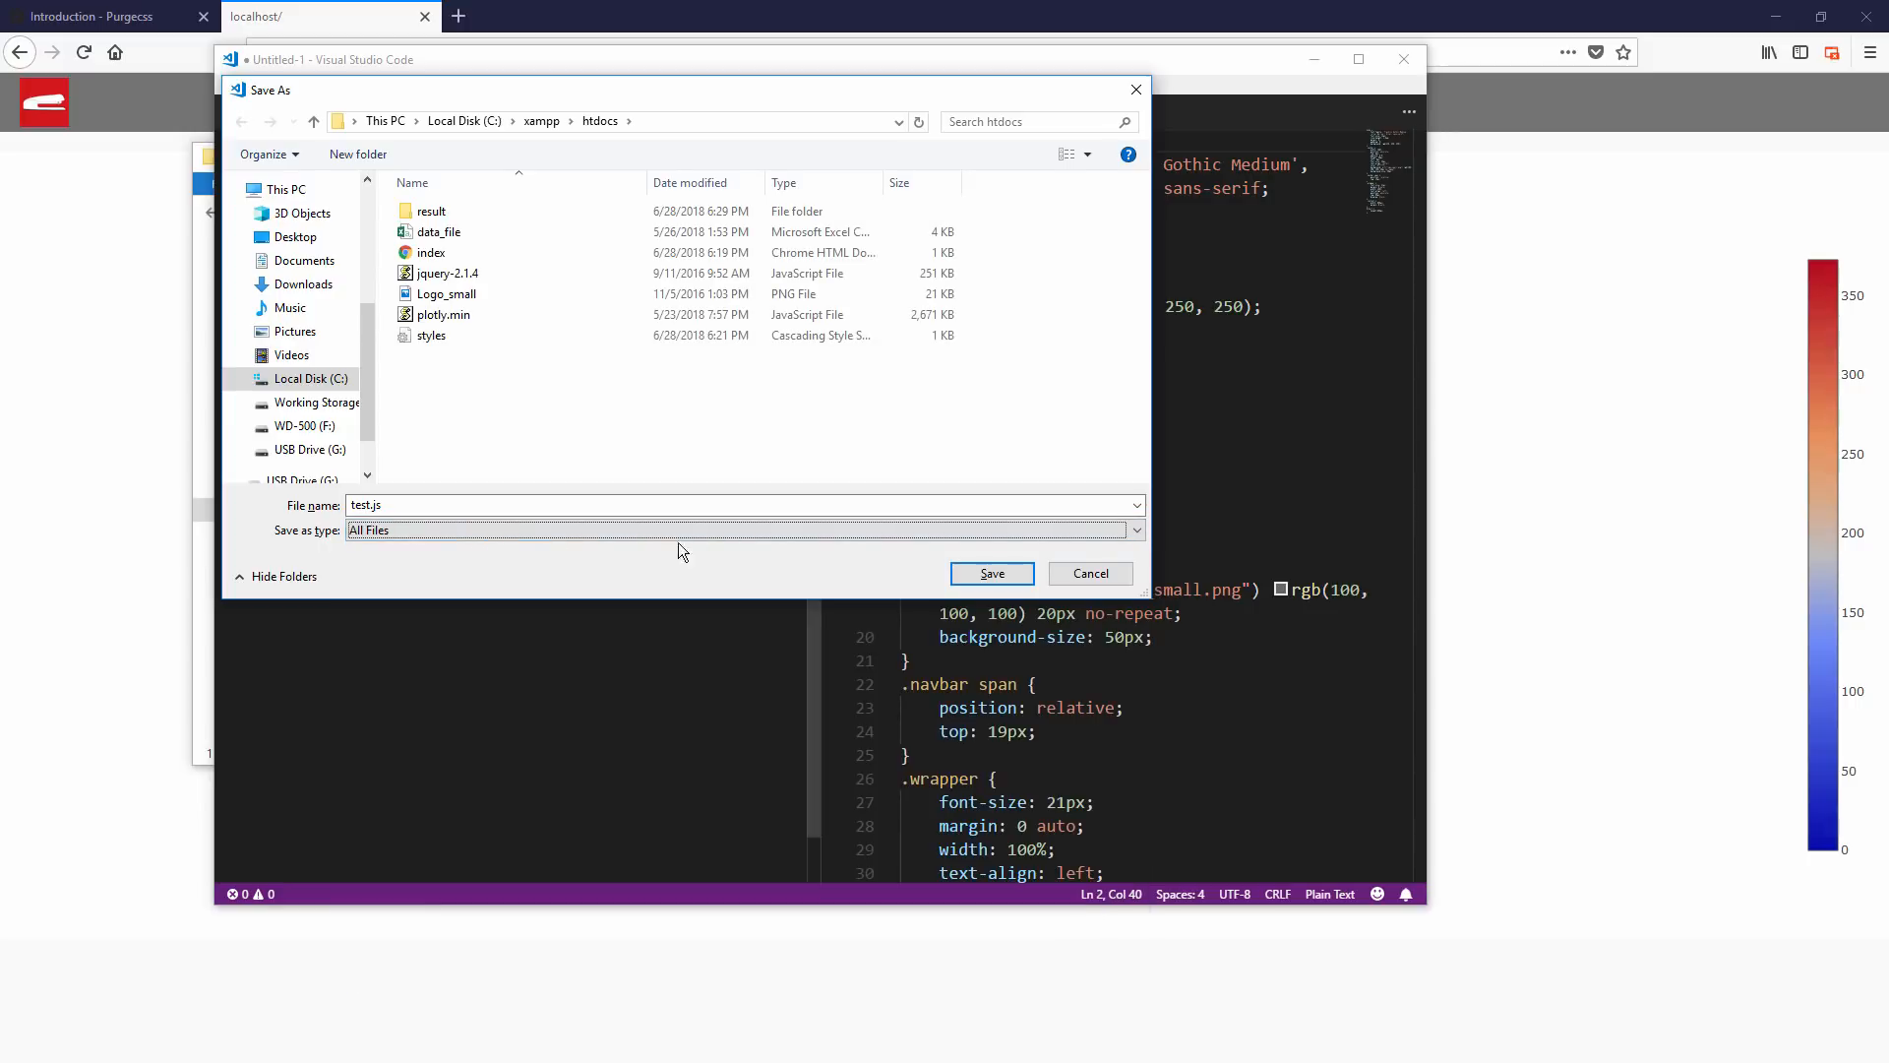
{"action": "left_click", "coordinate": [990, 573]}
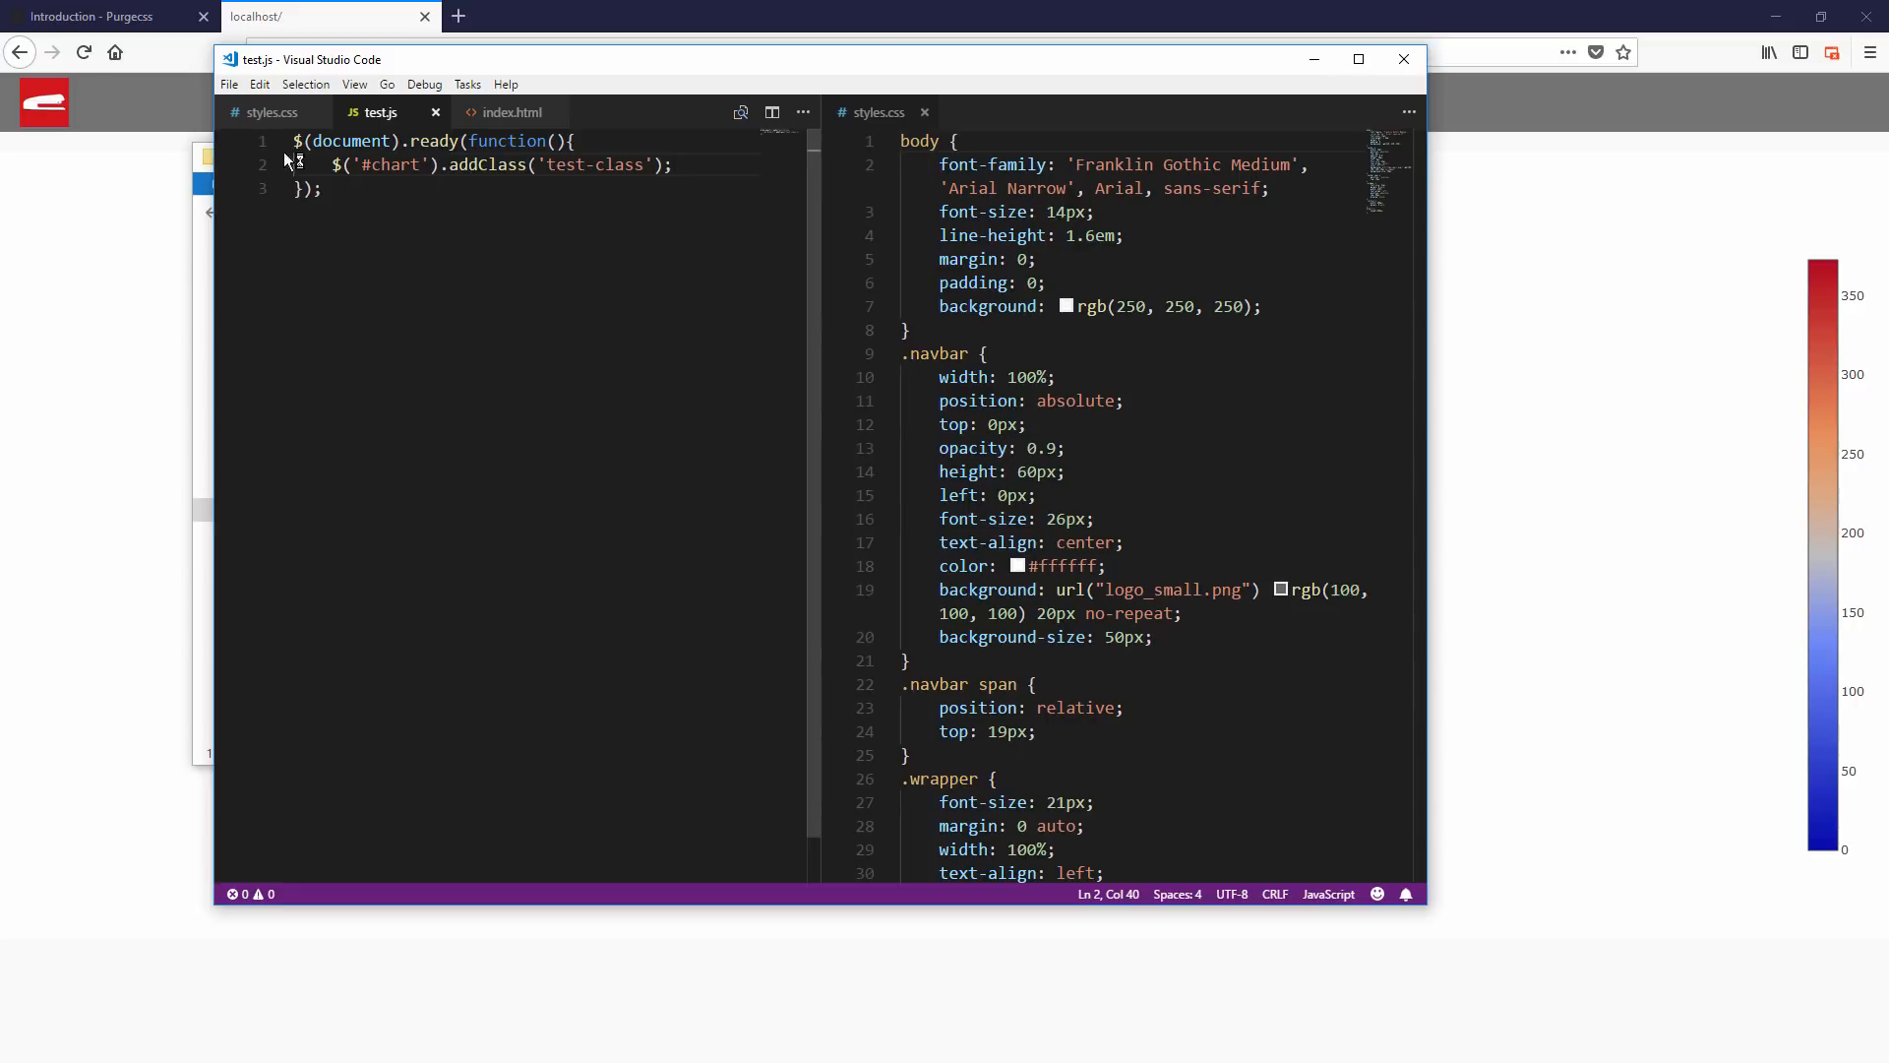
{"action": "left_click", "coordinate": [509, 112]}
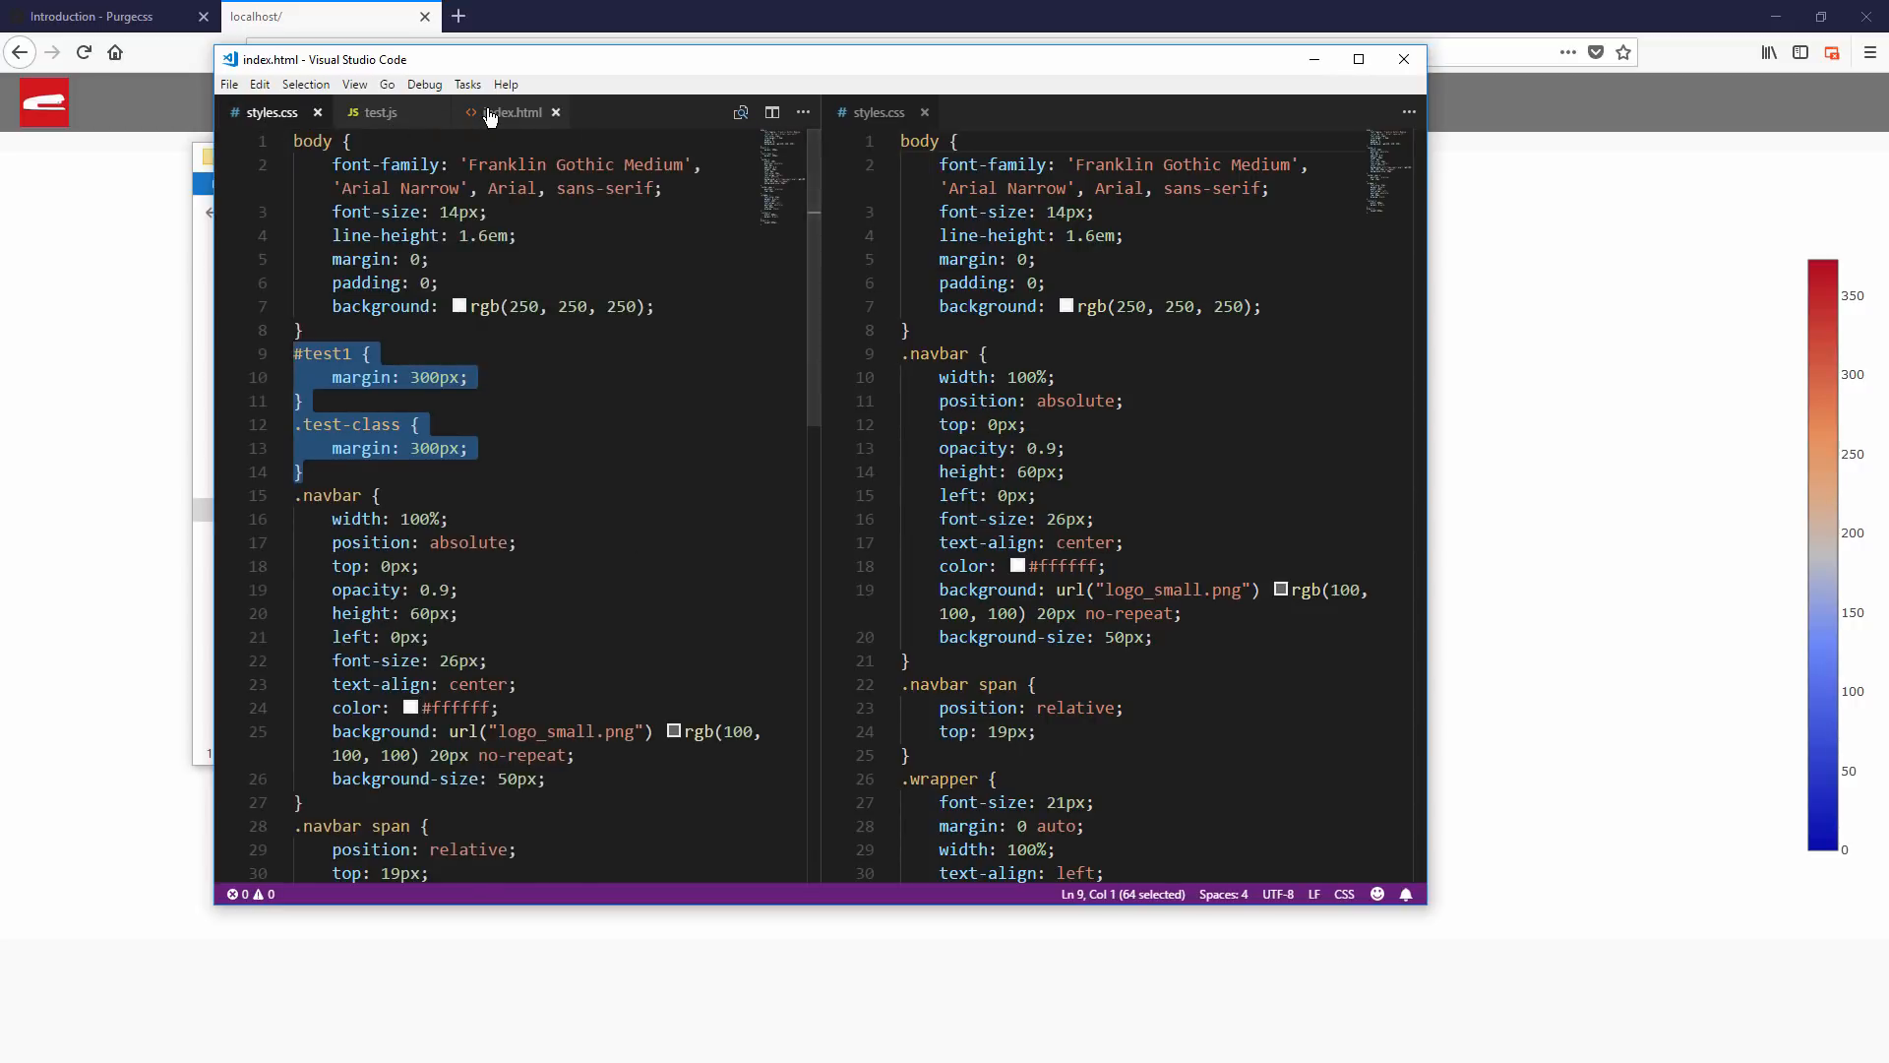
Add <script src="test.js"></script> after the chart script in index.html.
{"action": "left_click", "coordinate": [510, 112]}
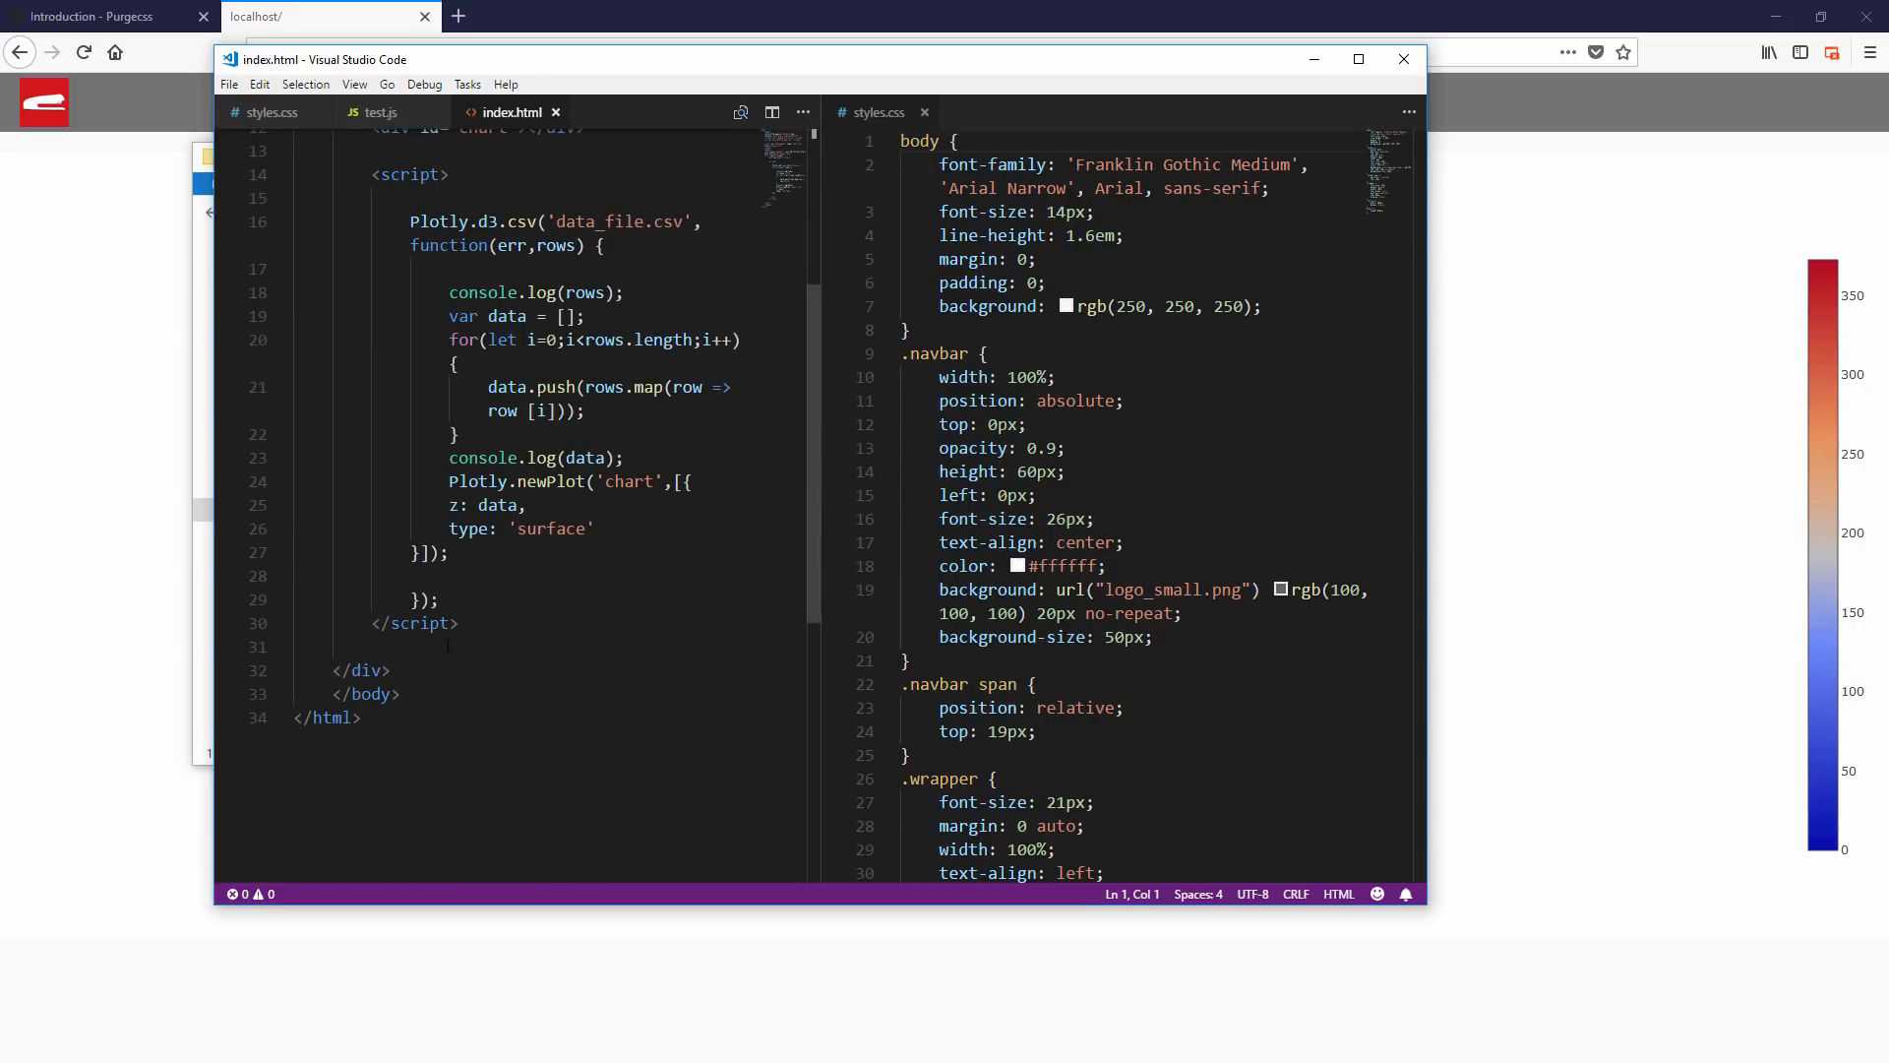
{"action": "type", "text": "<script"}
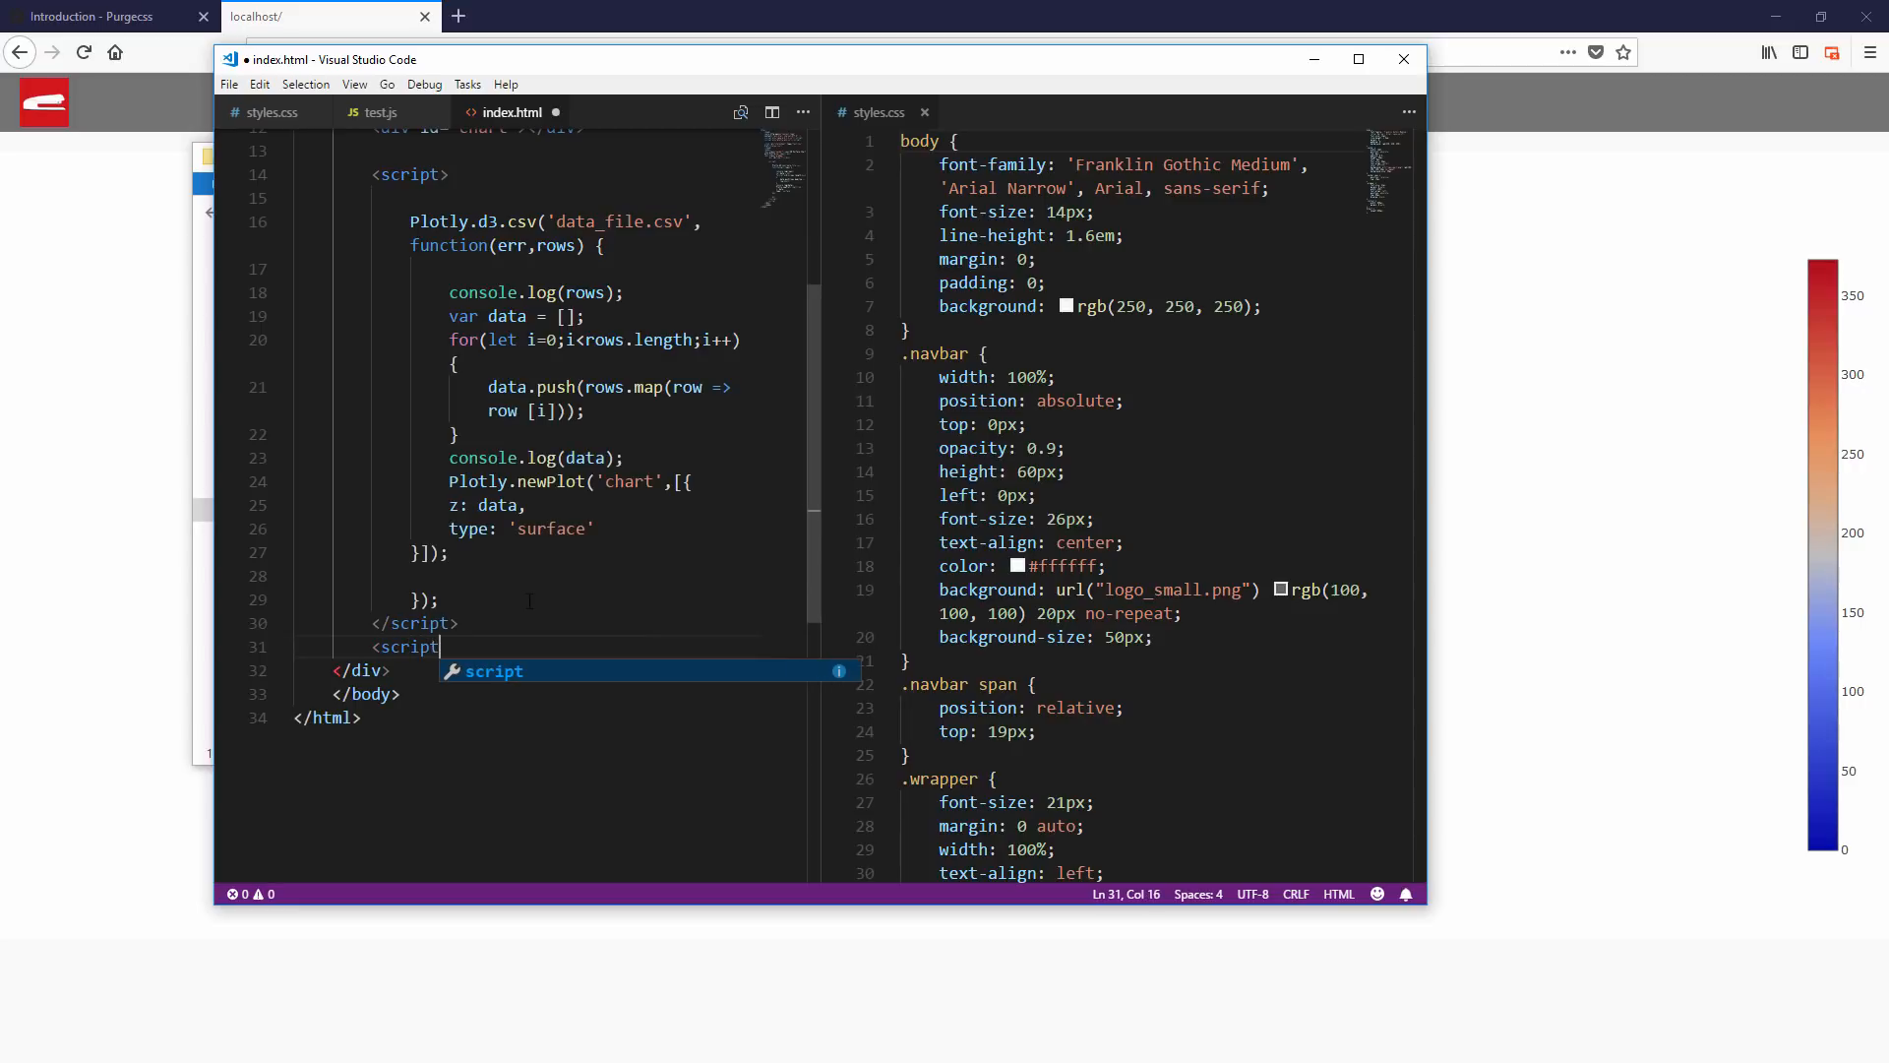
{"action": "type", "text": "></script>"}
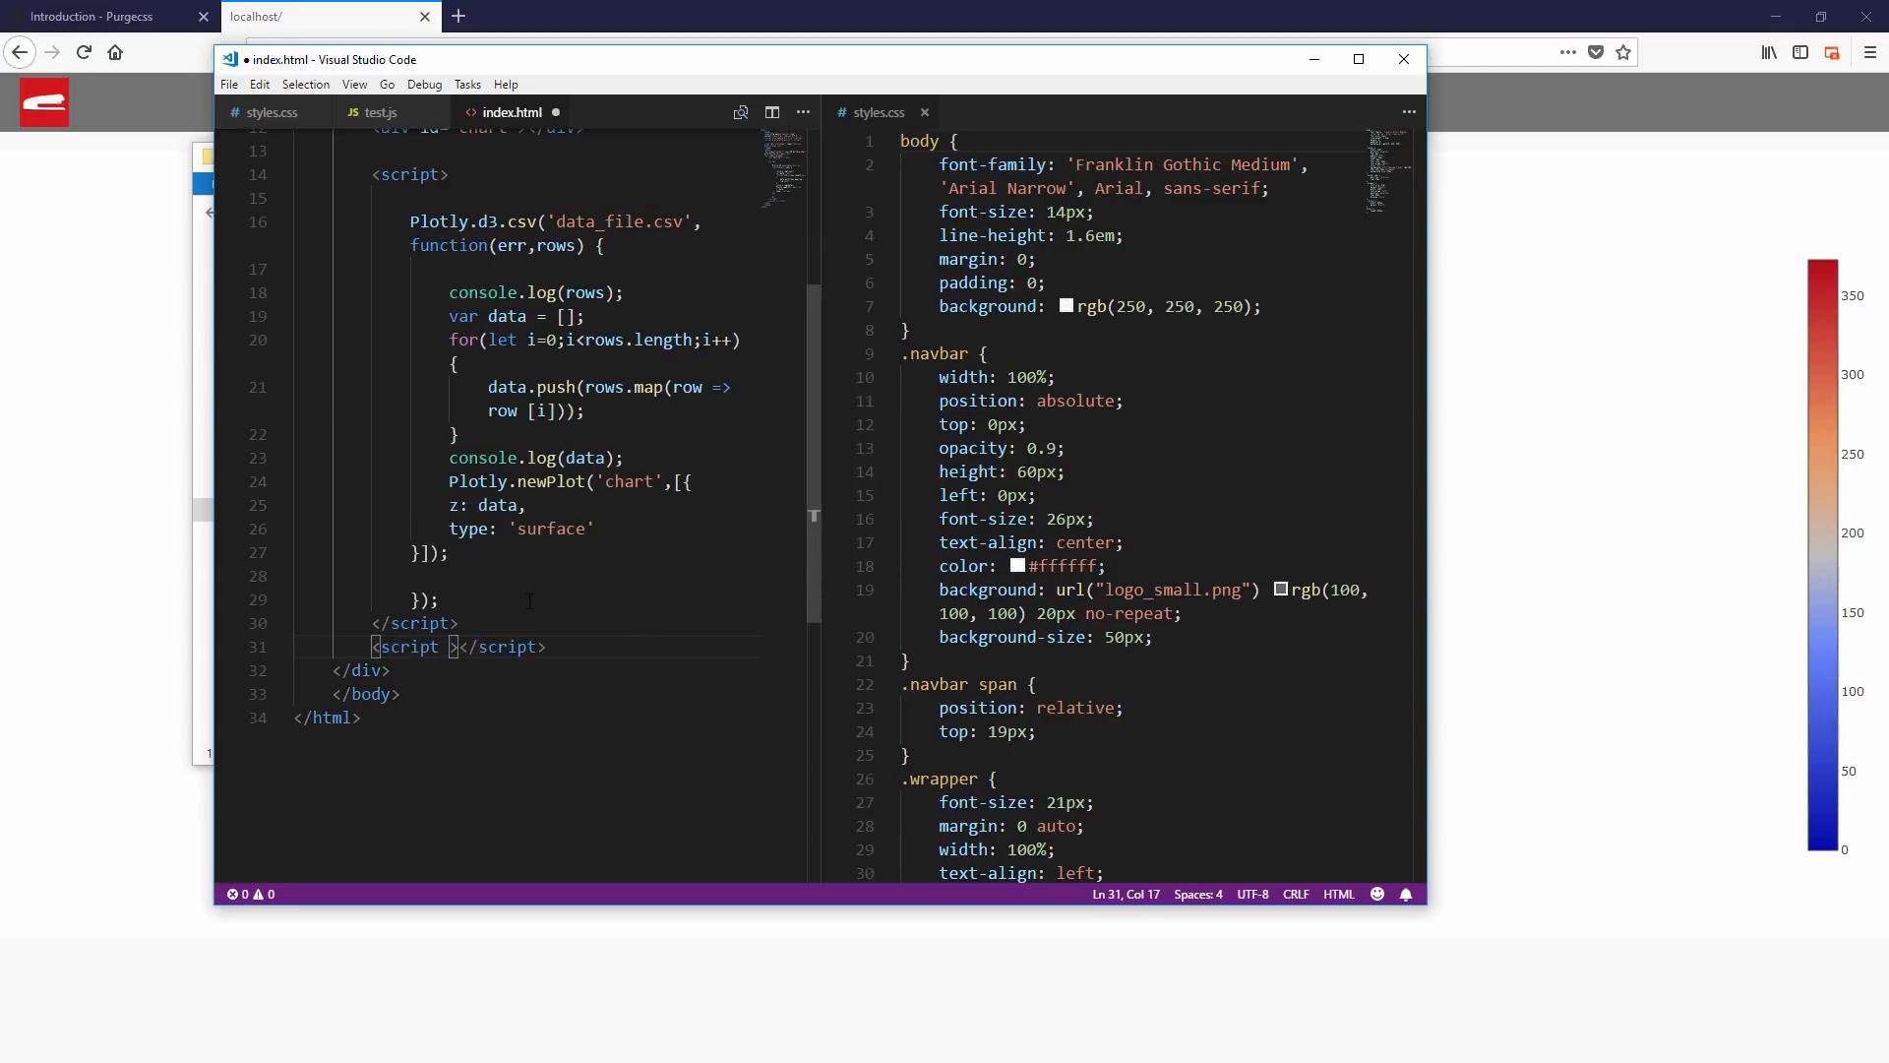
{"action": "type", "text": "src=\"\""}
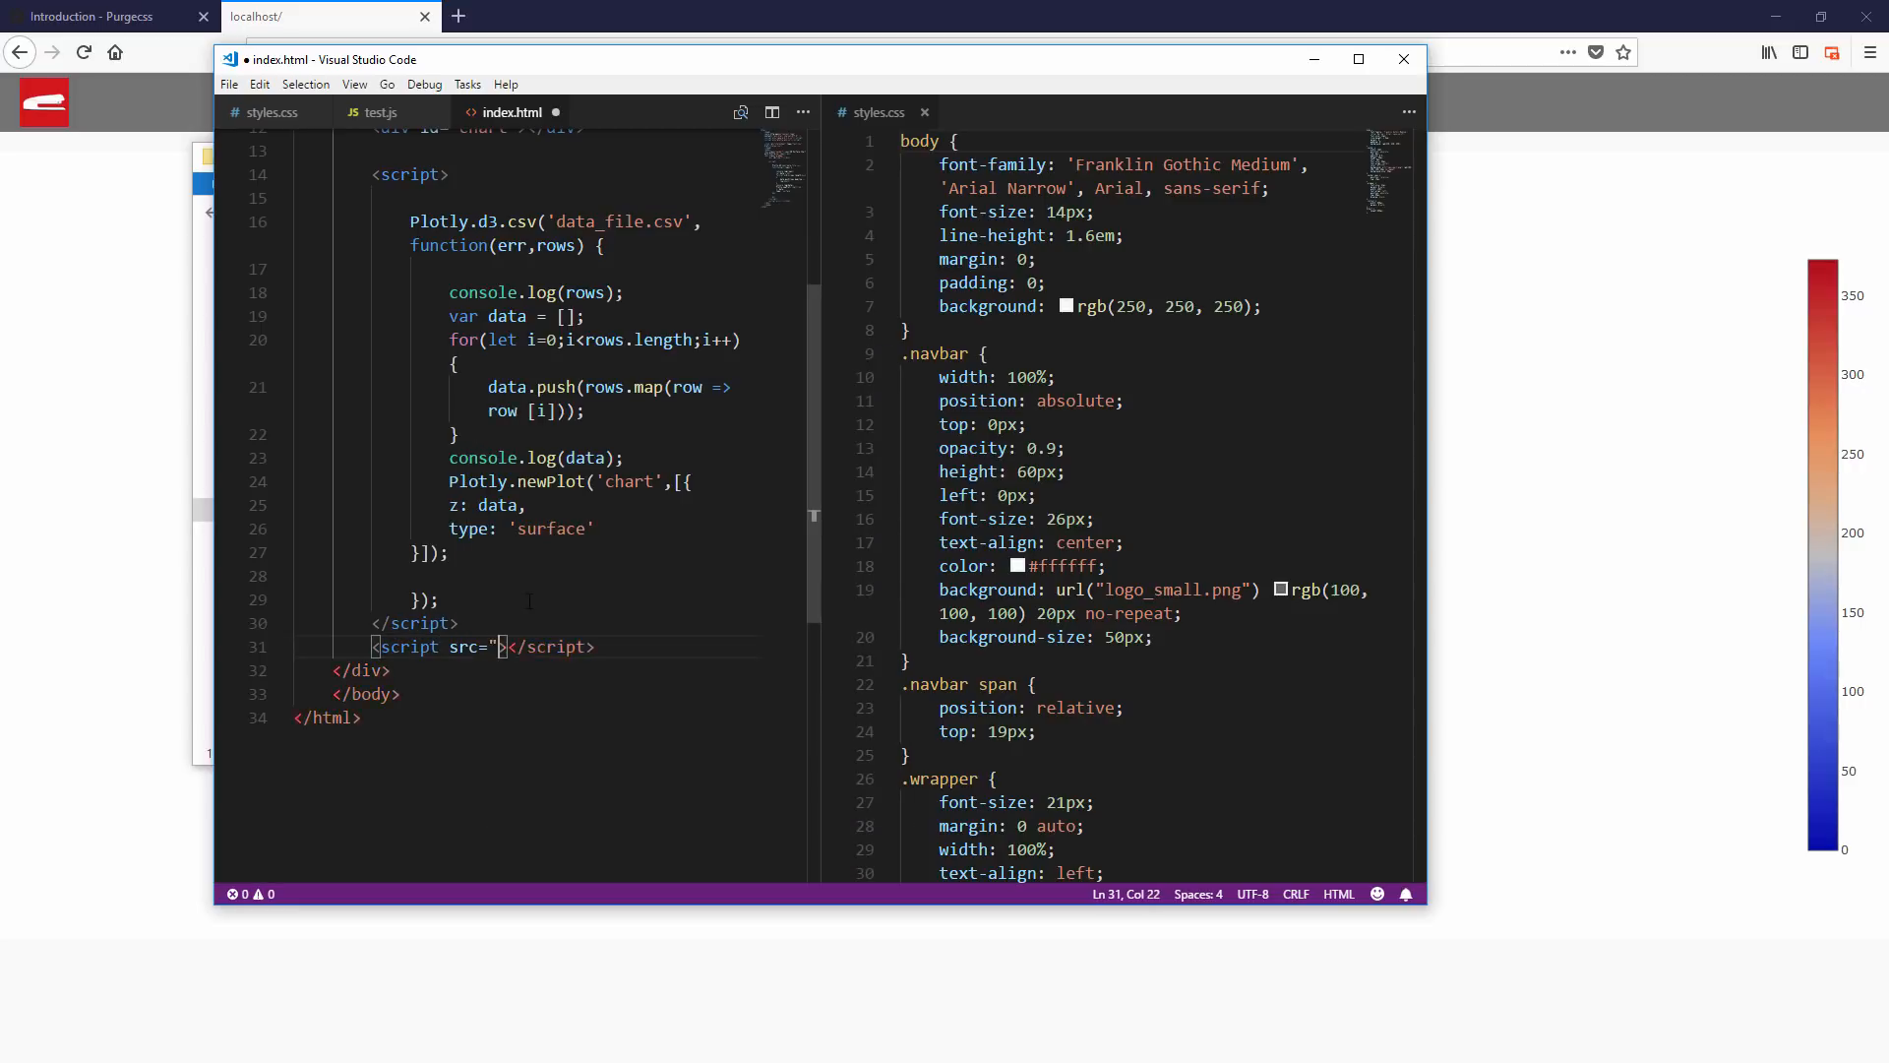
{"action": "type", "text": "test."}
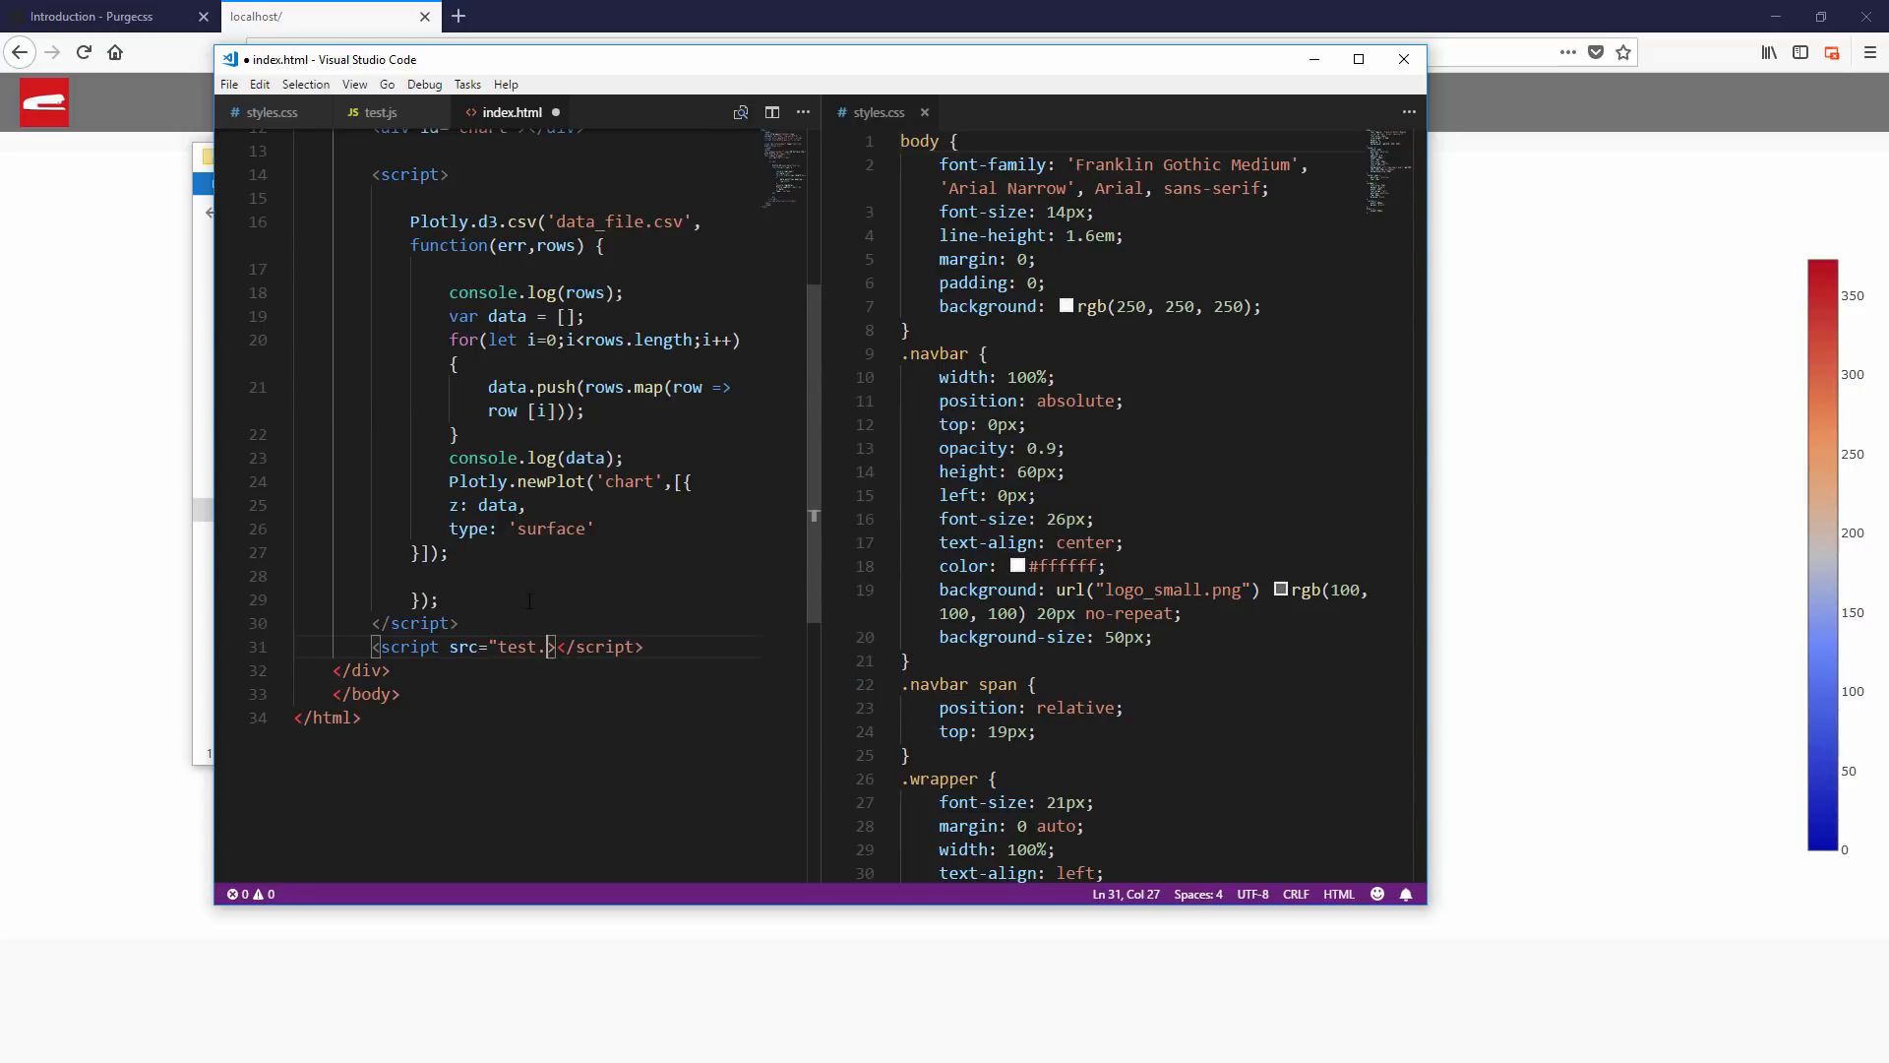
{"action": "type", "text": "js"}
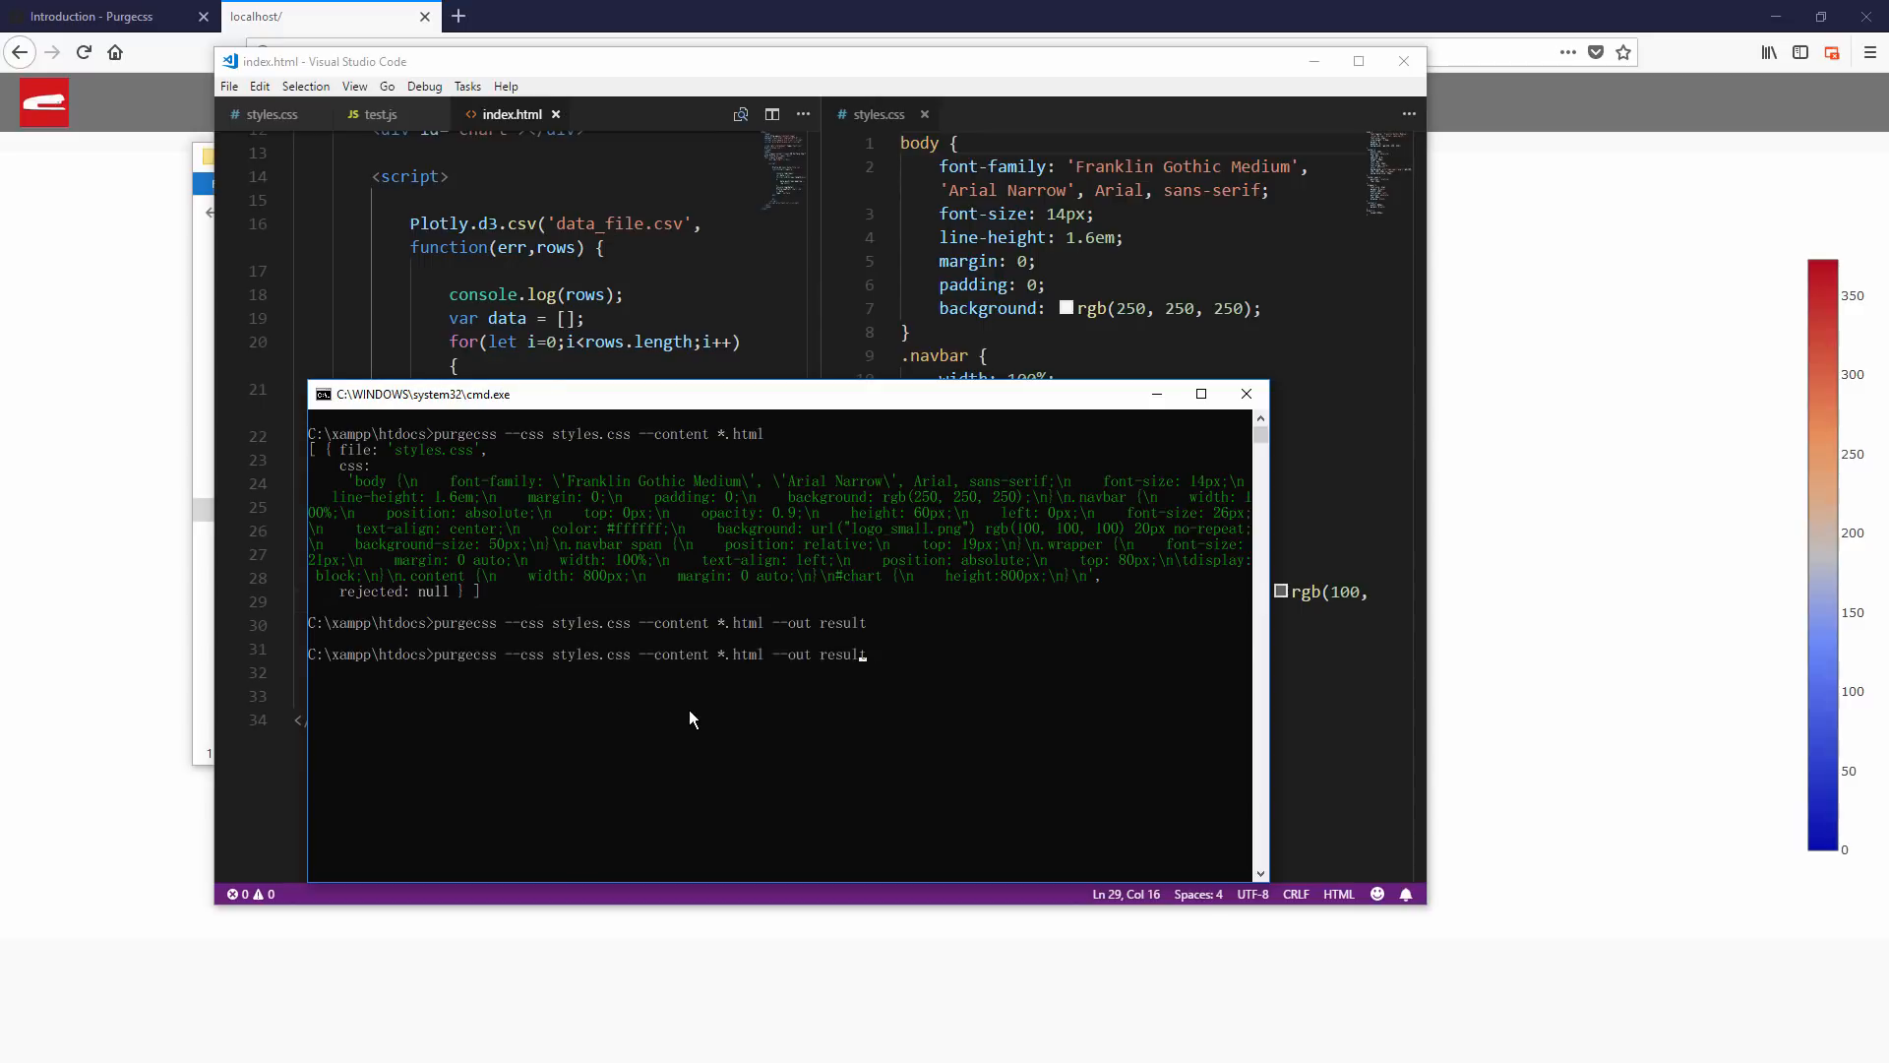
Rerun purgecss with *.js added to --content and --out result, then view styles.css.
{"action": "type", "text": "*."}
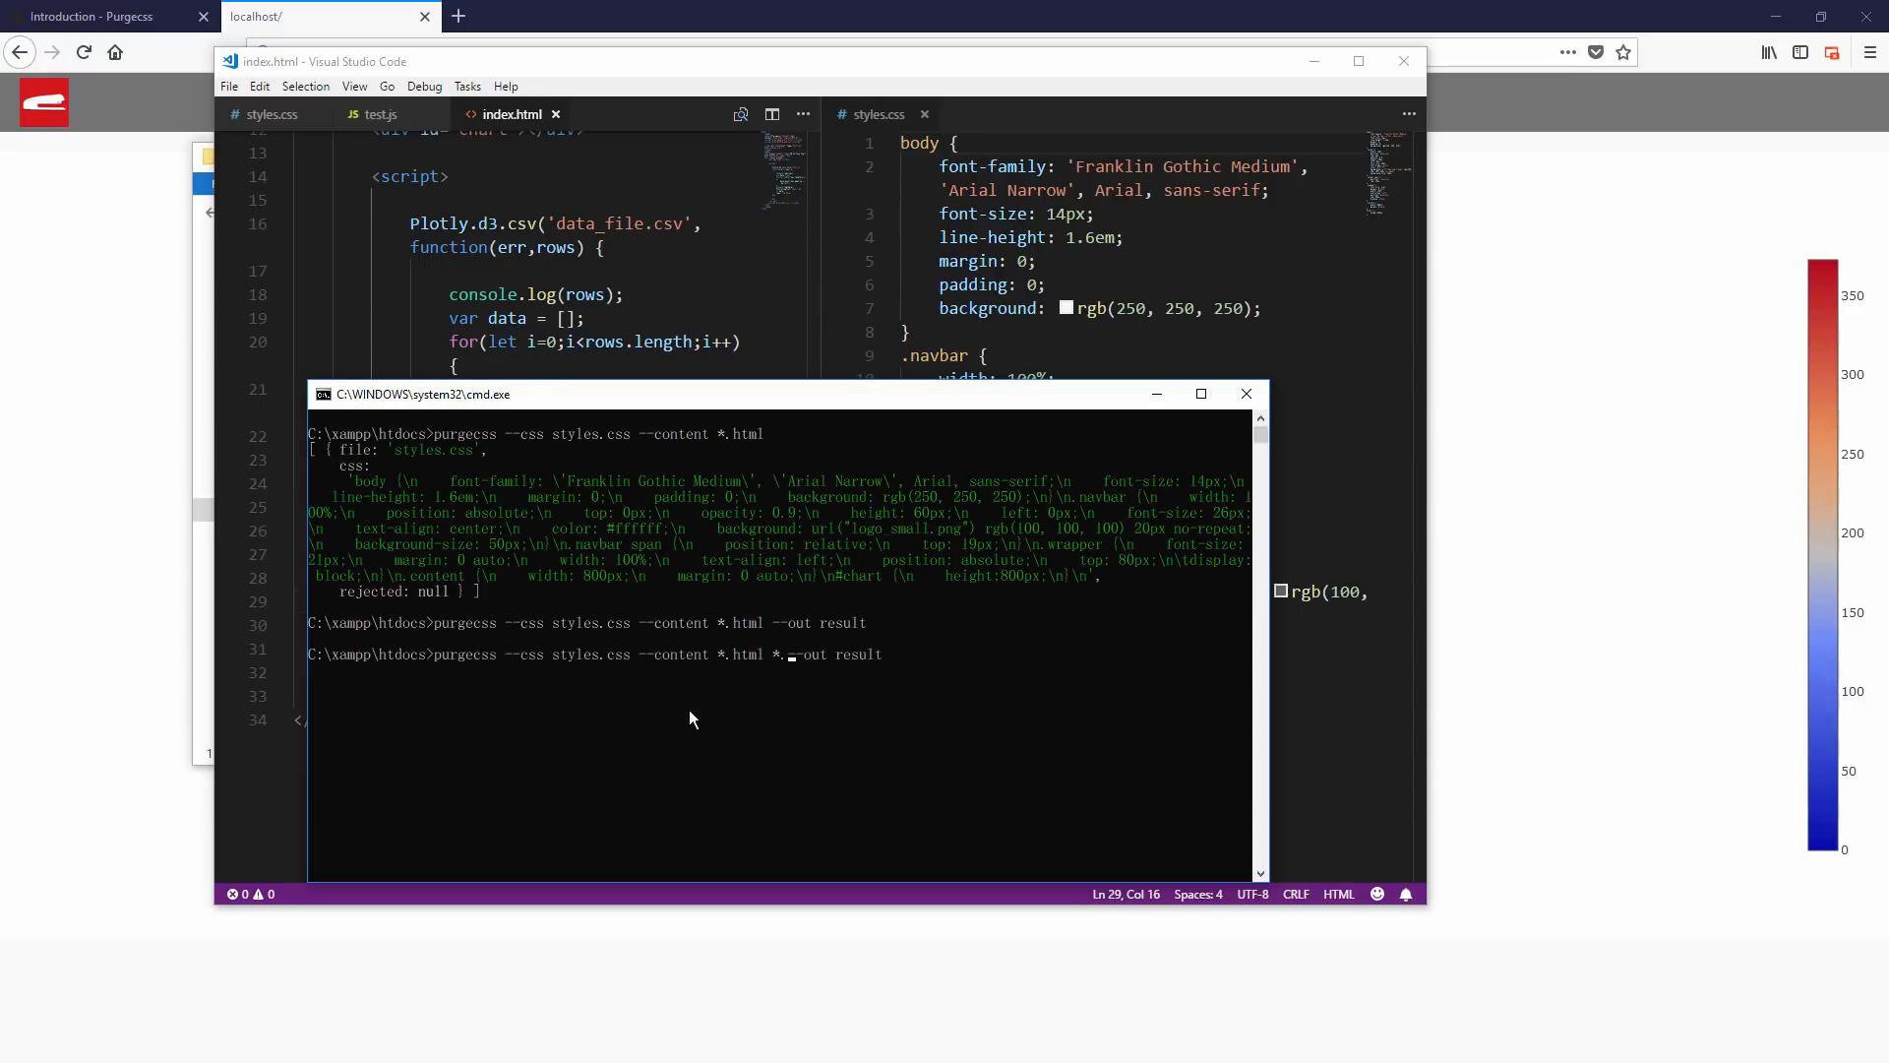
{"action": "type", "text": ".js"}
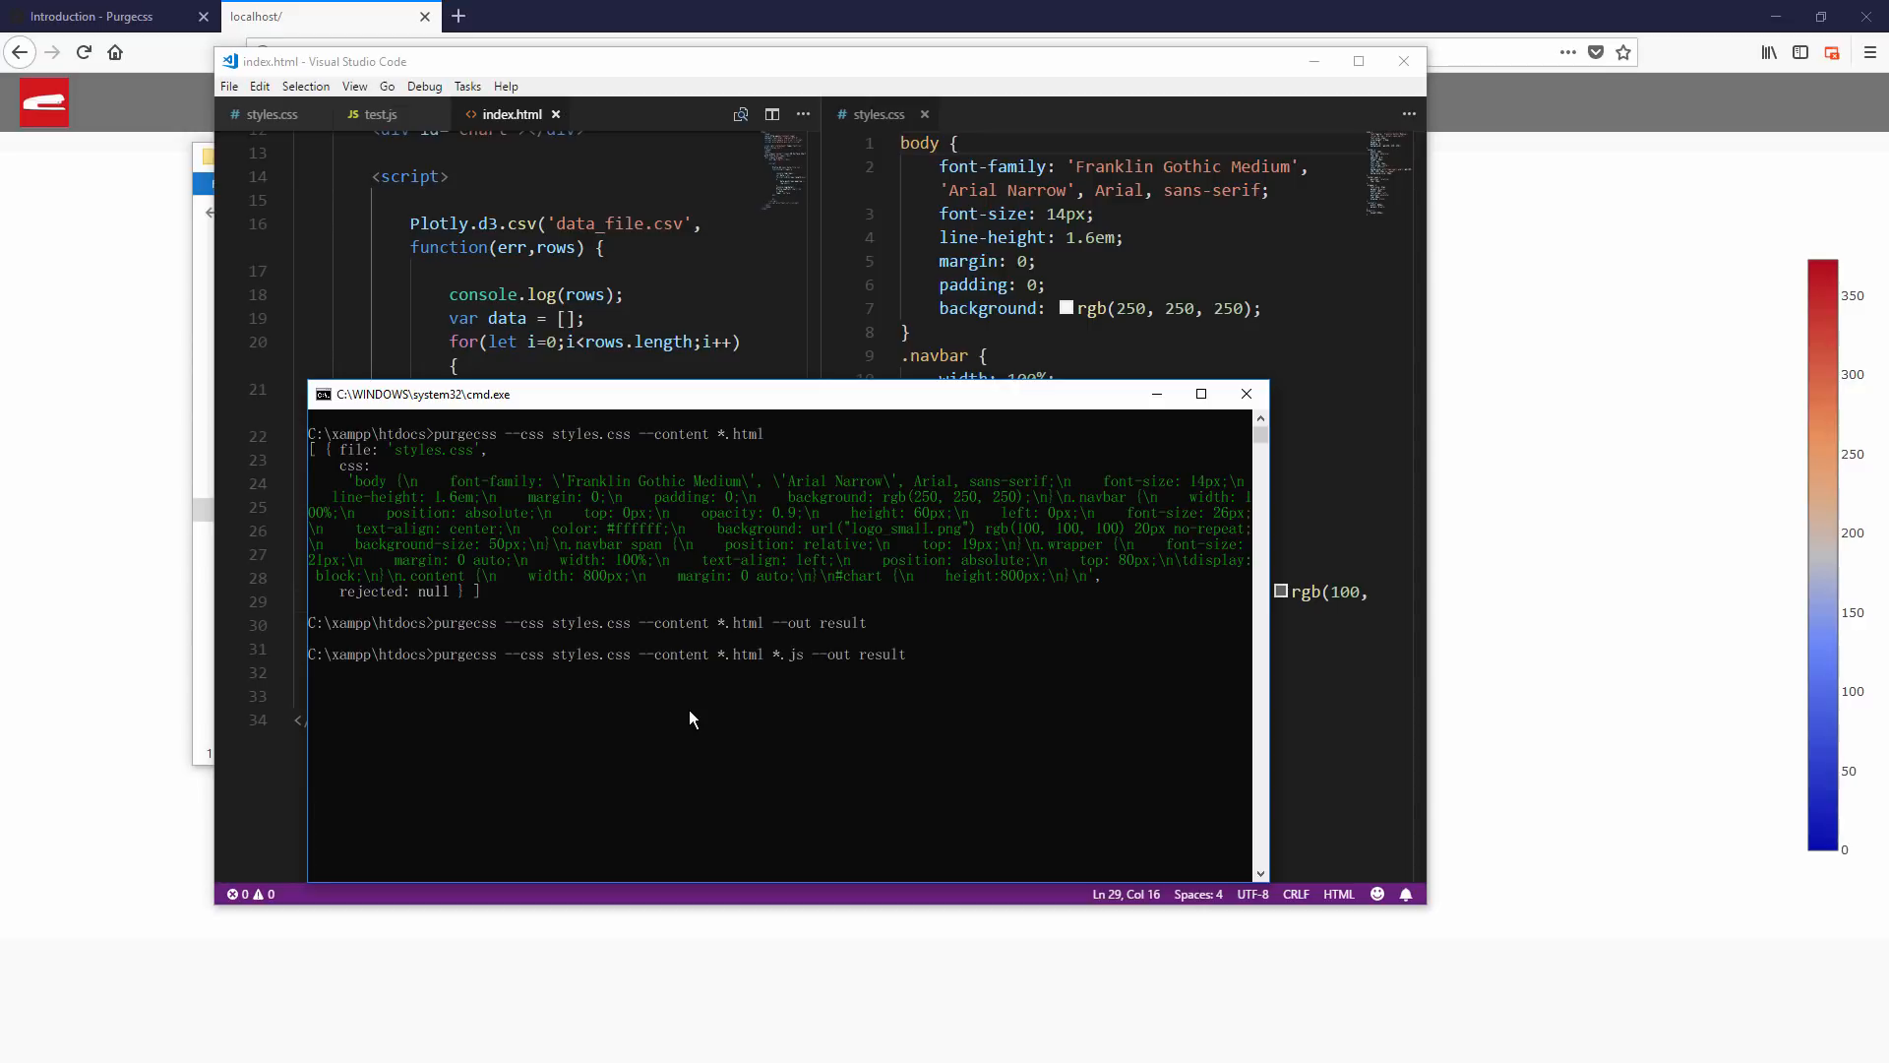
{"action": "mouse_move", "coordinate": [826, 708]}
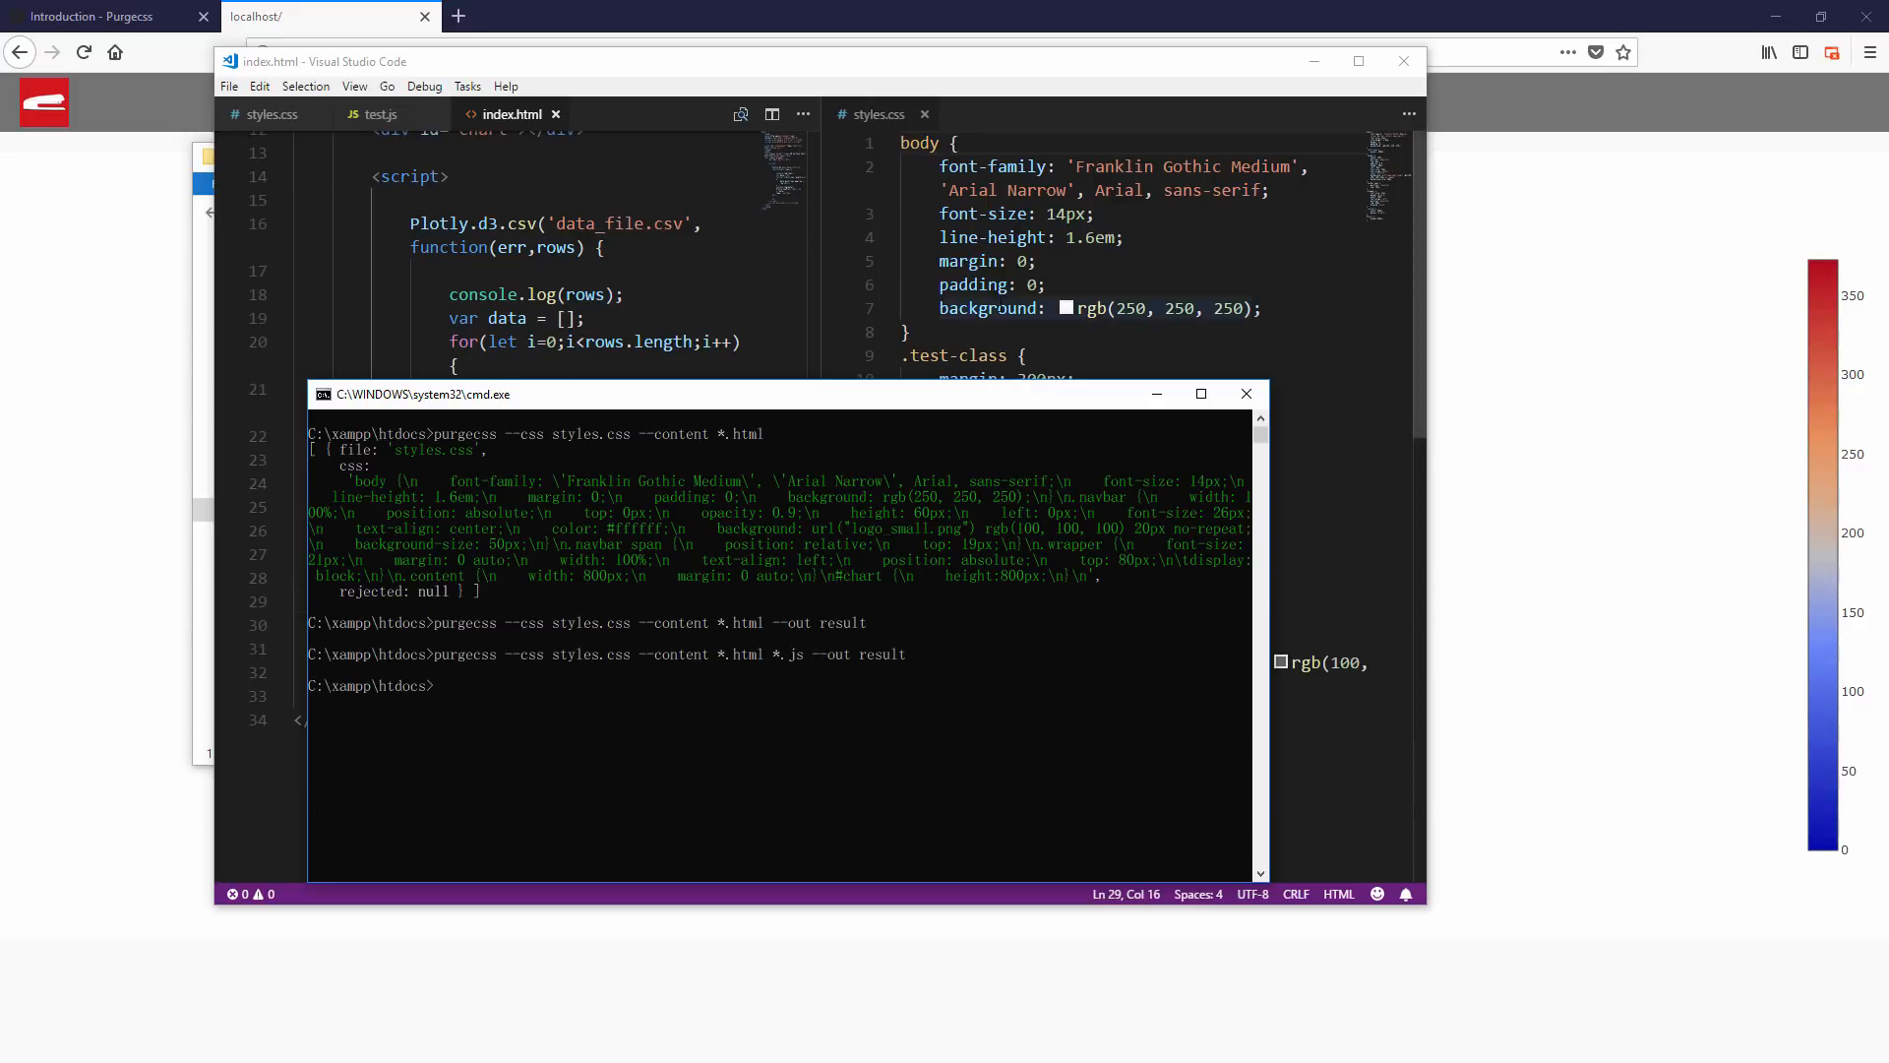
{"action": "left_click", "coordinate": [1247, 392]}
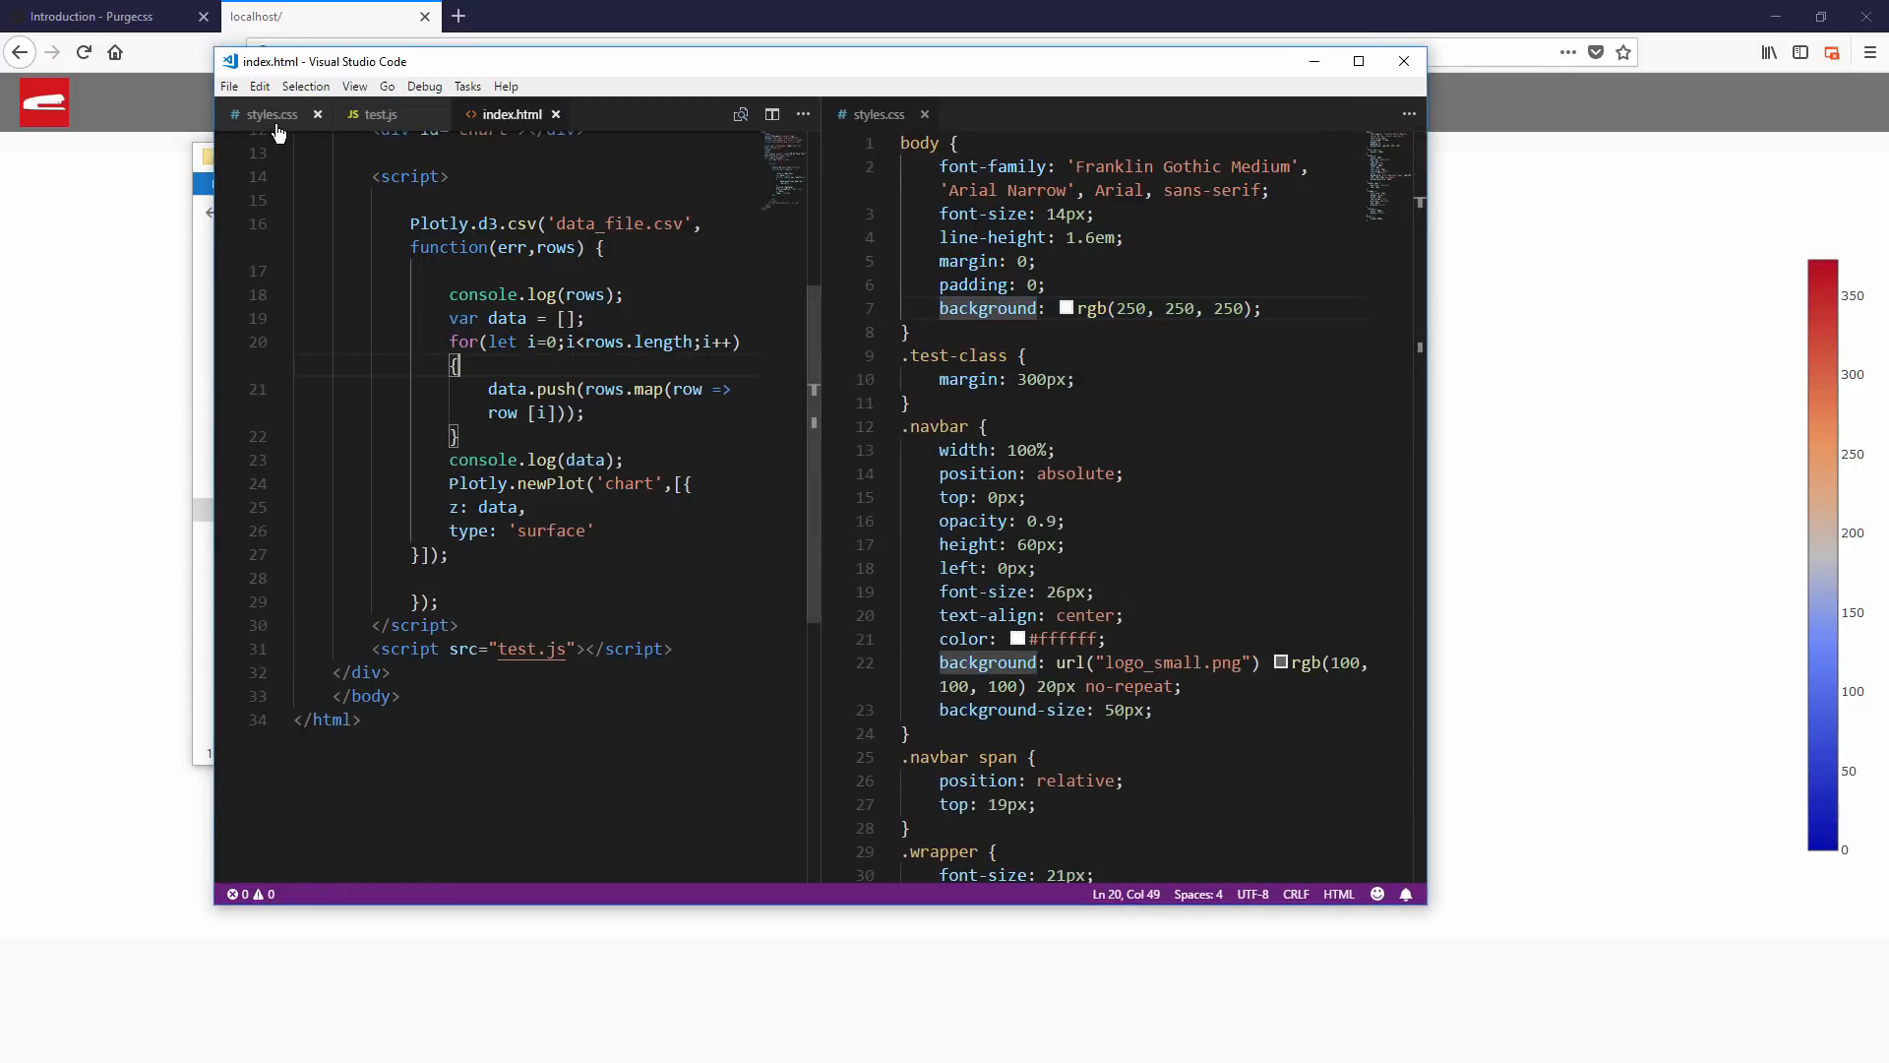
{"action": "left_click", "coordinate": [269, 113]}
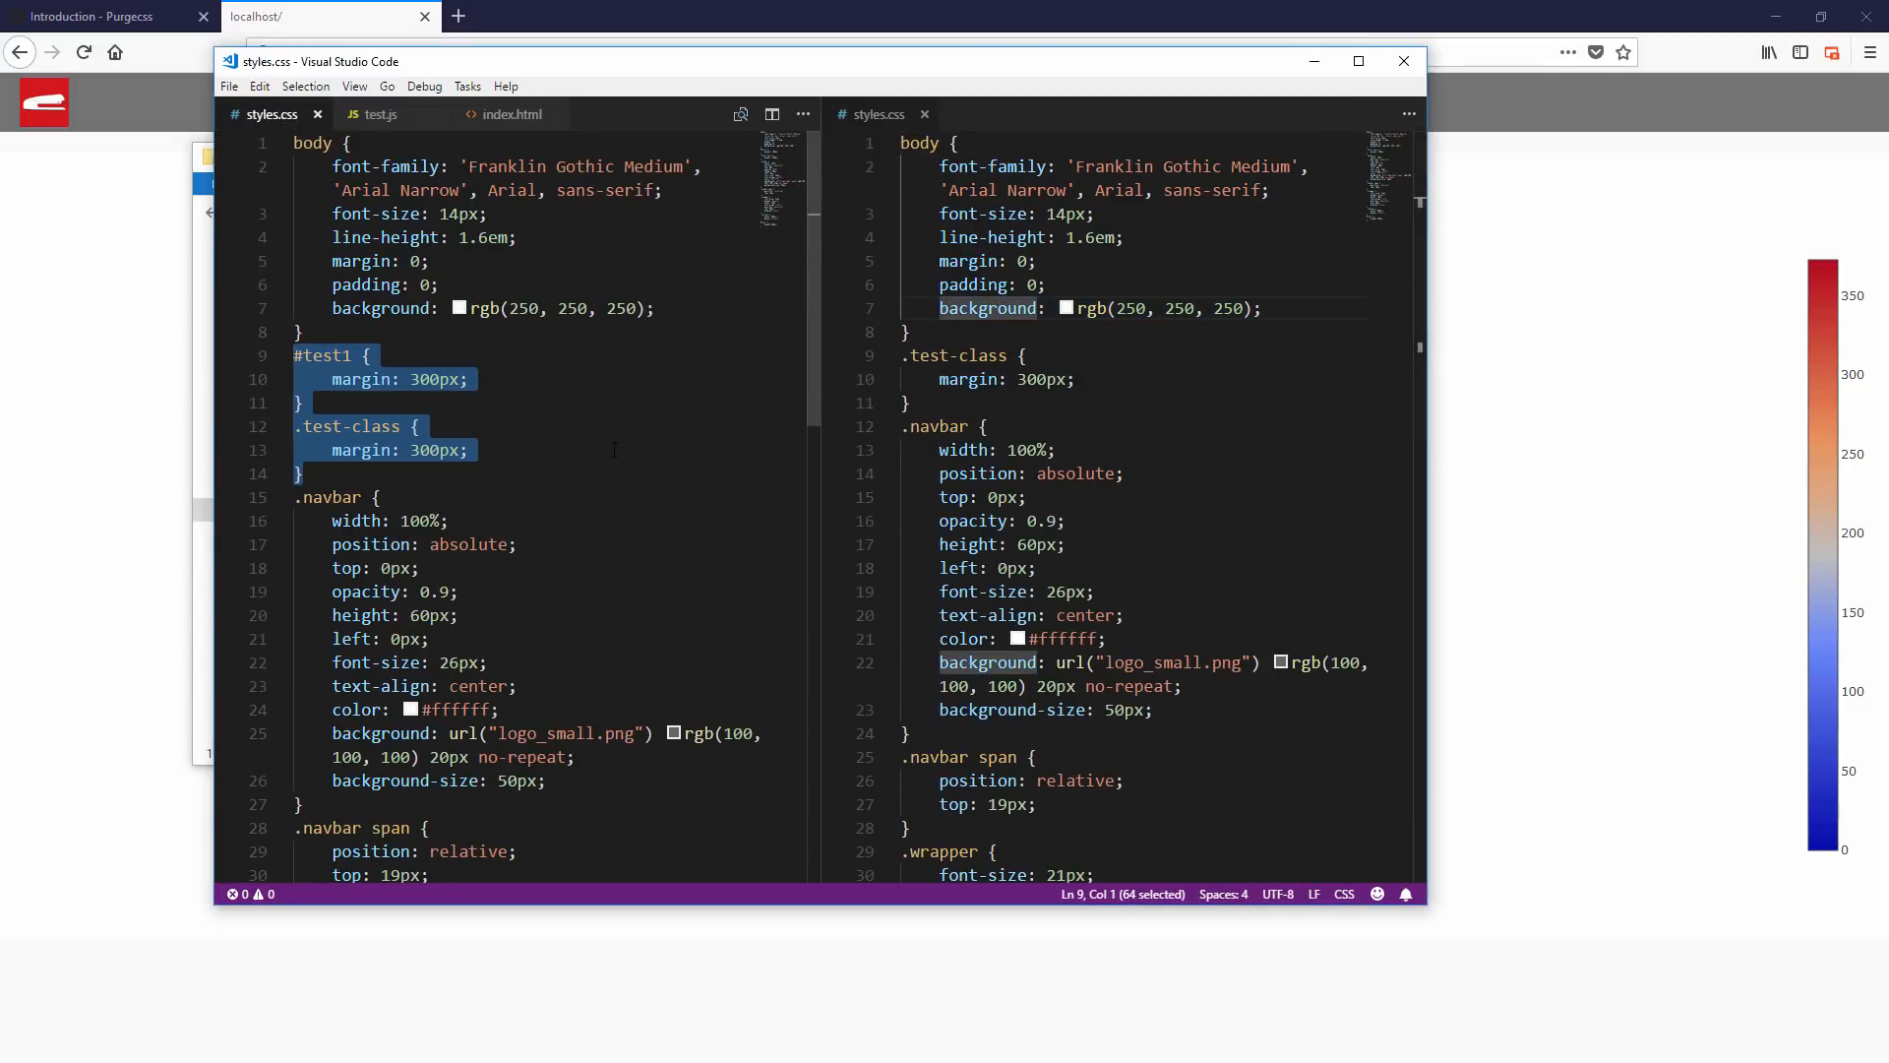